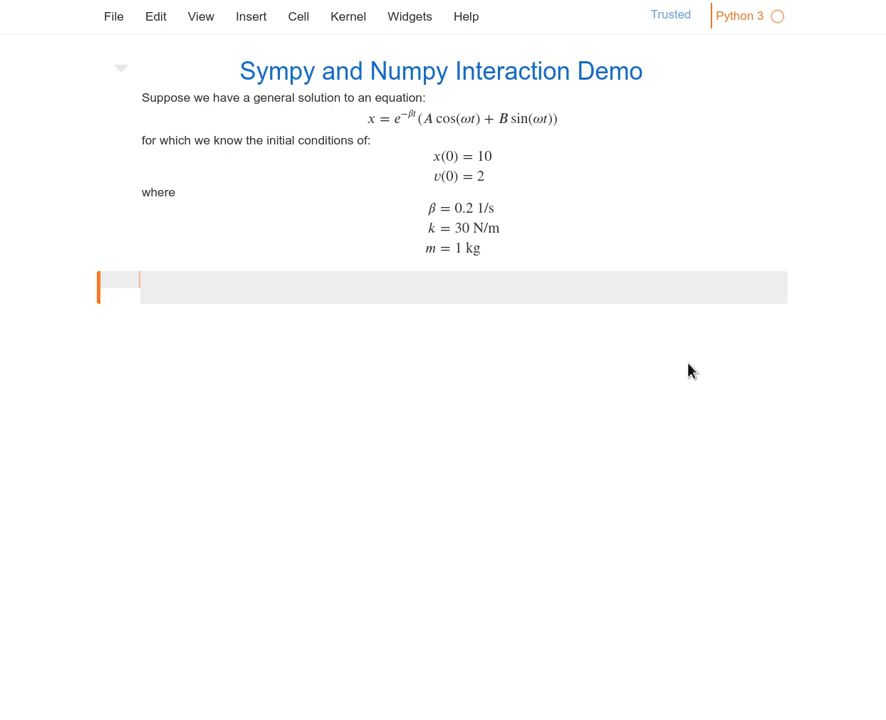
pyautogui.moveTo(716, 376)
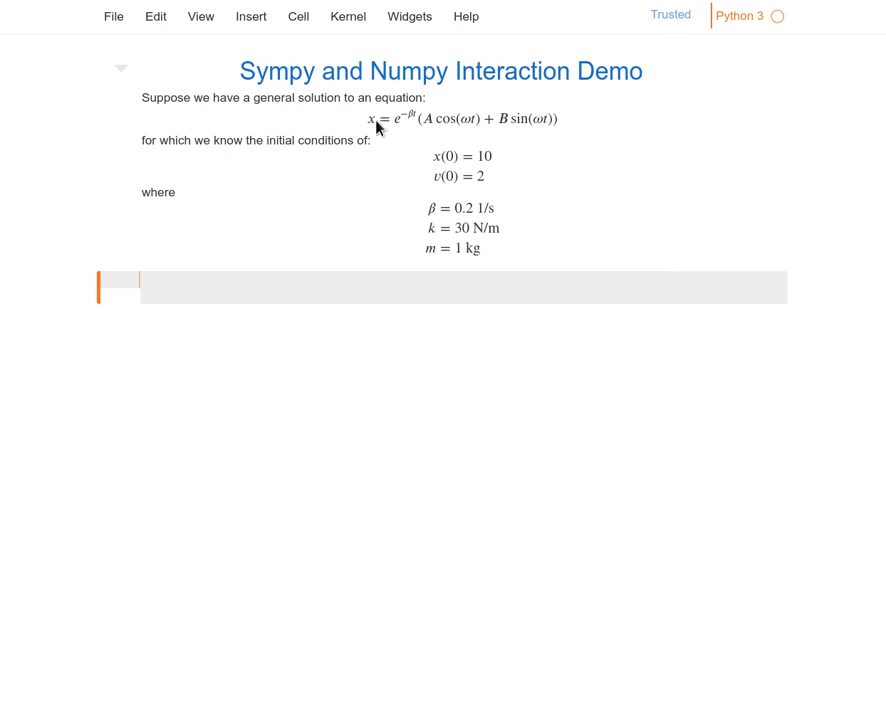
pyautogui.moveTo(368, 128)
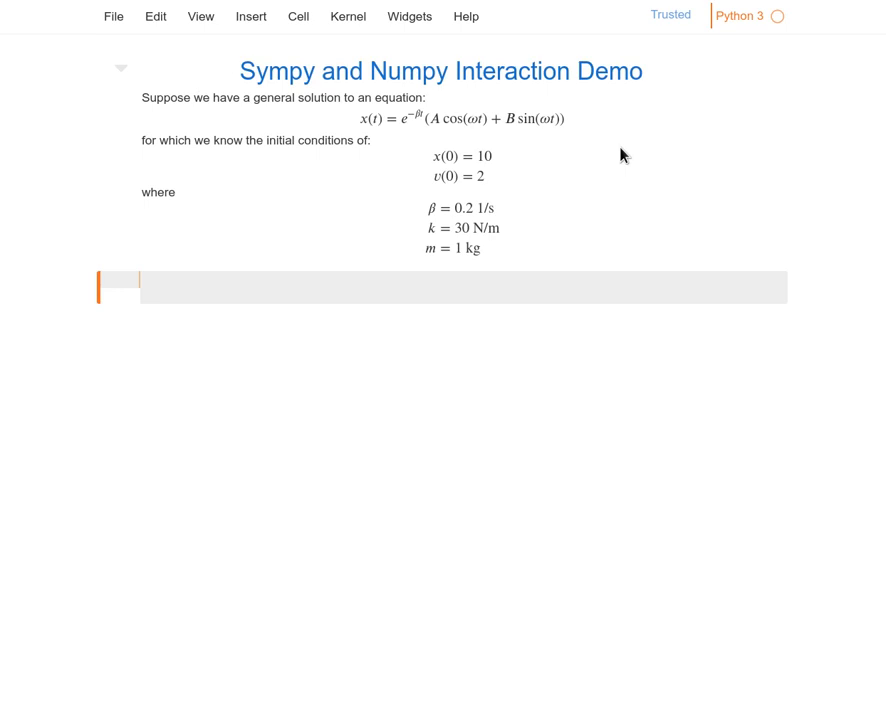
pyautogui.moveTo(706, 228)
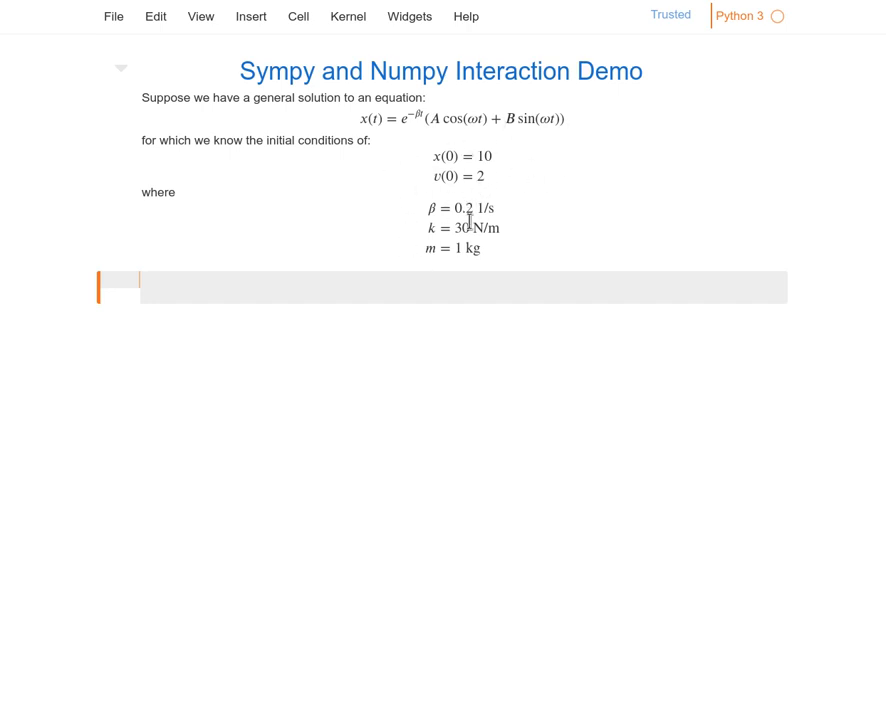
pyautogui.moveTo(474, 216)
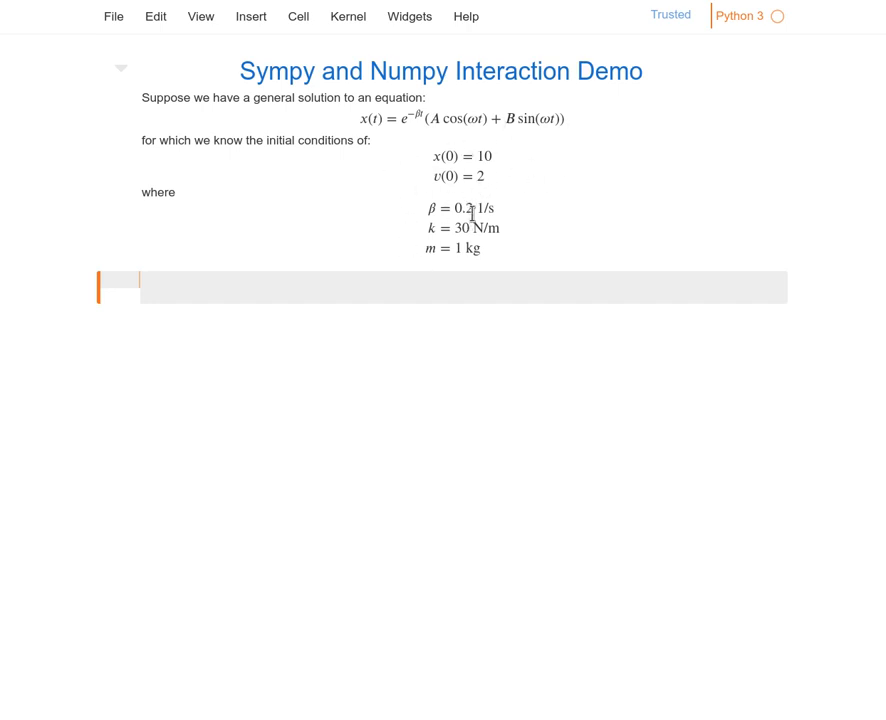
pyautogui.moveTo(464, 228)
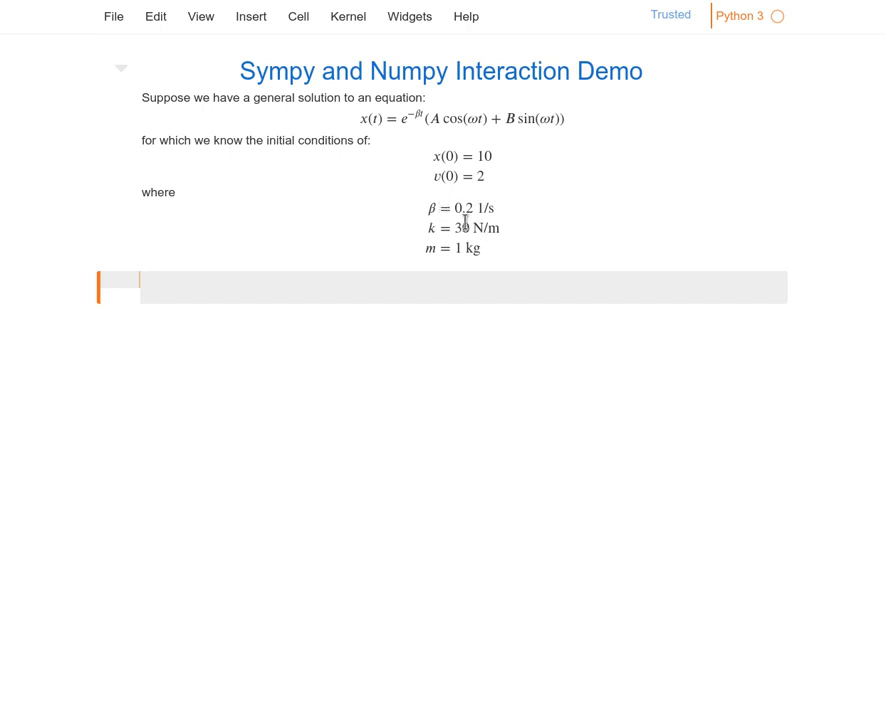
pyautogui.moveTo(456, 264)
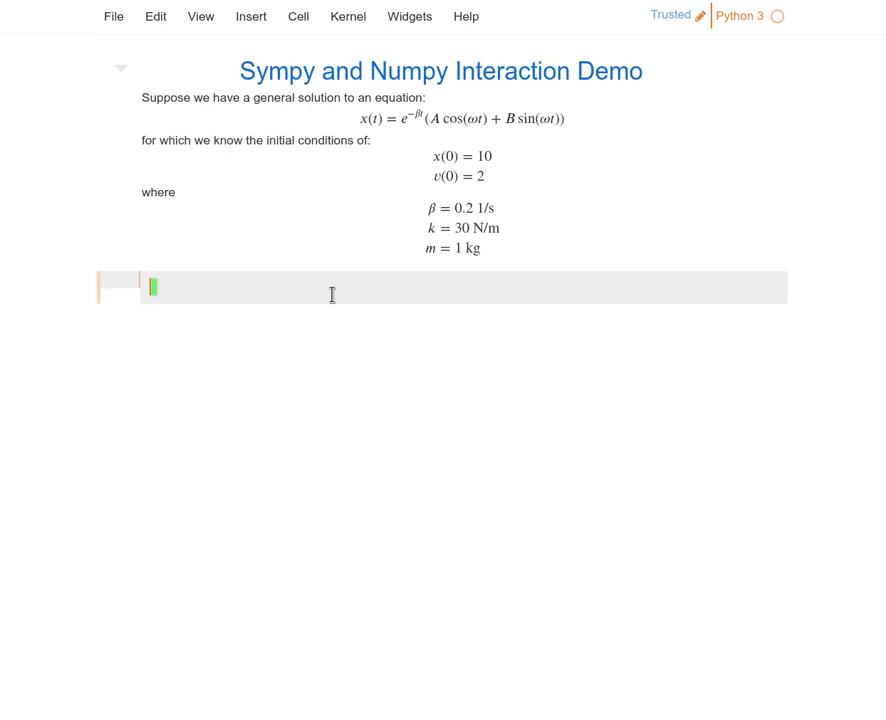
# Step: Write the import cell: %matplotlib inline, pyplot as plt, numpy as np, seaborn-darkgrid style, sympy as sym
pyautogui.write('%matplotil')
pyautogui.write('import')
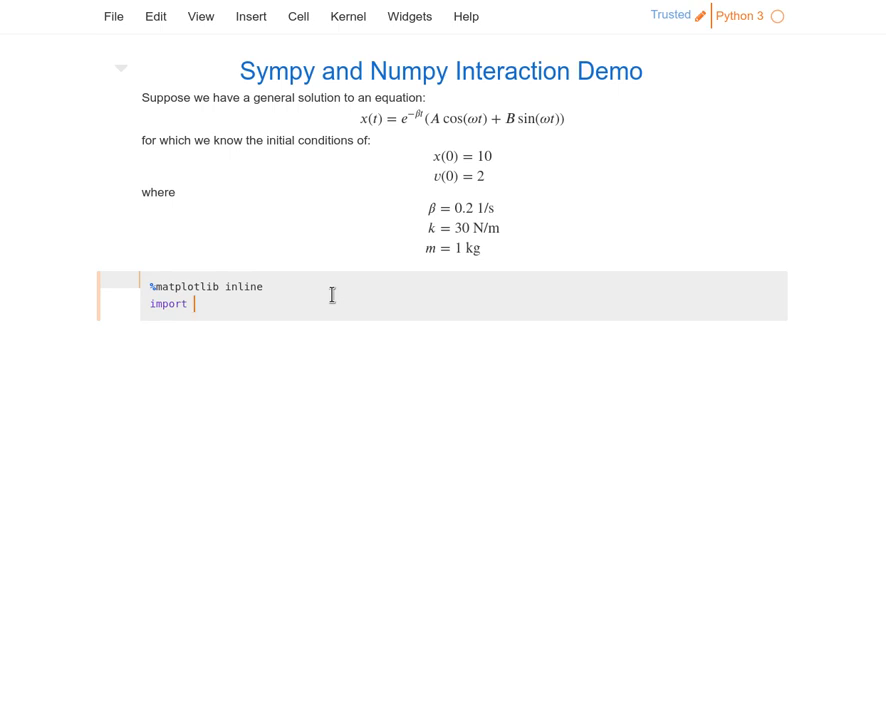
pyautogui.write('matplotlib.pyplot as')
pyautogui.write('import numpy as n')
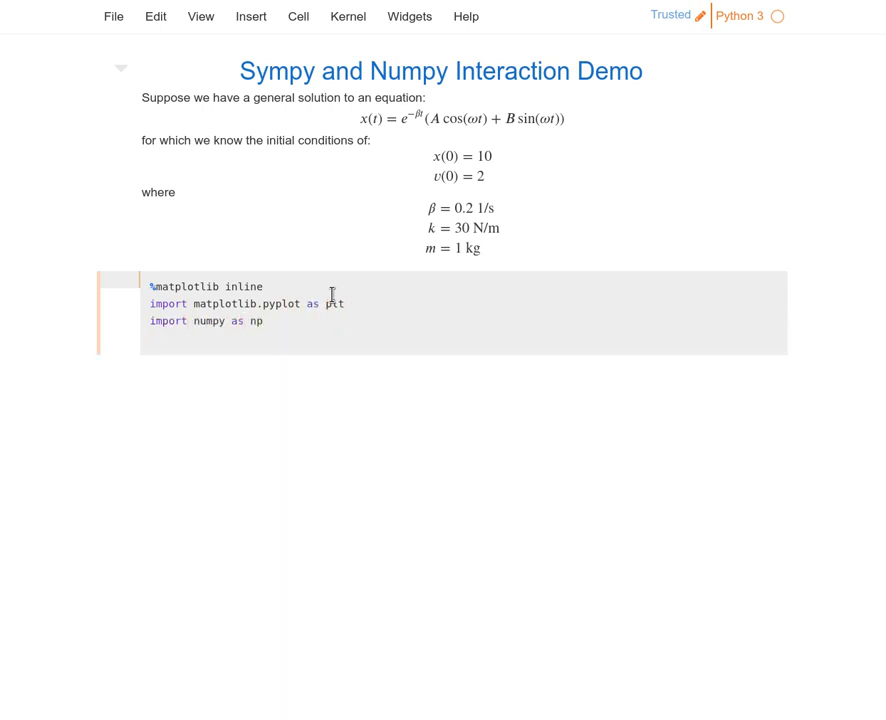
pyautogui.write('plt.style.use(')
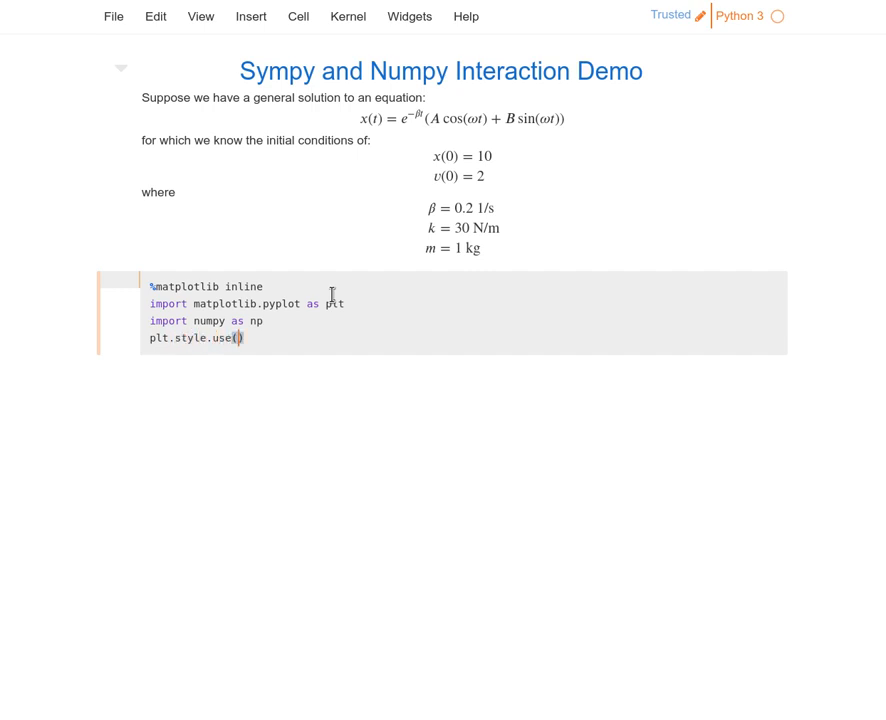
pyautogui.write("'seaborn'")
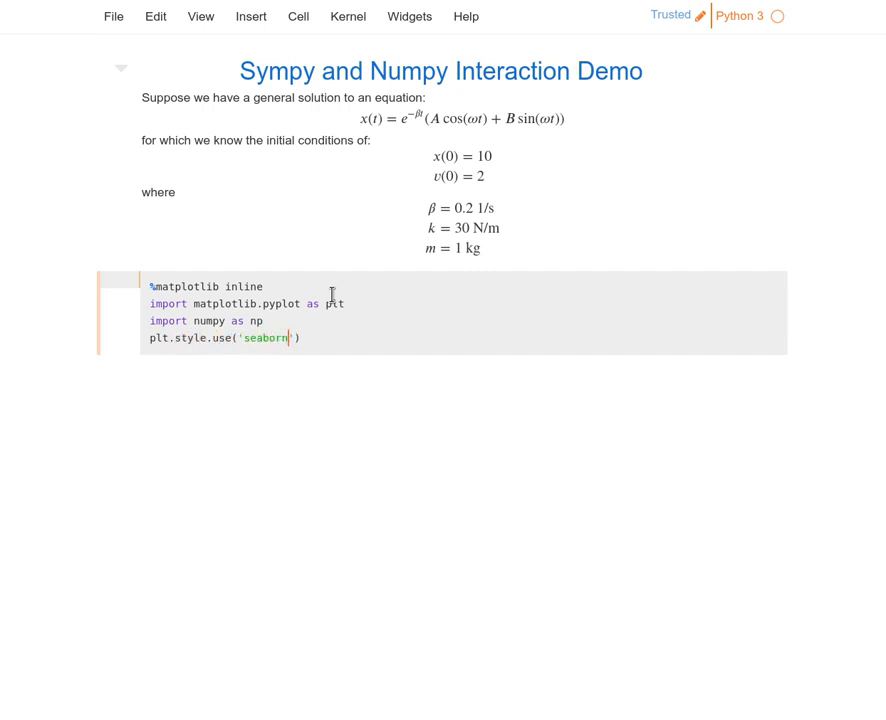
pyautogui.write('-darkgrid')
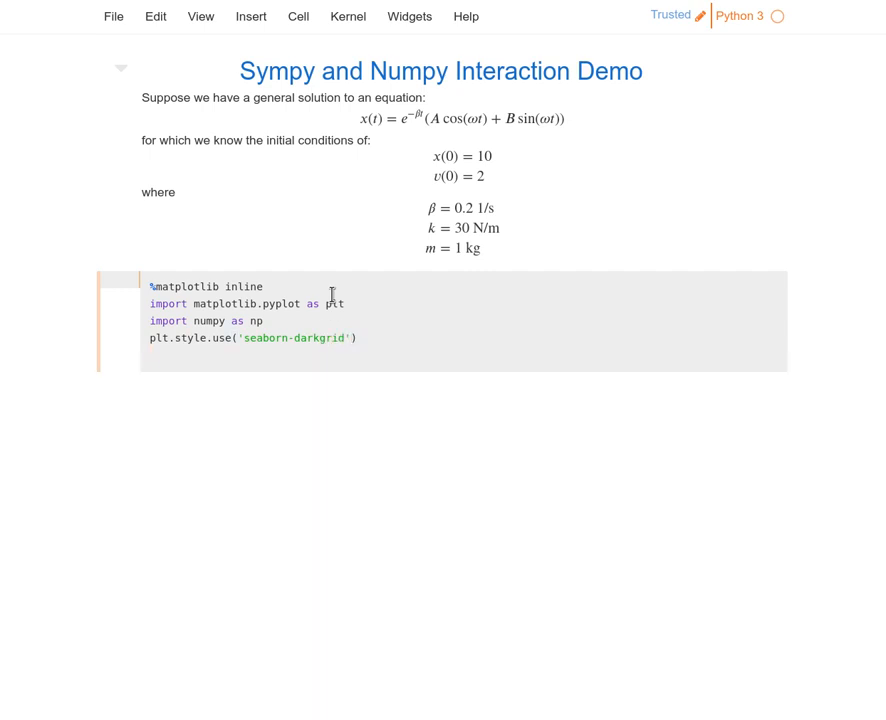
pyautogui.write('import sympy as sym')
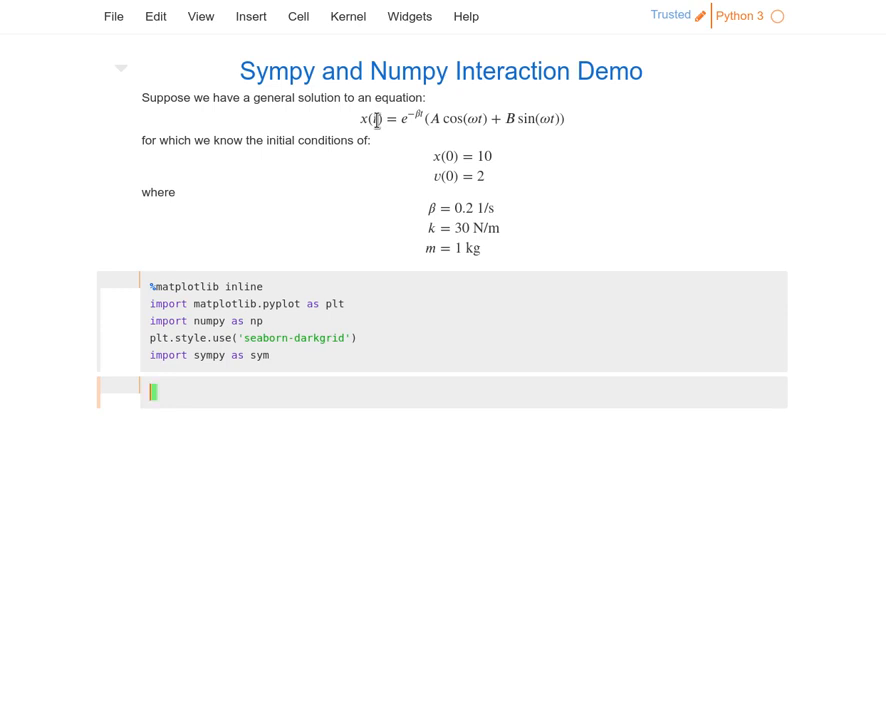
pyautogui.press('Ctrl+s')
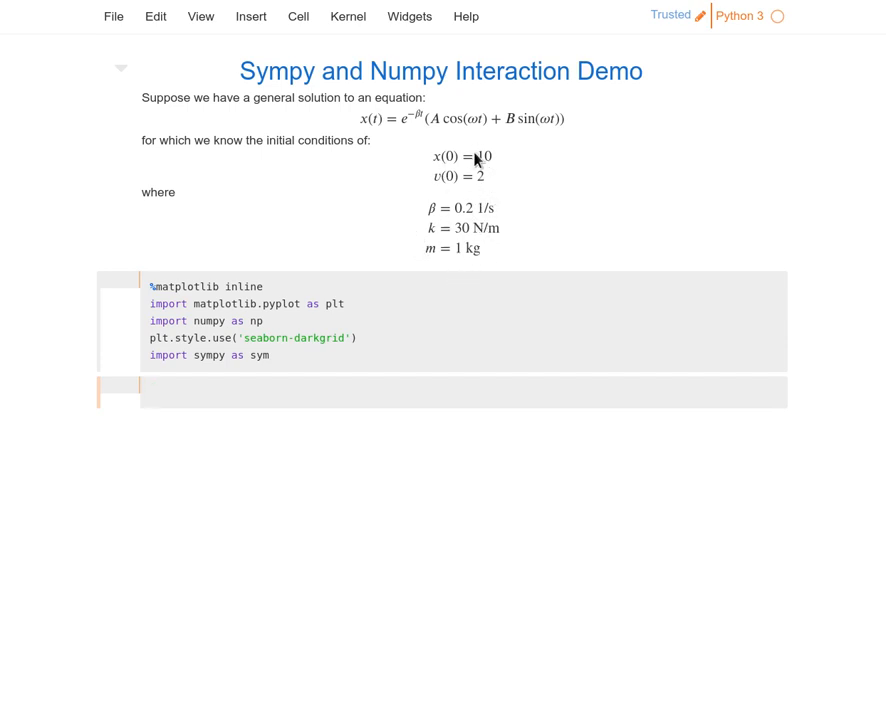
pyautogui.moveTo(464, 164)
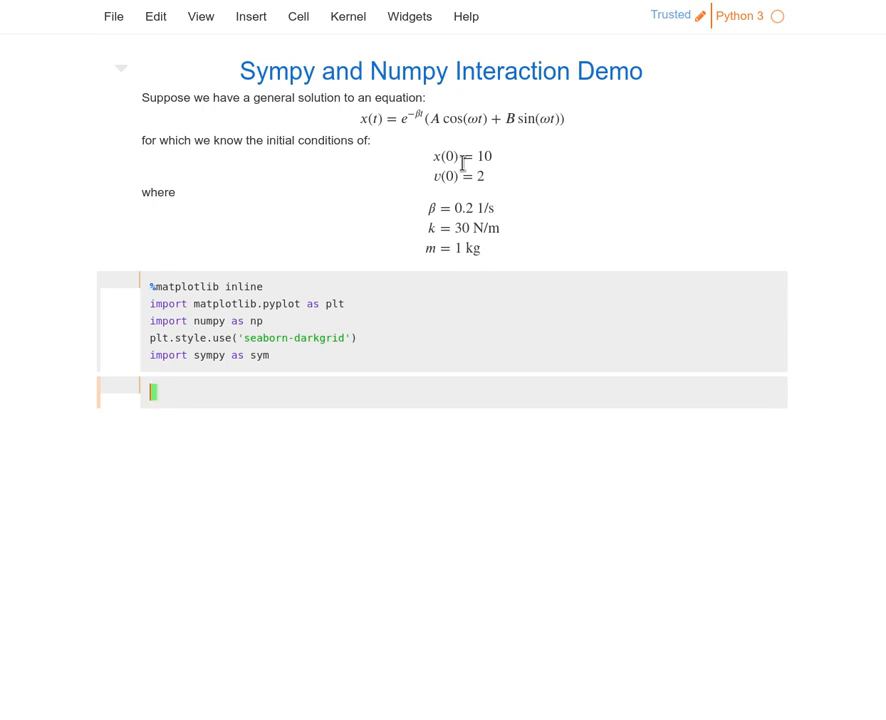
pyautogui.moveTo(466, 168)
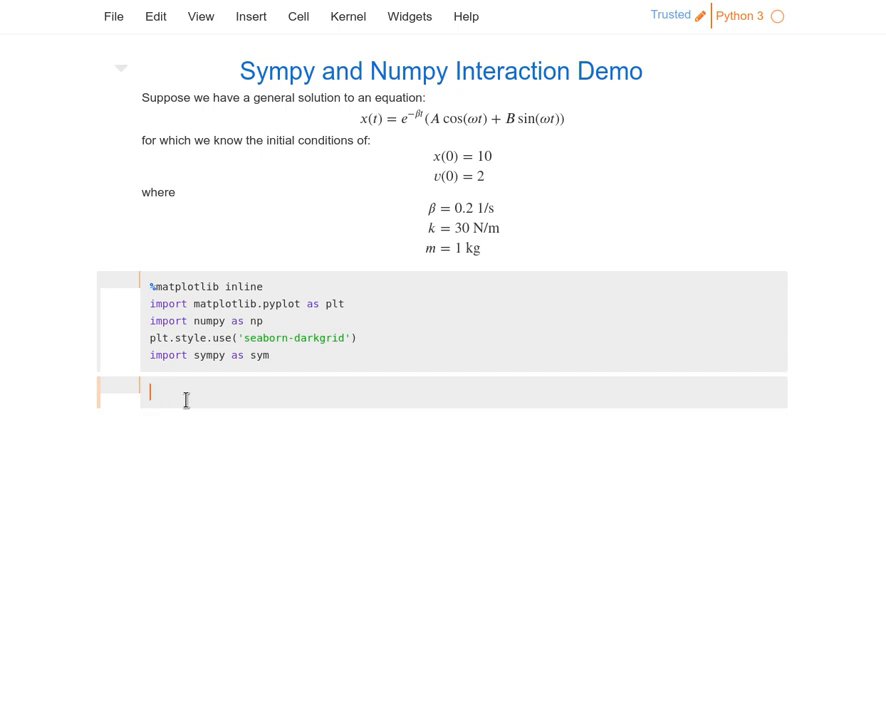
# Step: Define the parameters β = 0.2, k = 30, m = 1 and ω = np.sqrt(k/m)
pyautogui.write('β = 0')
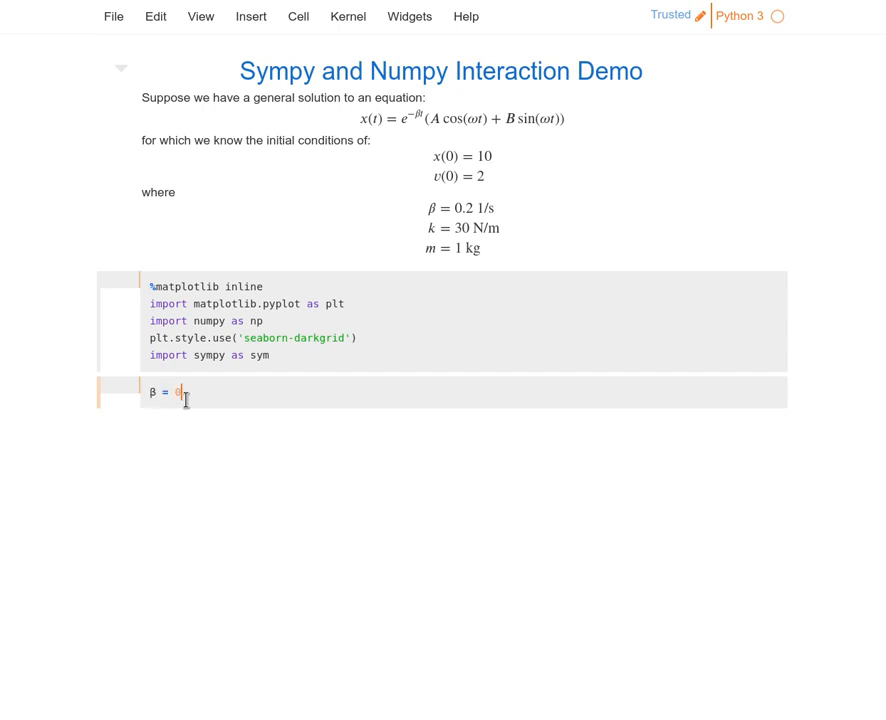
pyautogui.press('=')
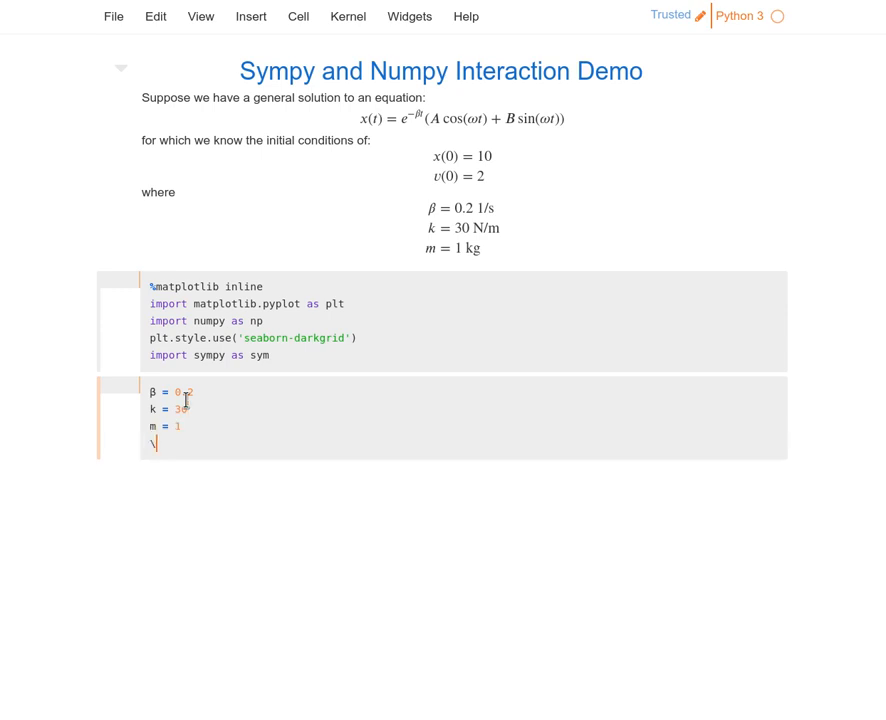
pyautogui.write('ω =')
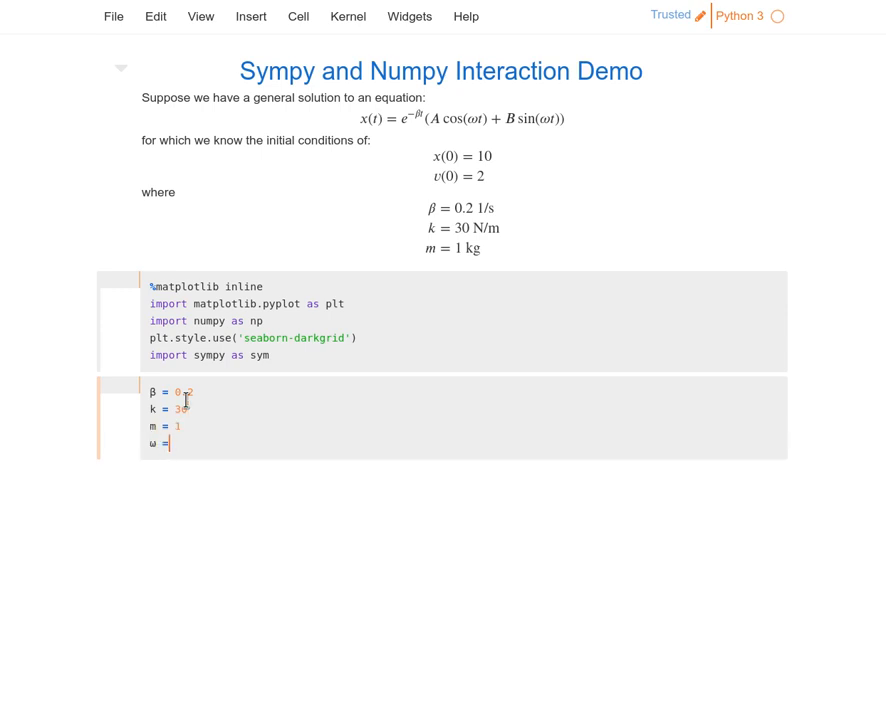
pyautogui.write('np.sqrt')
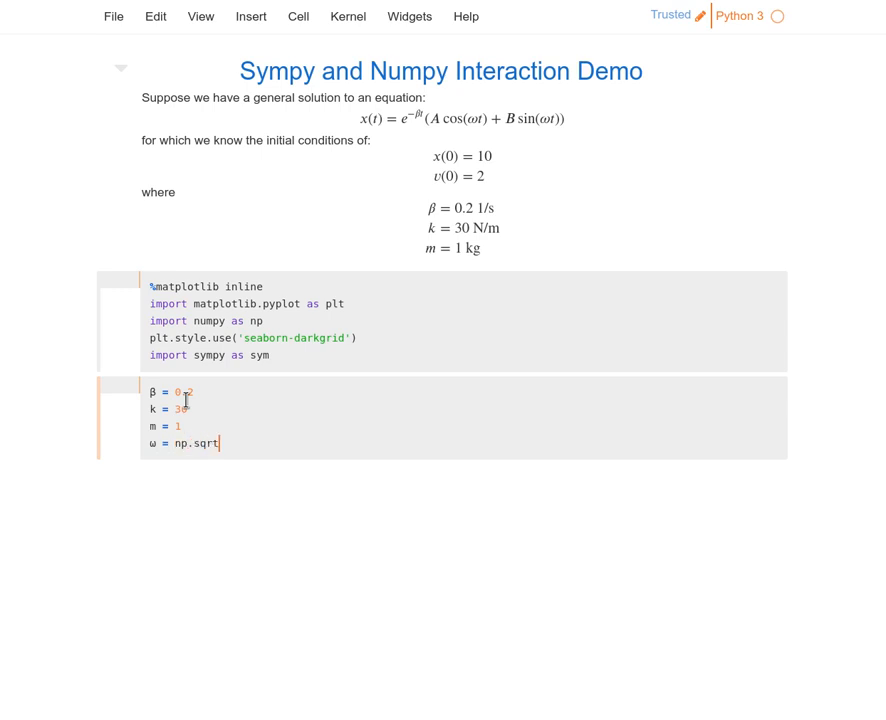
pyautogui.write('(k/m)')
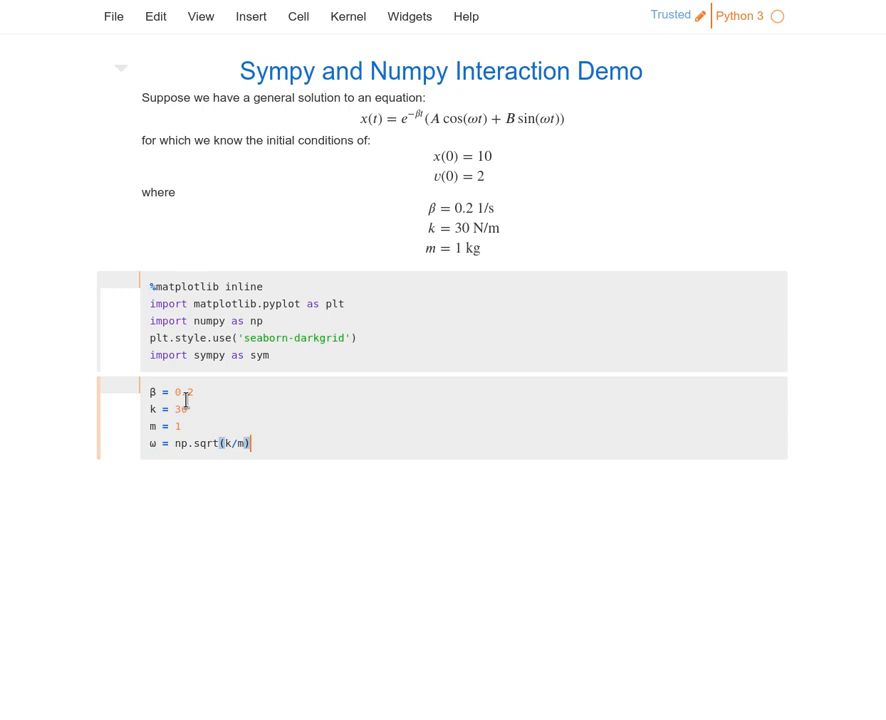
# Step: Add the initial conditions x0 = 10 and v0 = 2 below the parameters
pyautogui.write('x0')
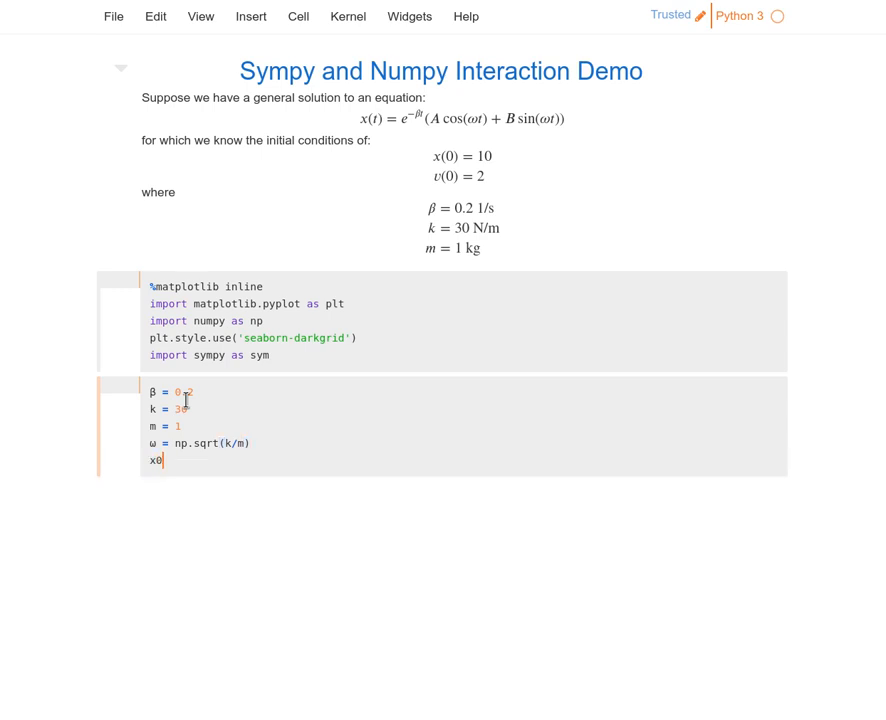
pyautogui.write('= 10')
pyautogui.write('v0 =')
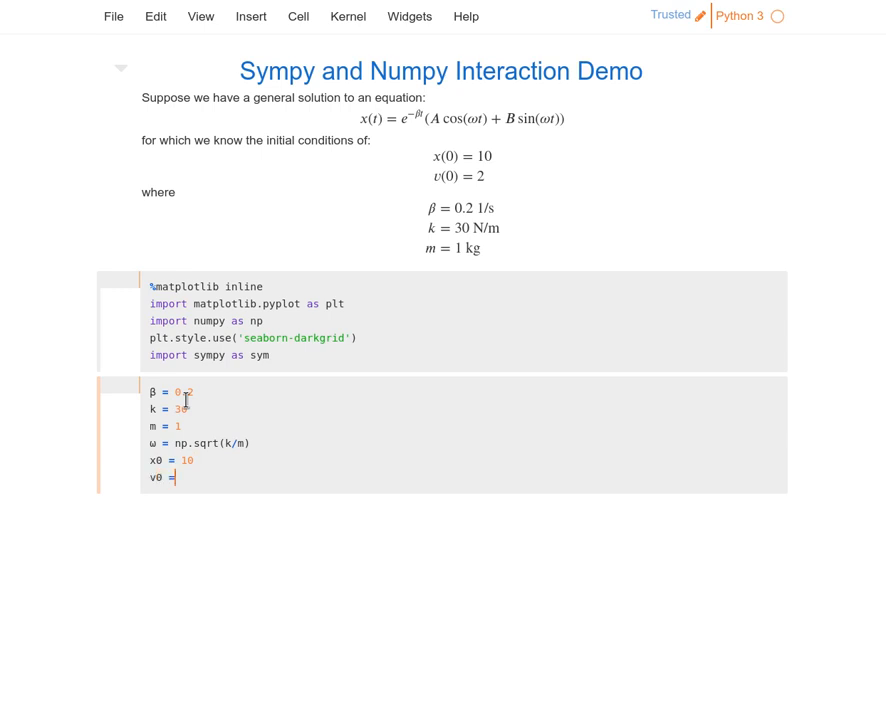
pyautogui.write('2')
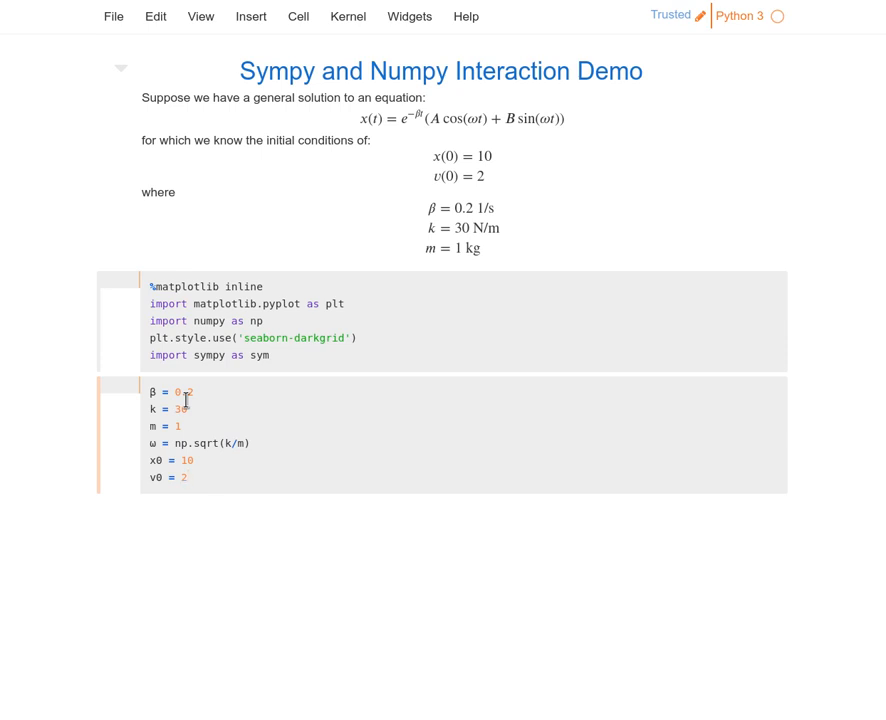
pyautogui.click(180, 476)
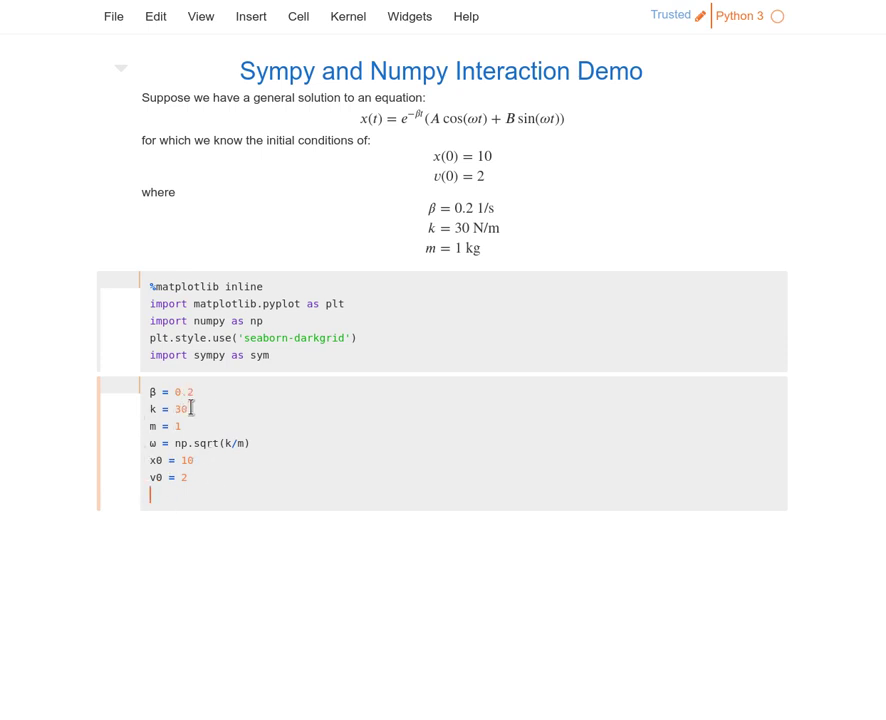
pyautogui.moveTo(232, 482)
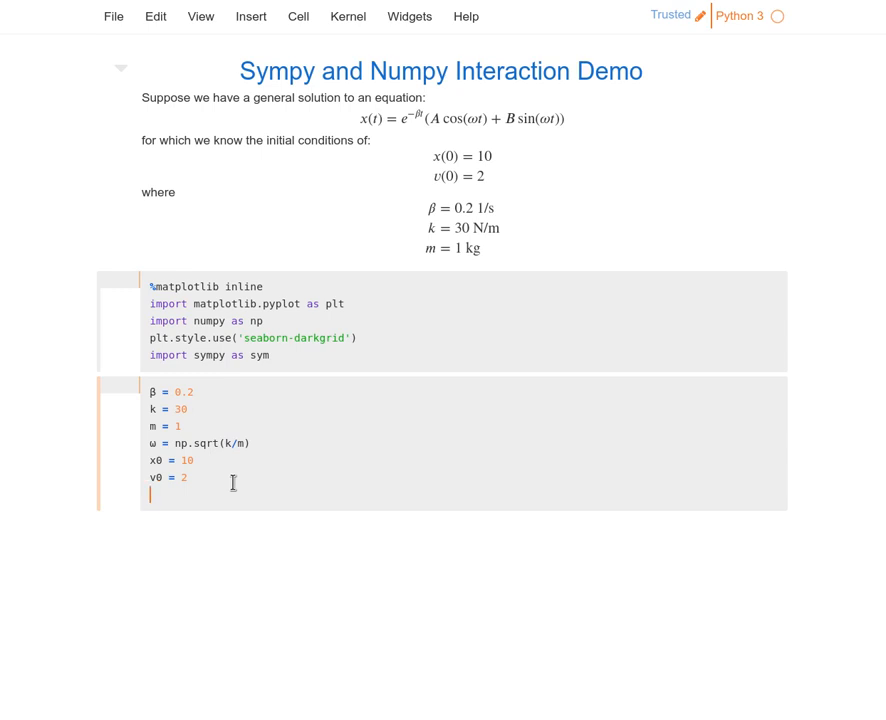
# Step: Start the consts dictionary with the entry 'β': β
pyautogui.write('cont')
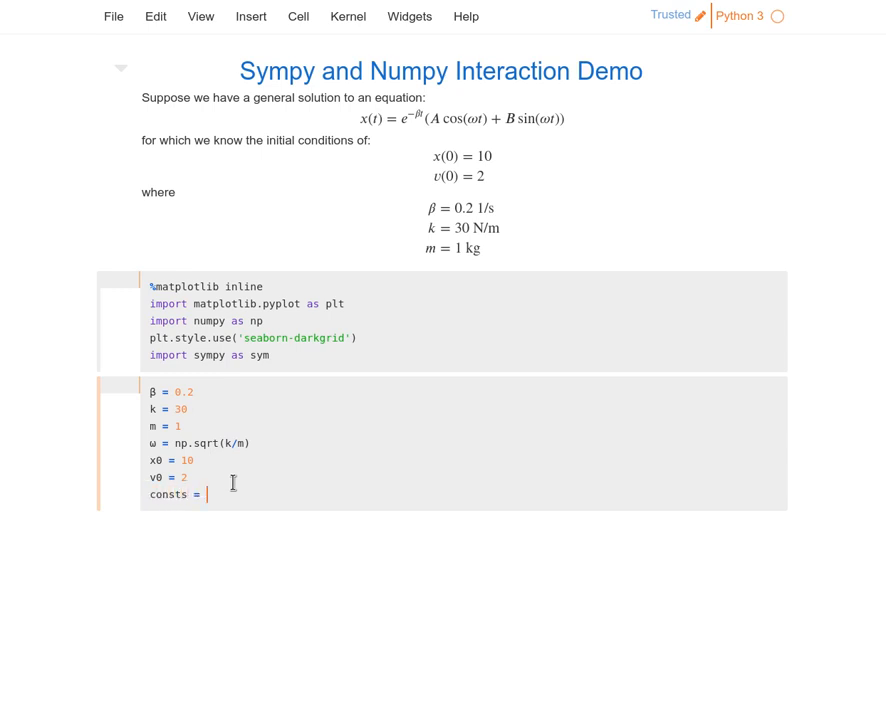
pyautogui.write('{')
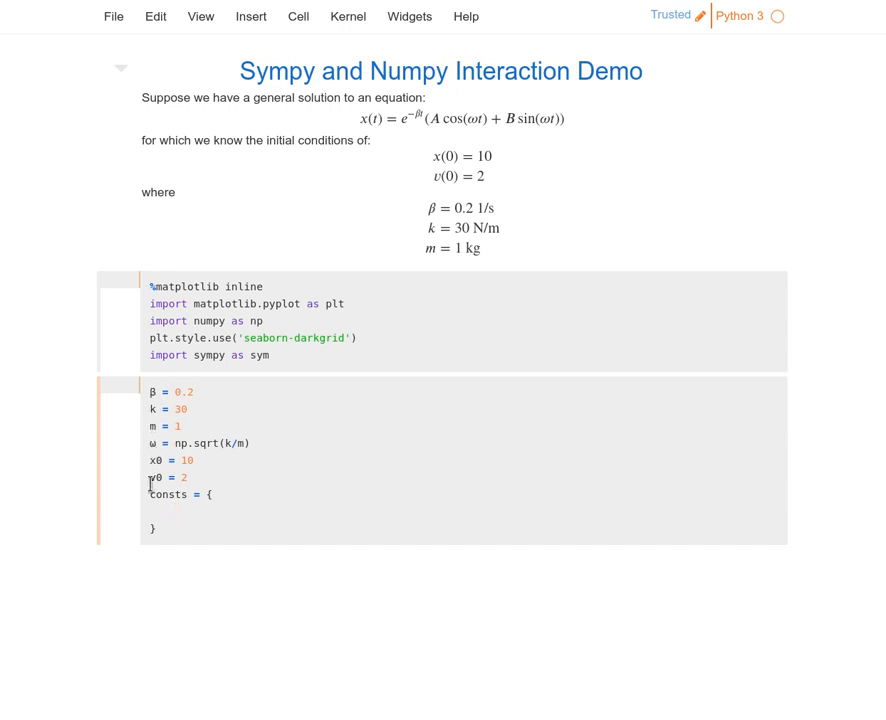
pyautogui.click(192, 512)
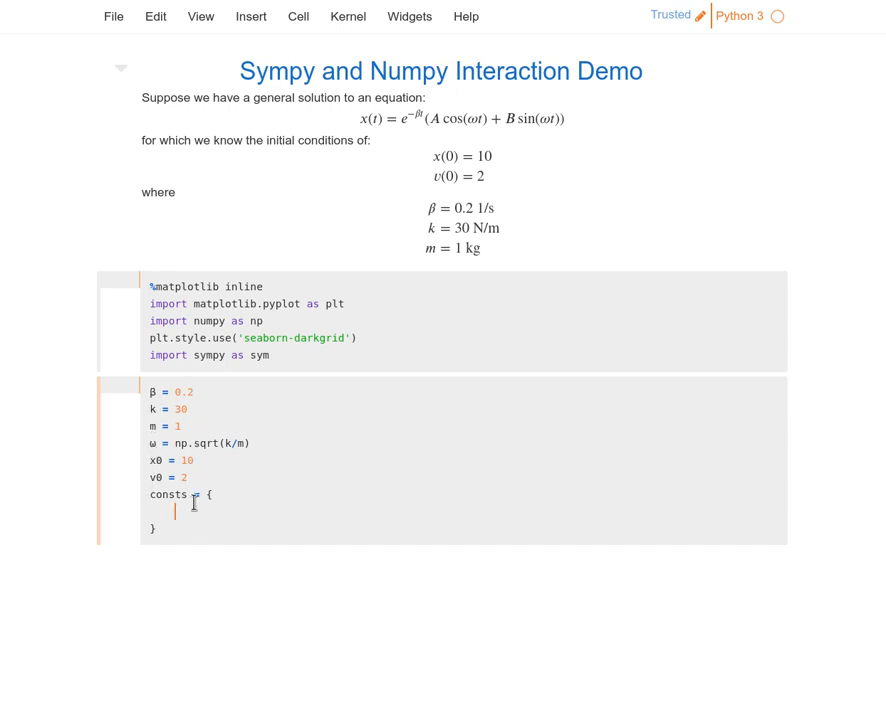
pyautogui.moveTo(230, 506)
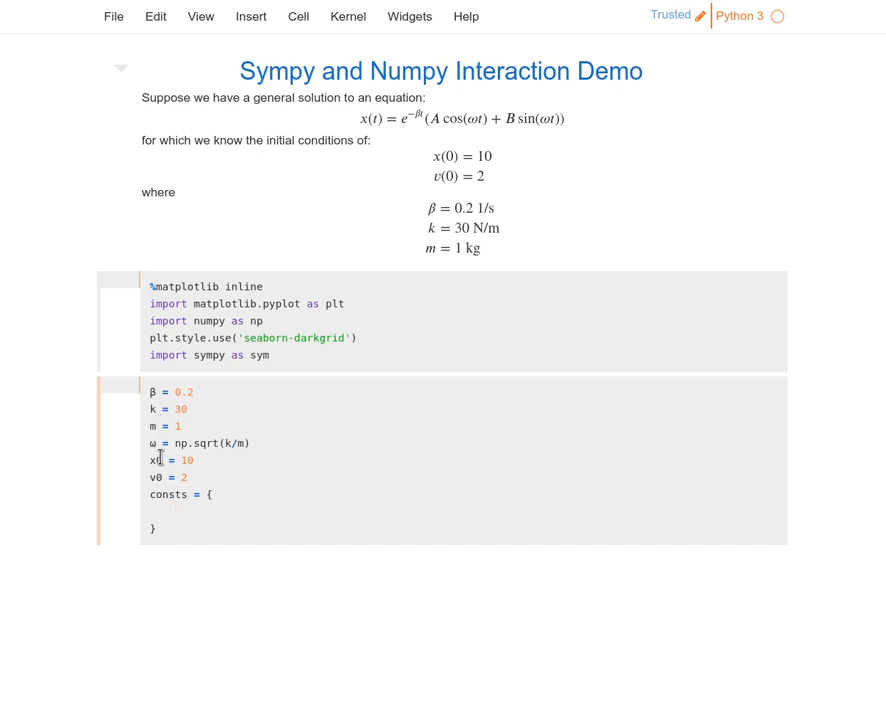
pyautogui.moveTo(158, 480)
pyautogui.write("'")
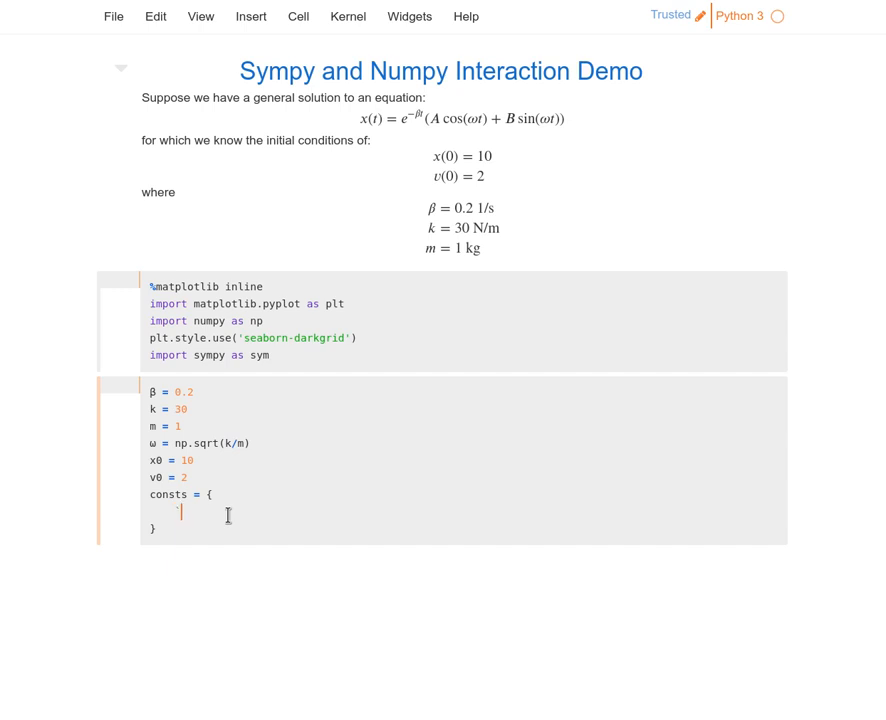
pyautogui.write('β')
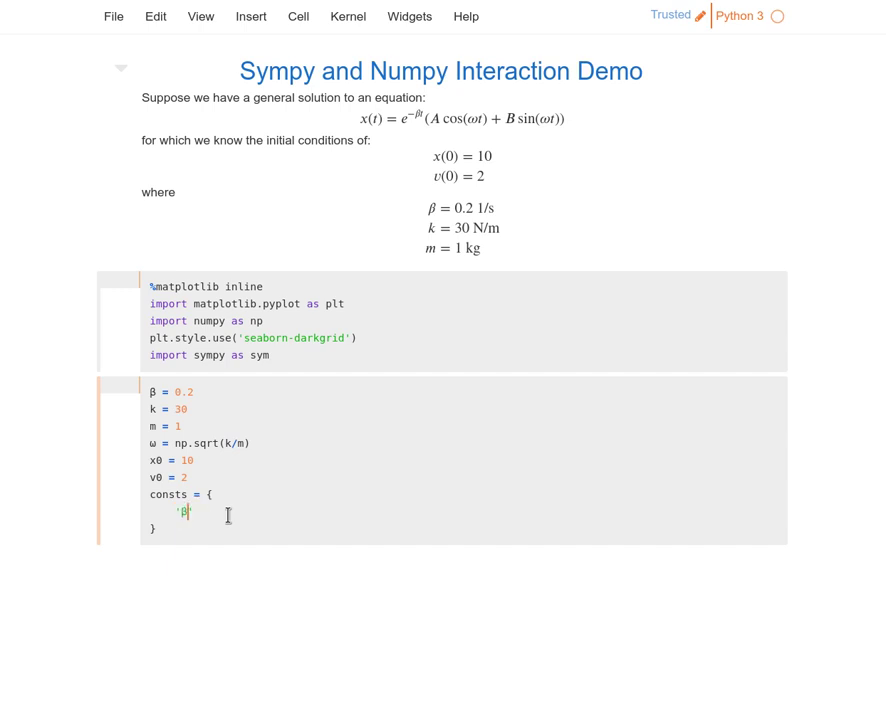
pyautogui.write("':")
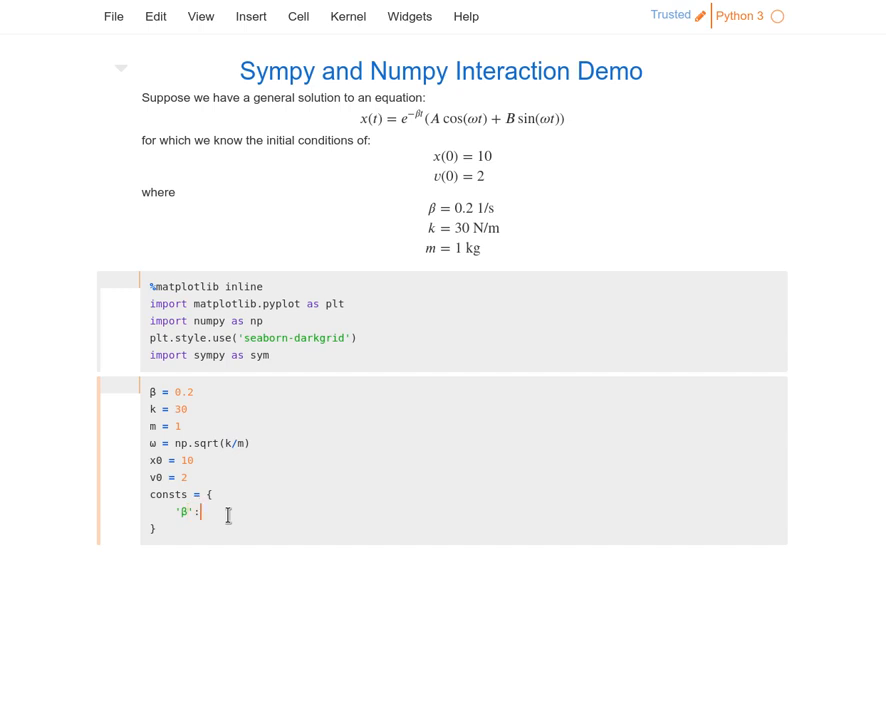
pyautogui.write('0')
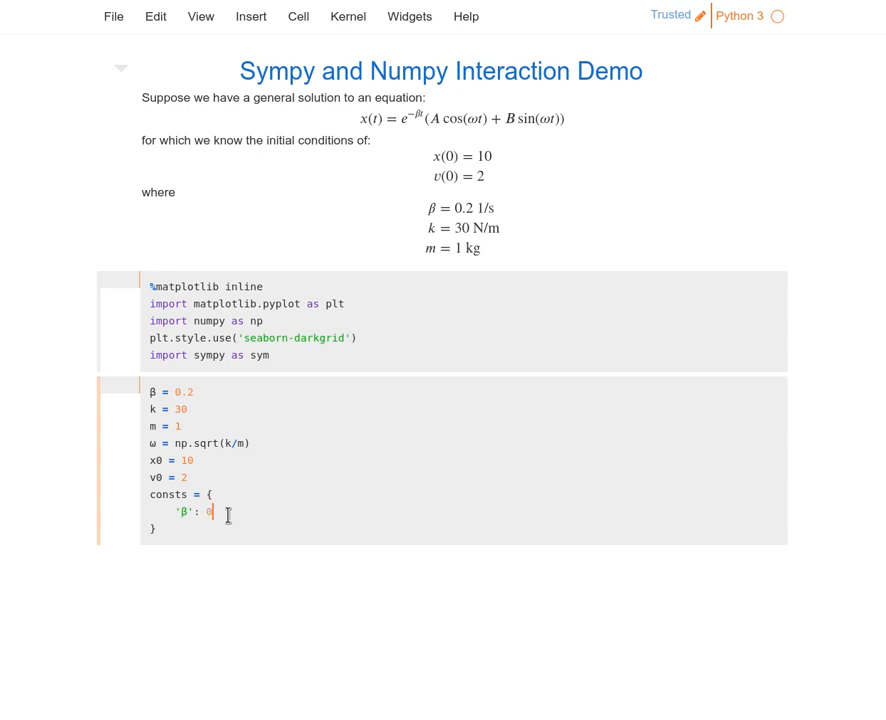
pyautogui.write('\\beta')
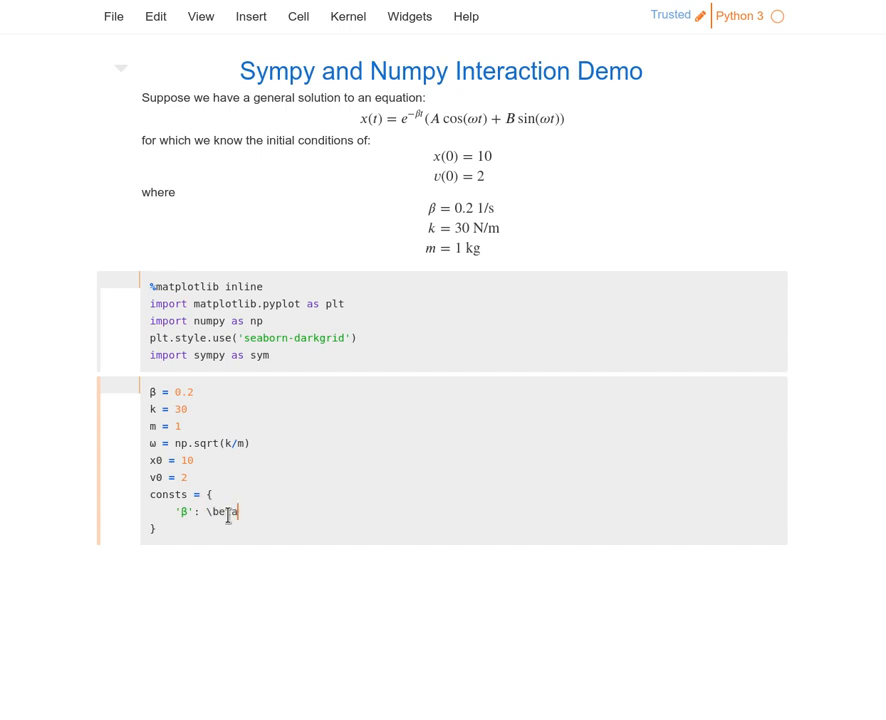
pyautogui.write('β,')
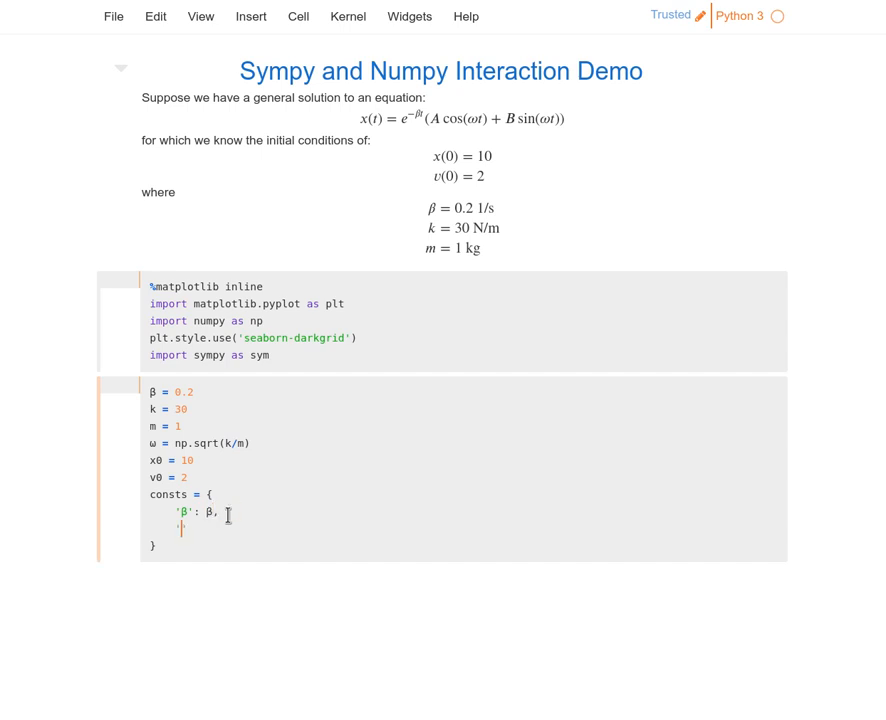
# Step: Complete consts with the entries 'k': k, 'm': m and 'ω': ω
pyautogui.write("'k':")
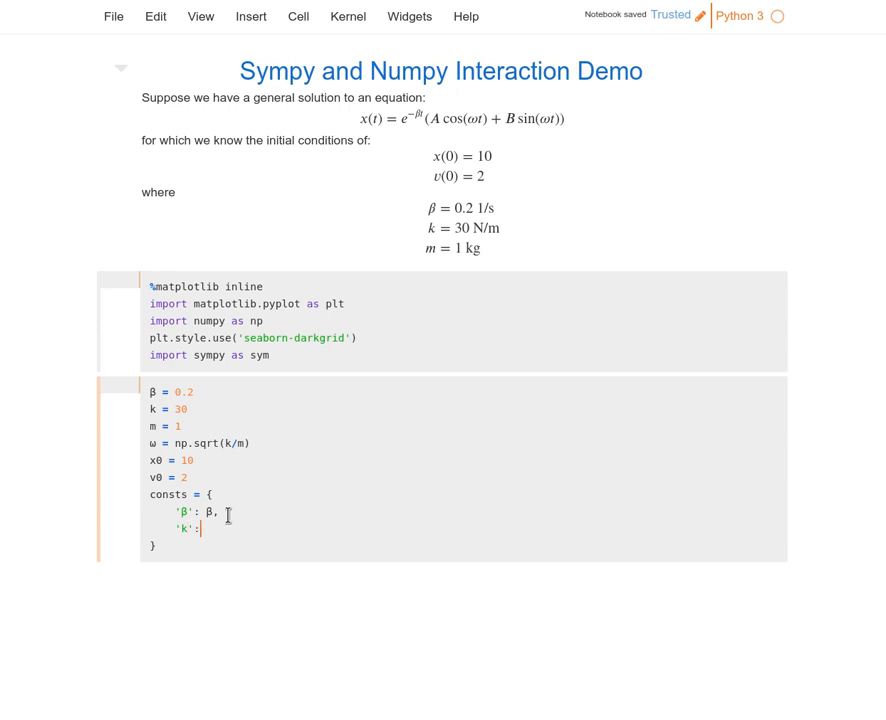
pyautogui.write('k,')
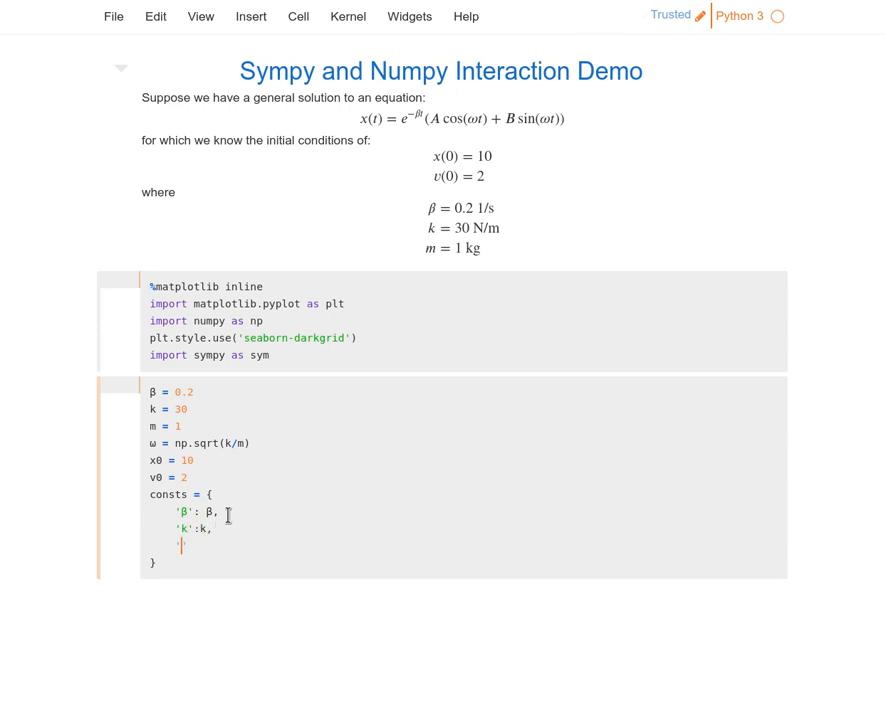
pyautogui.write("'m':m,")
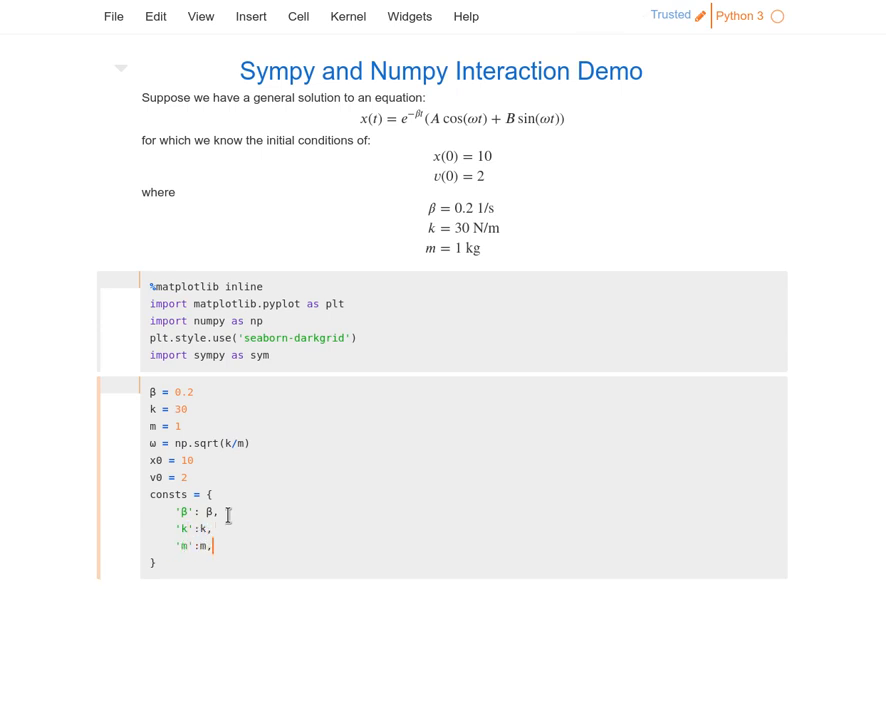
pyautogui.write("'\\omeg")
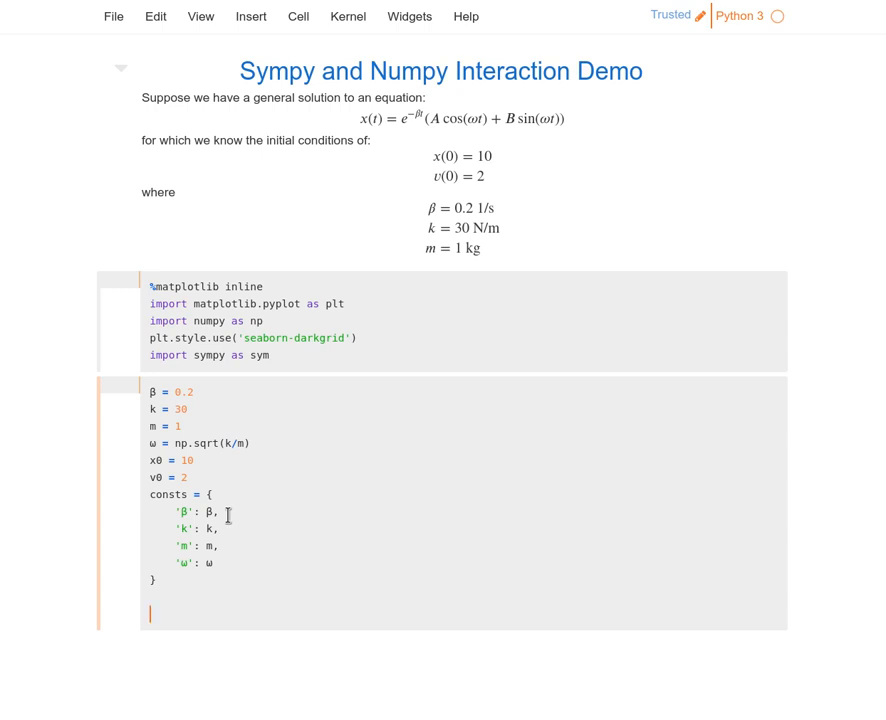
# Step: Declare β, k, m, ω = sym.symbols('β,k,m,ω', positive=True)
pyautogui.write('β')
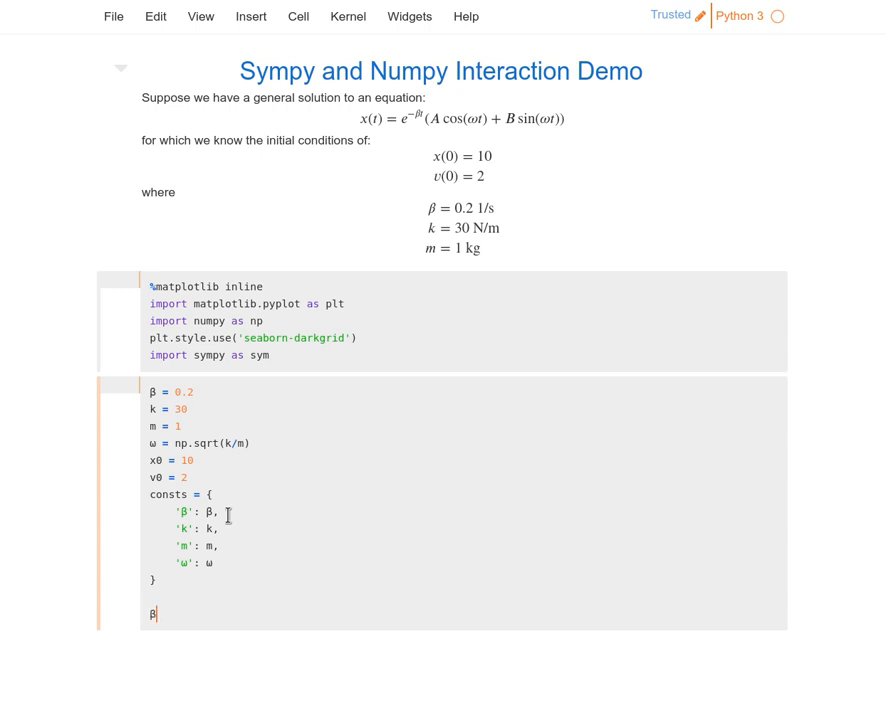
pyautogui.write(', k,')
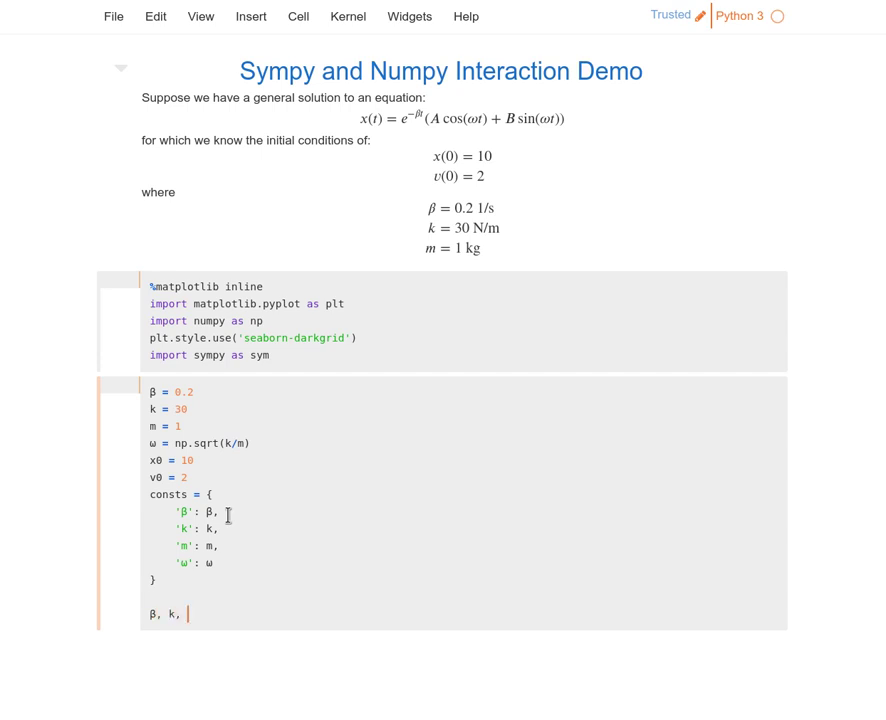
pyautogui.write('m = sym.sym')
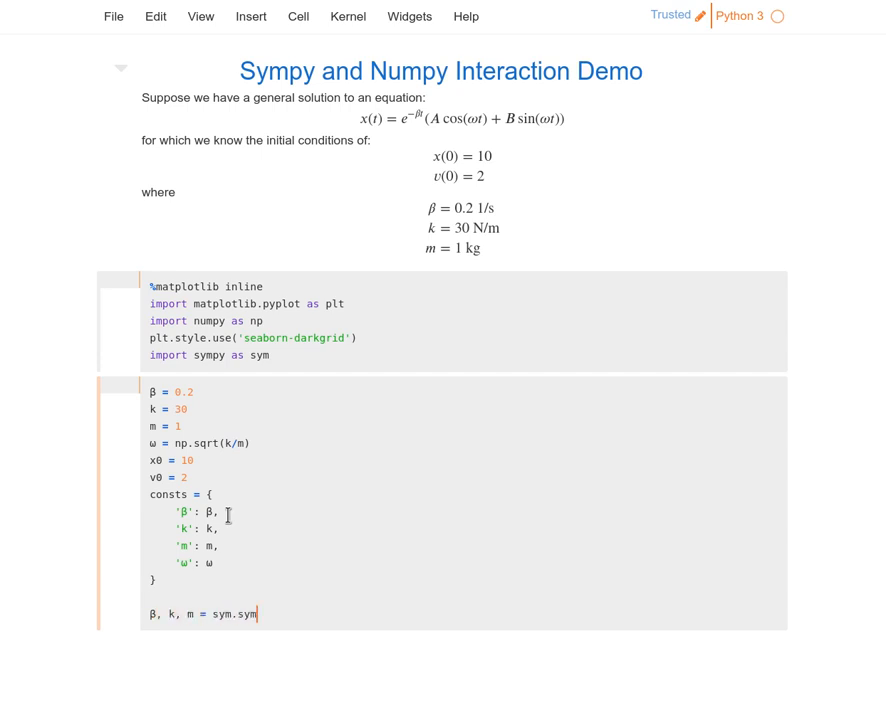
pyautogui.write("bols('β'")
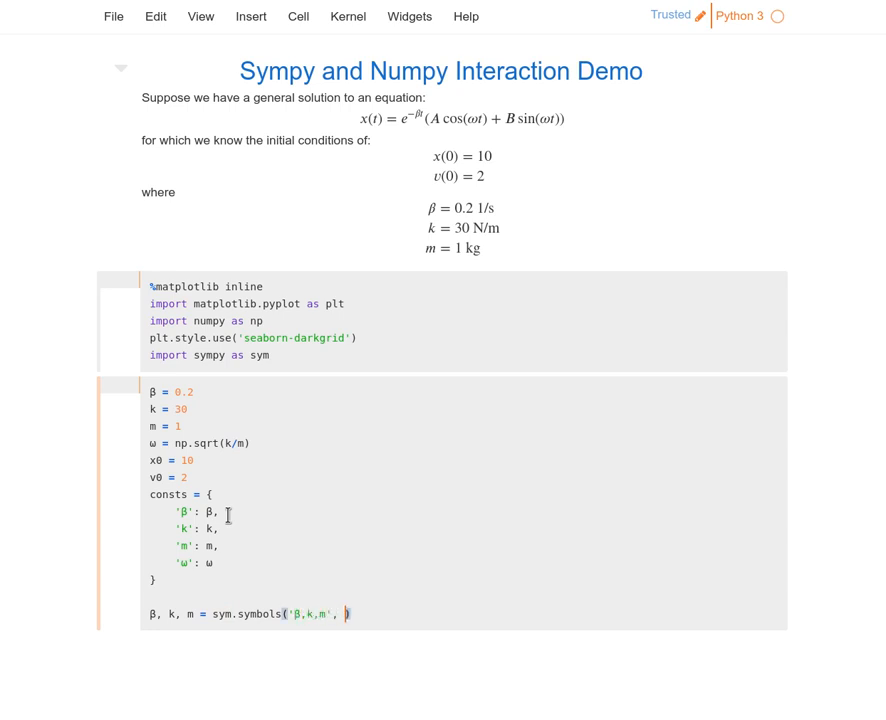
pyautogui.write('positive=')
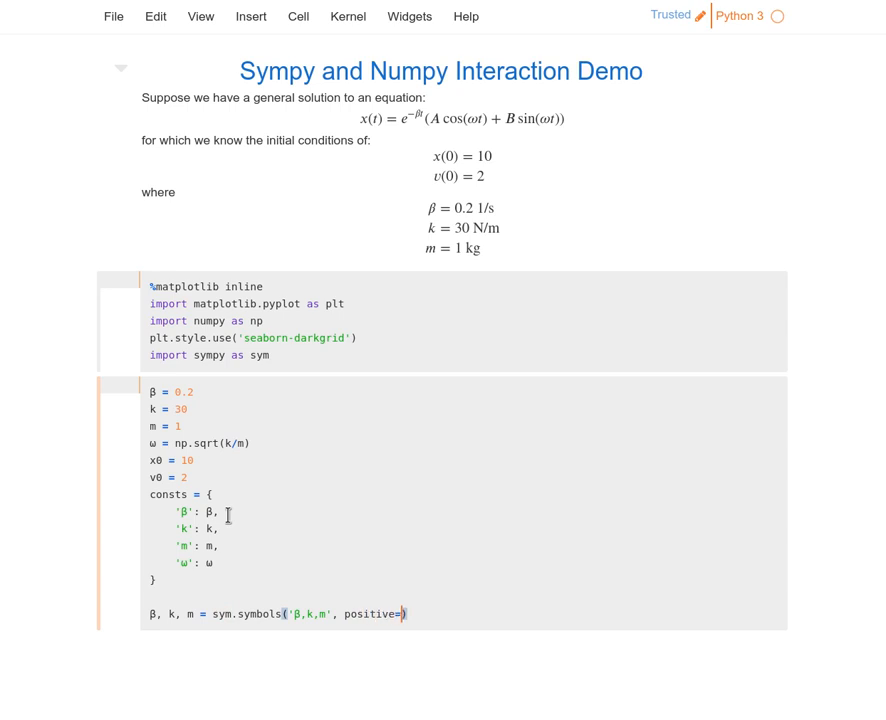
pyautogui.write('True)')
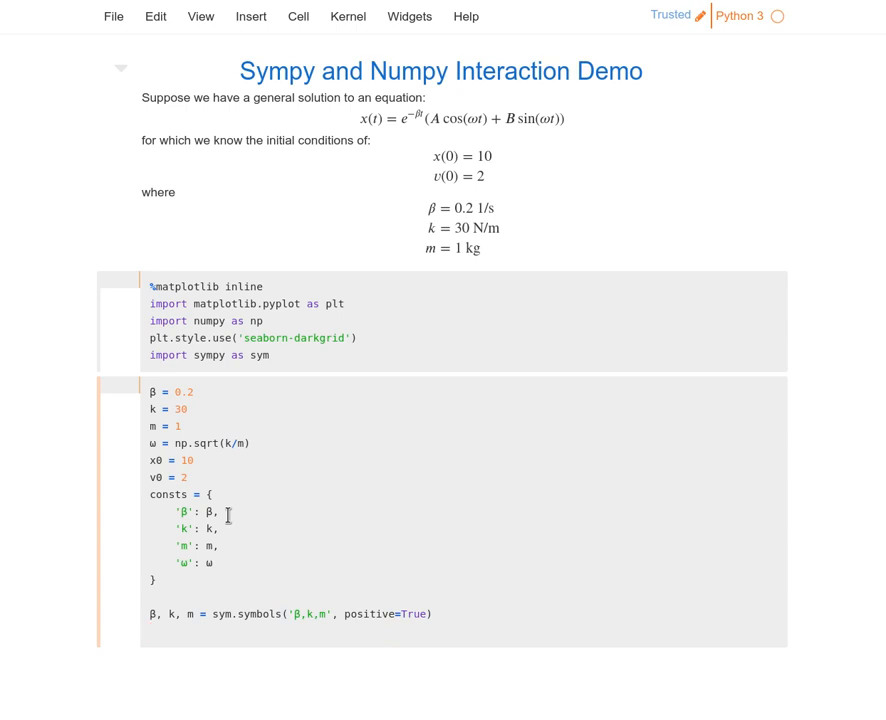
# Step: Declare A, B, t = sym.symbols('A,B,t')
pyautogui.write('A,')
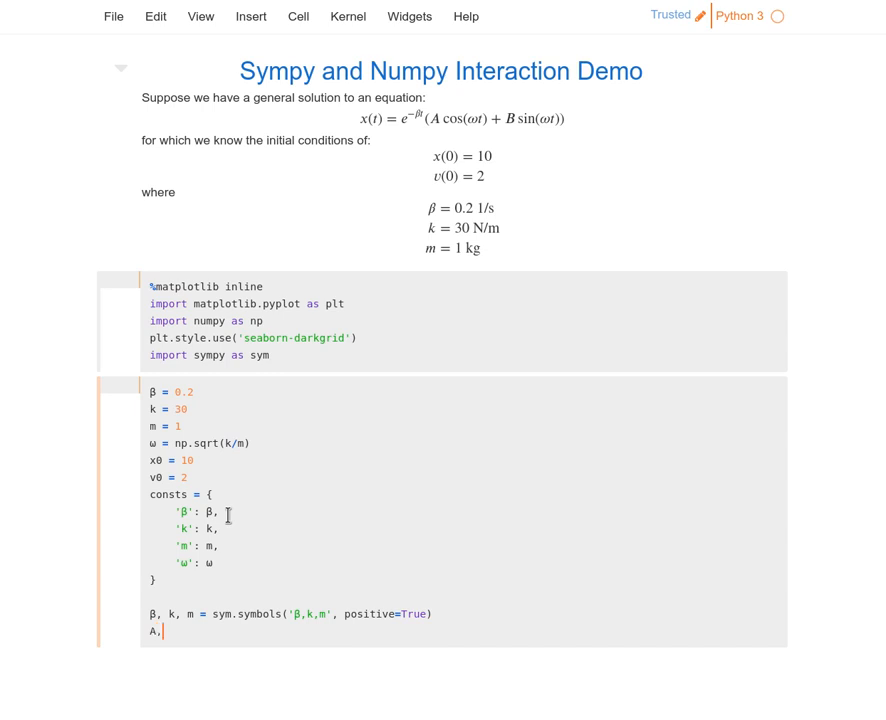
pyautogui.write('B')
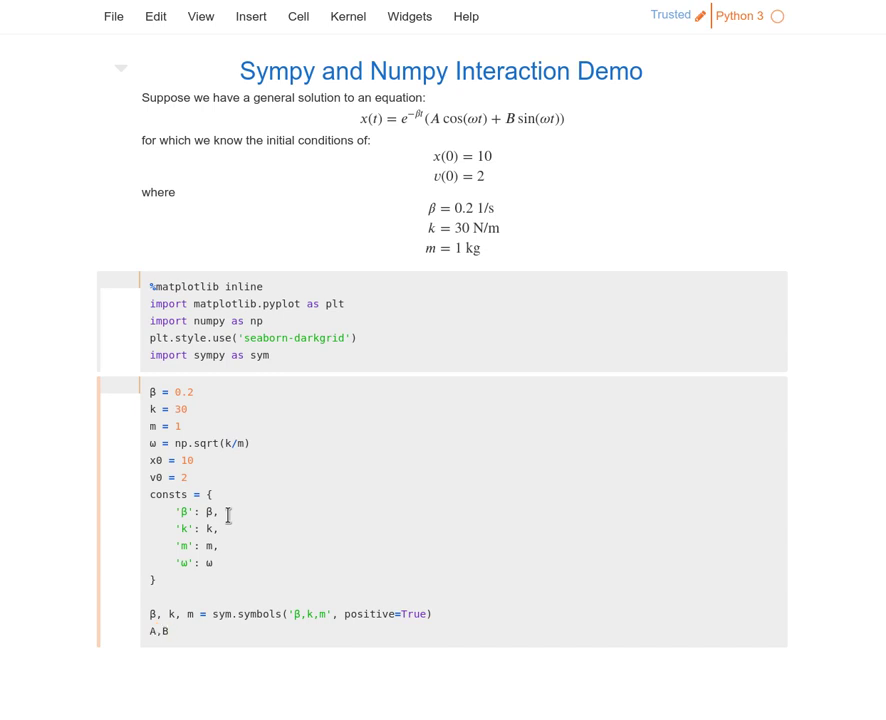
pyautogui.write(',t =')
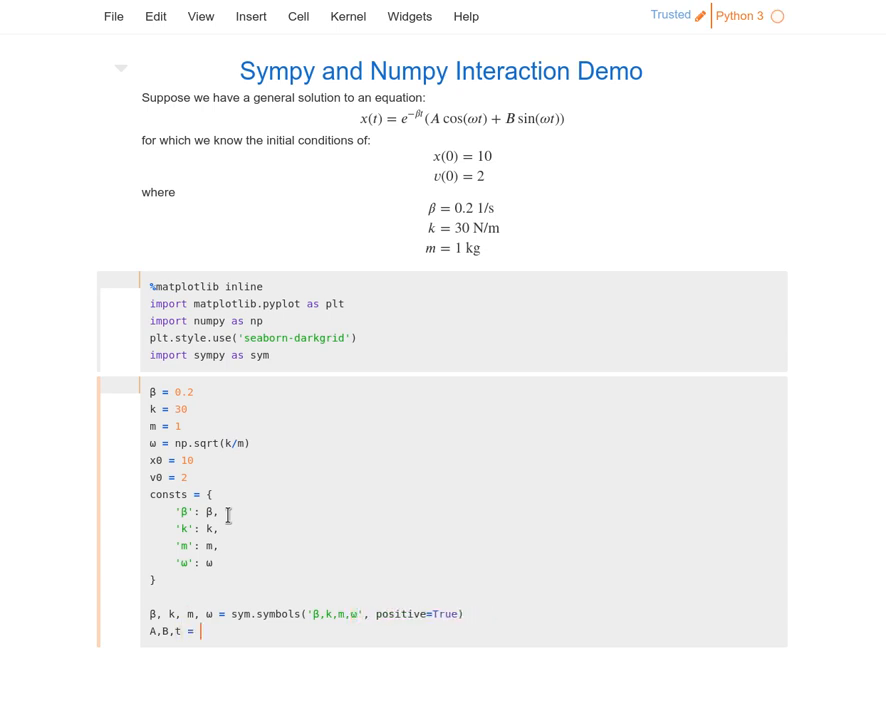
pyautogui.write("sym.symbols('A,")
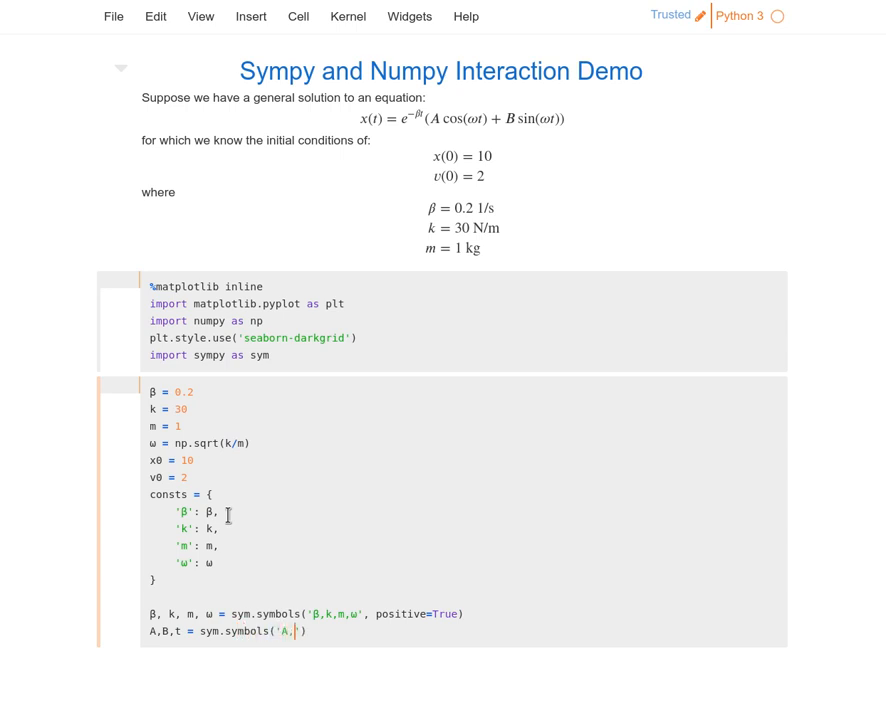
pyautogui.write('B,t')
pyautogui.write('x')
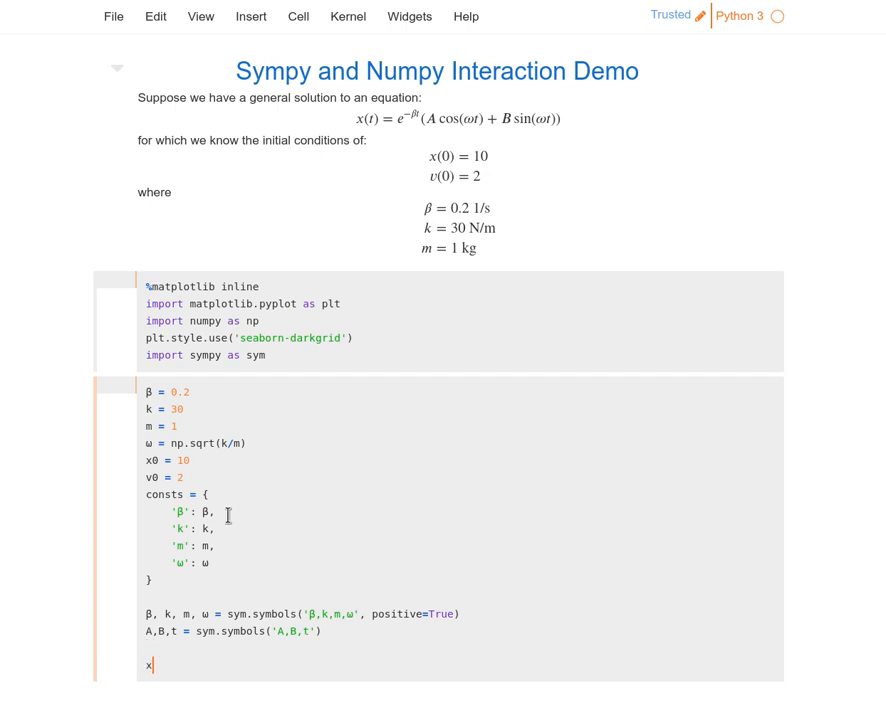
# Step: Define x = sym.exp(-β*t)*(A*sym.cos(ω*t) + B*sym.sin(ω*t))
pyautogui.write('= sy')
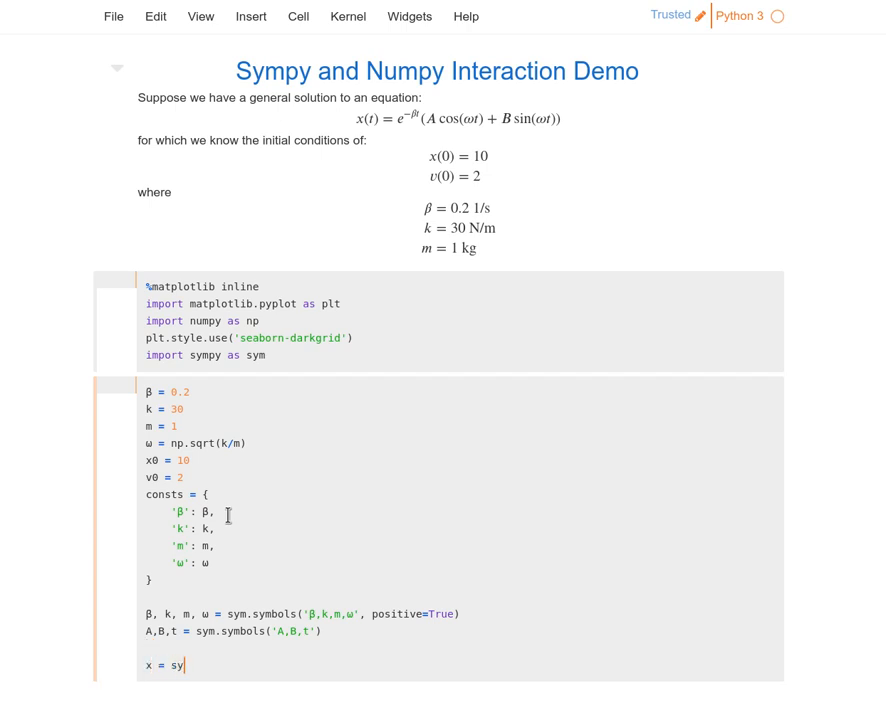
pyautogui.write('m.exp()')
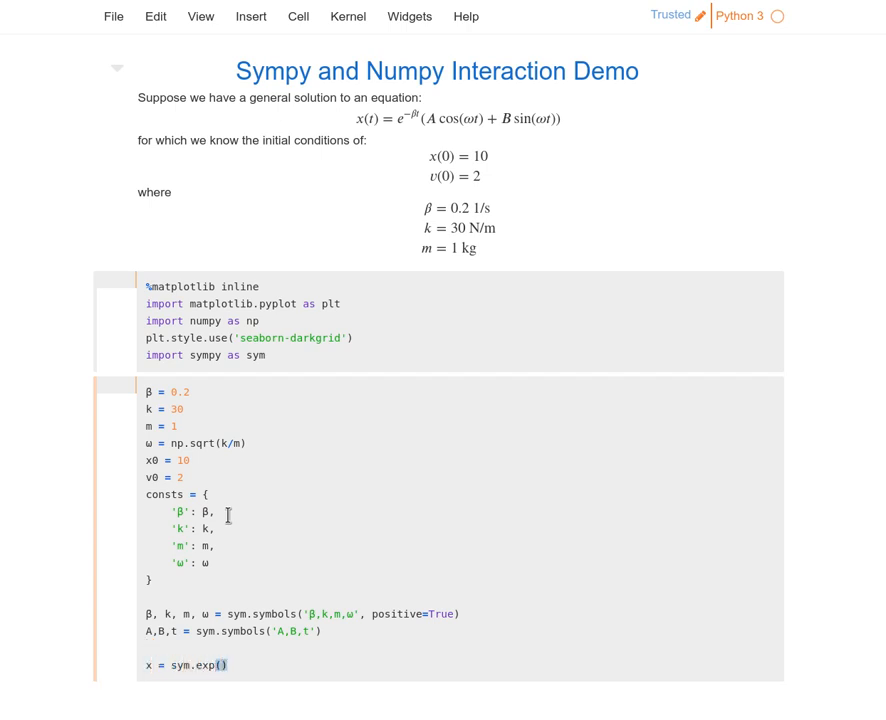
pyautogui.write('-β')
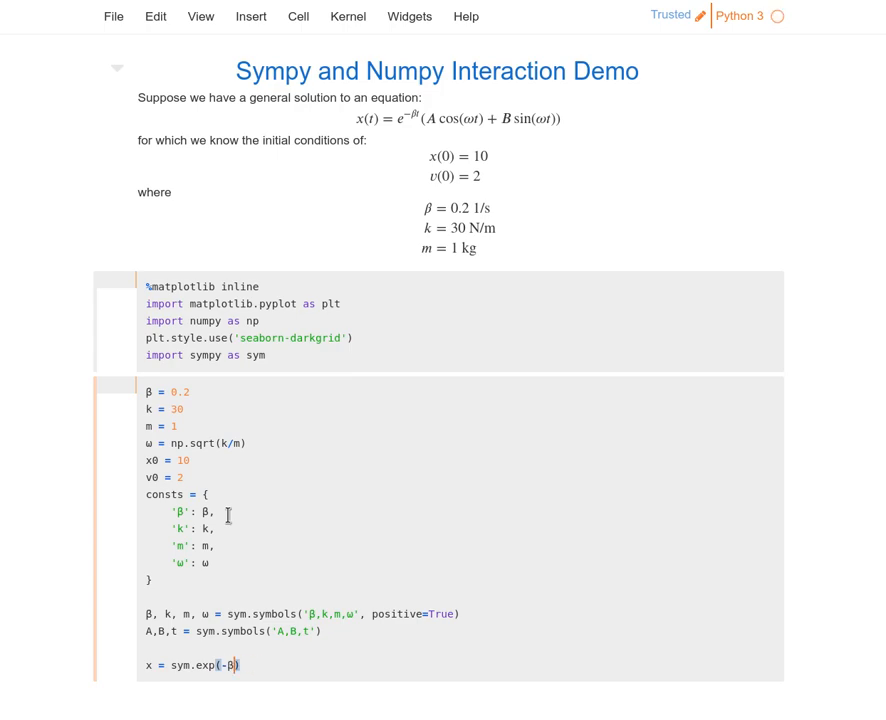
pyautogui.write('*t)*(A)')
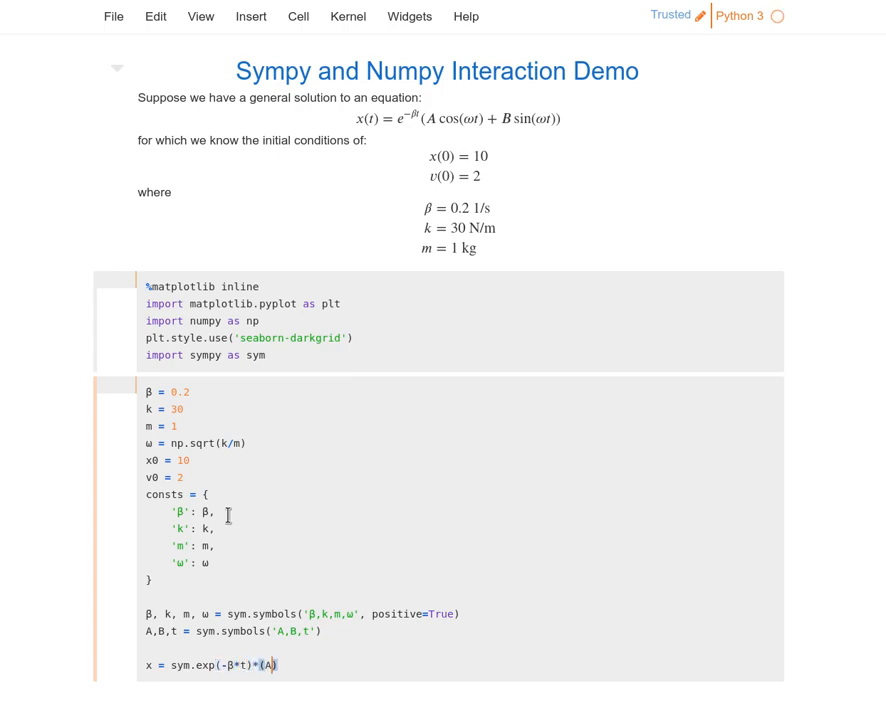
pyautogui.write('*sym.cos(\\om')
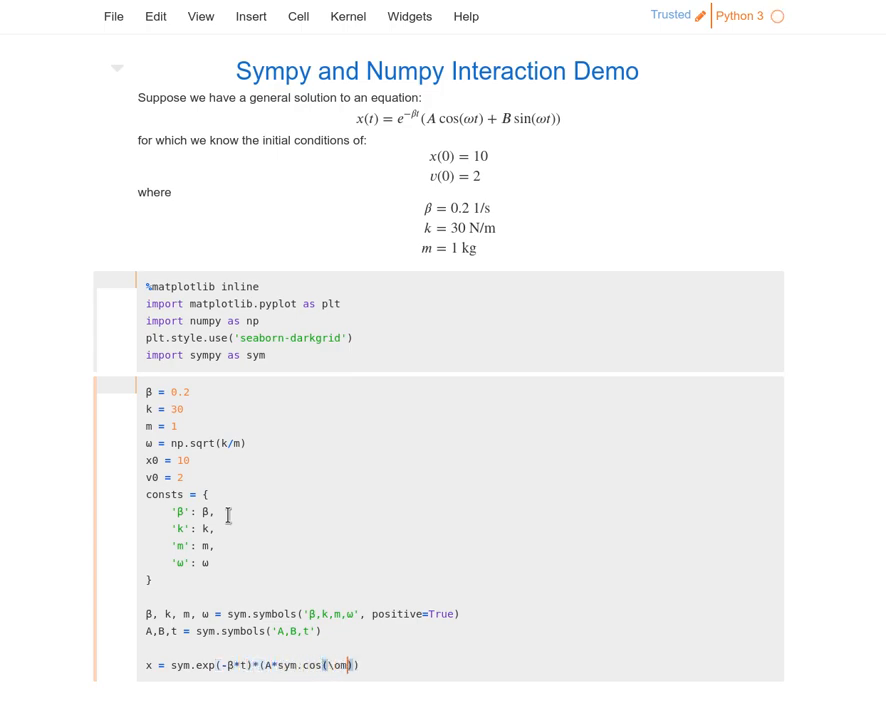
pyautogui.write('ω*t)')
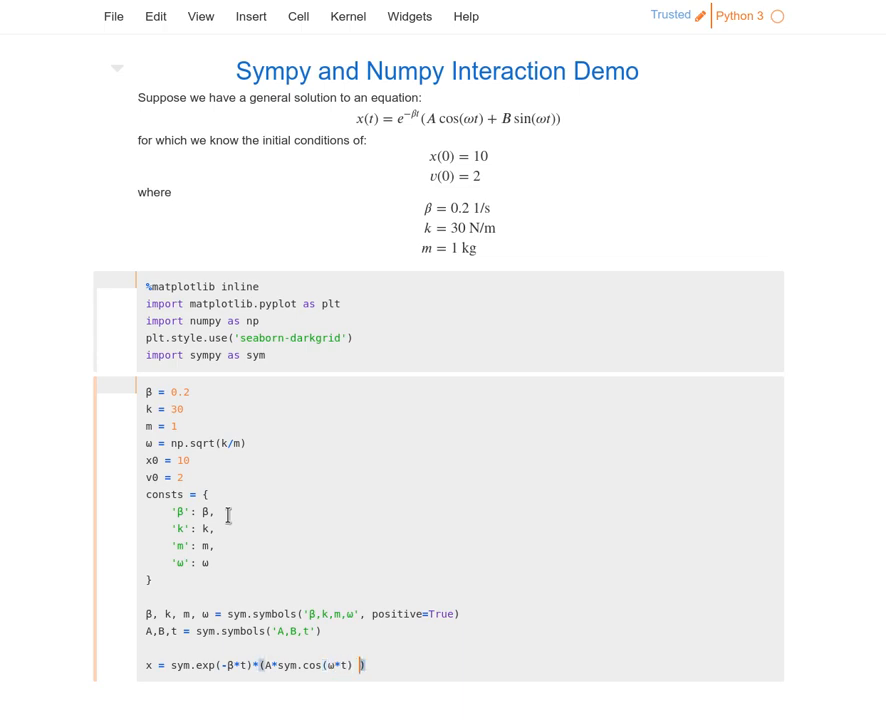
pyautogui.write('+ B*sym.sin(\\ome')
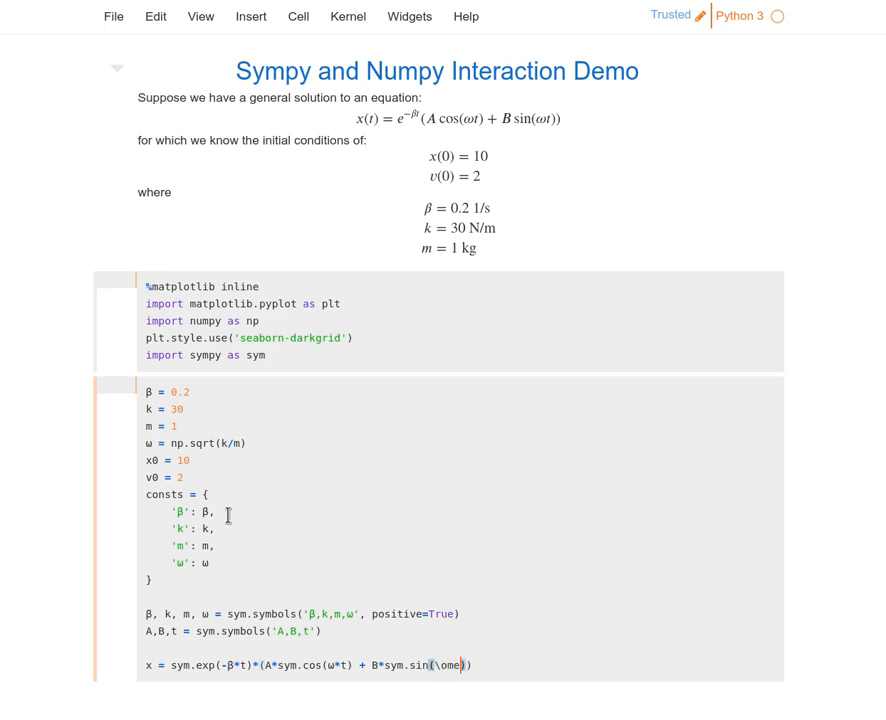
pyautogui.write('ω*t))')
pyautogui.write('x')
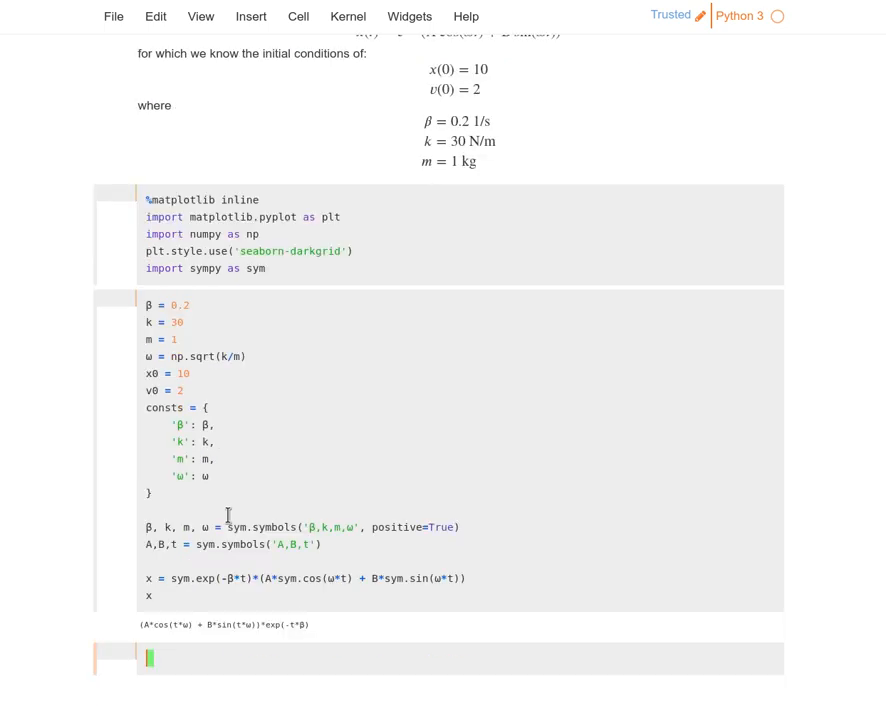
# Step: Add sym.init_printing() to the import cell so x displays as a typeset expression
pyautogui.scroll(3)
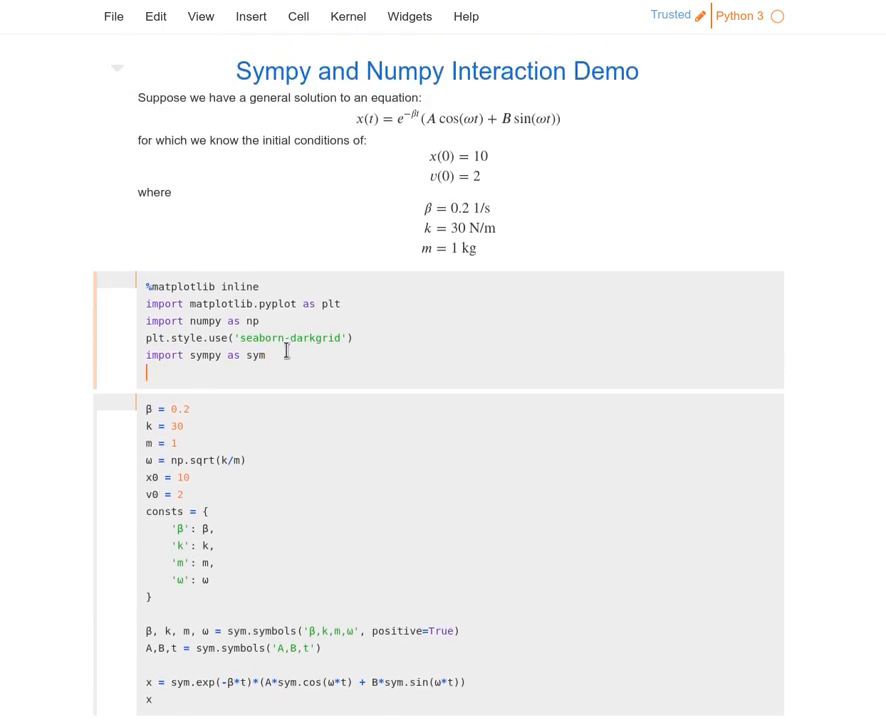
pyautogui.write('sym.init_print')
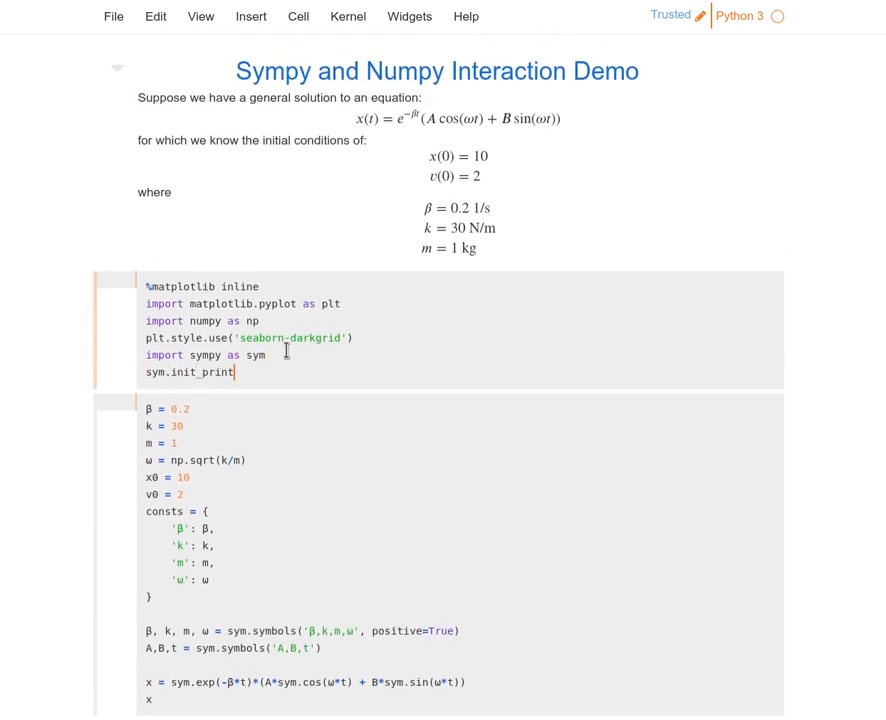
pyautogui.write('ing()')
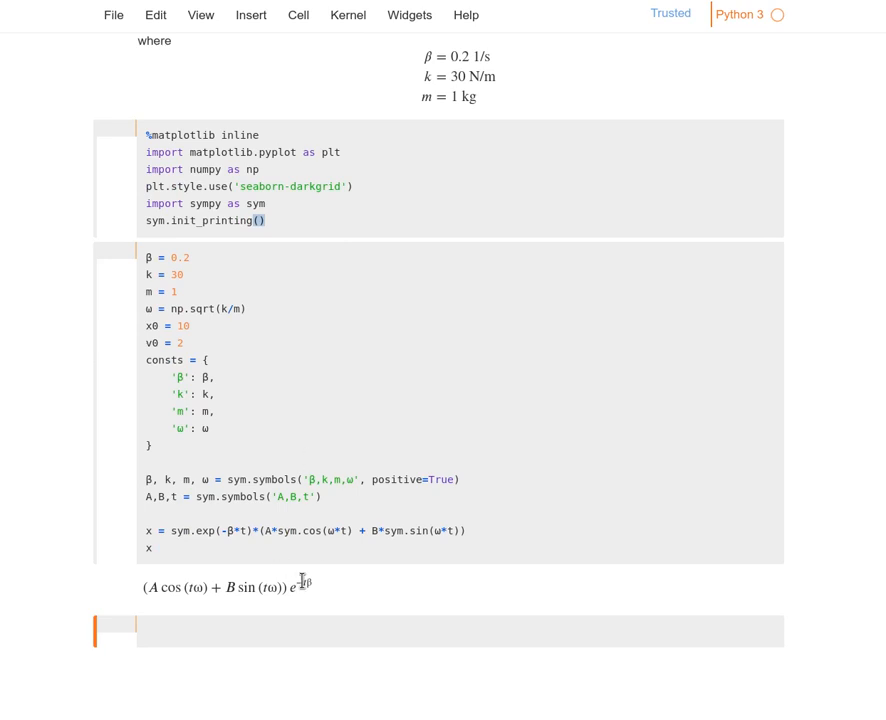
pyautogui.moveTo(330, 548)
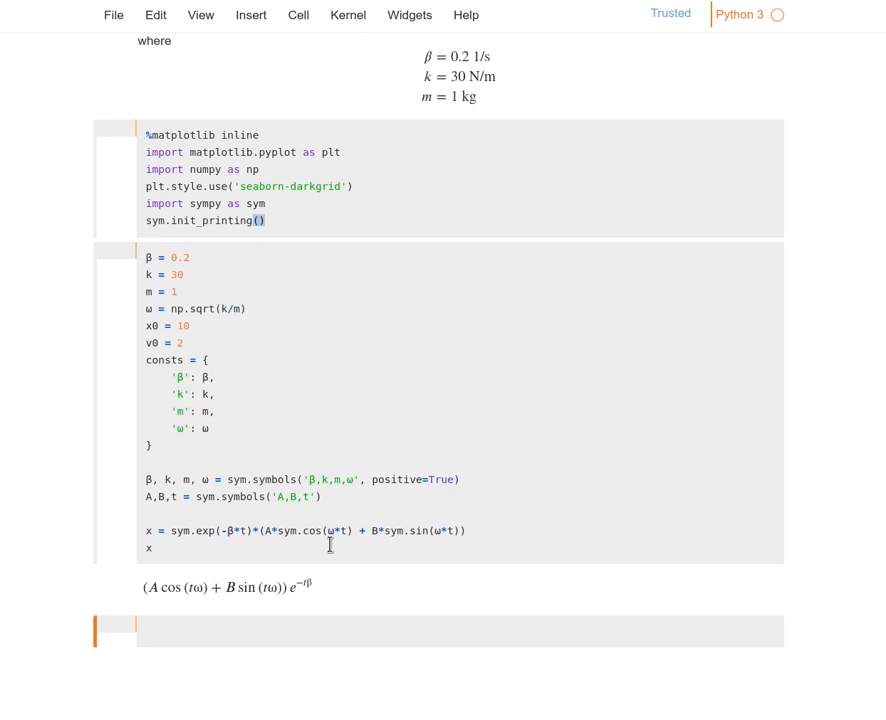
pyautogui.moveTo(204, 662)
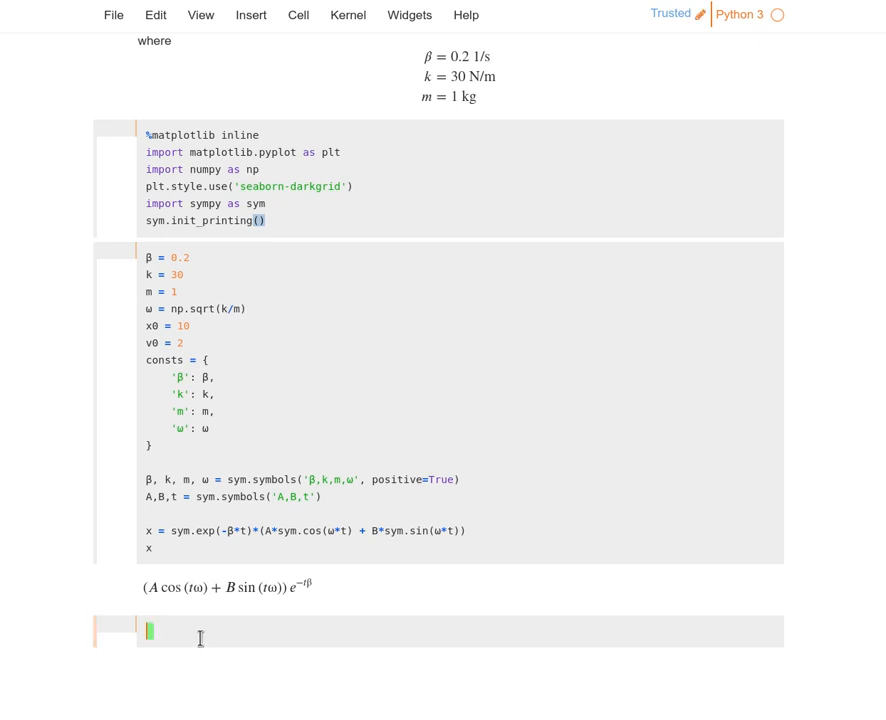
# Step: Begin a new cell with sols = sym.solve()
pyautogui.write('s')
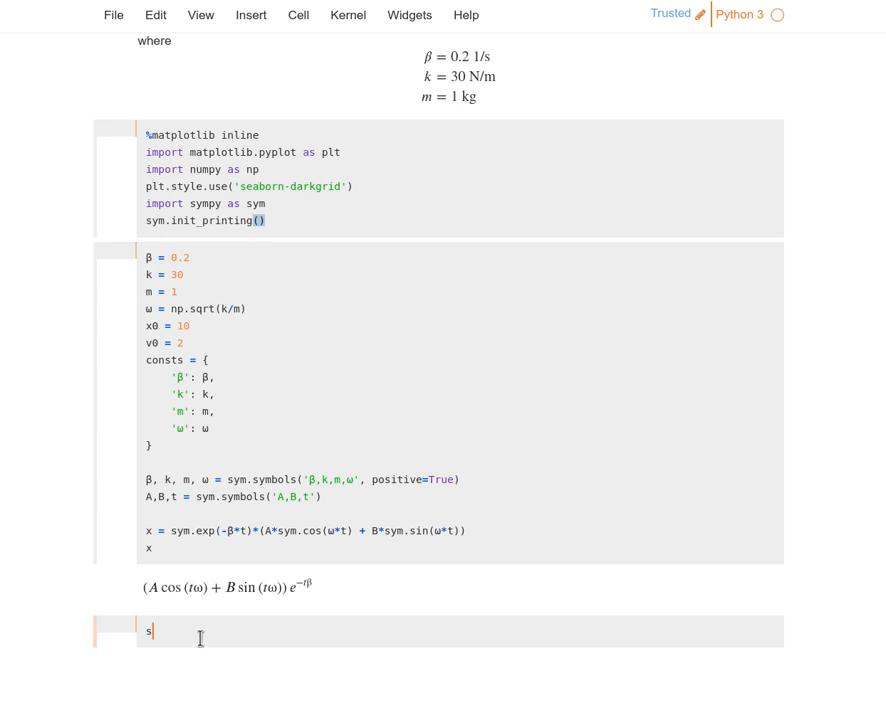
pyautogui.write('ols =')
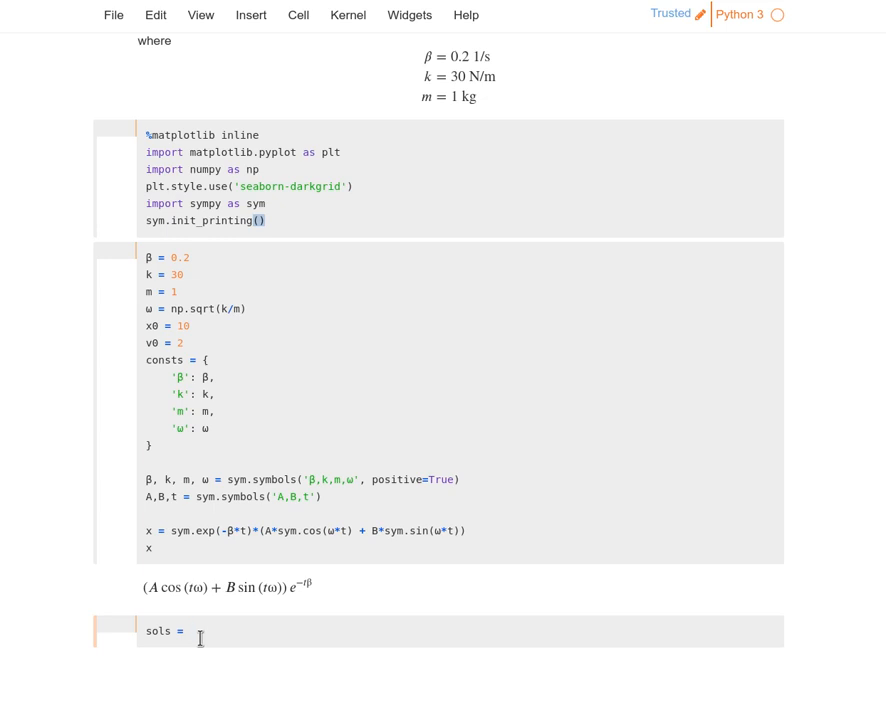
pyautogui.write('sym.solv')
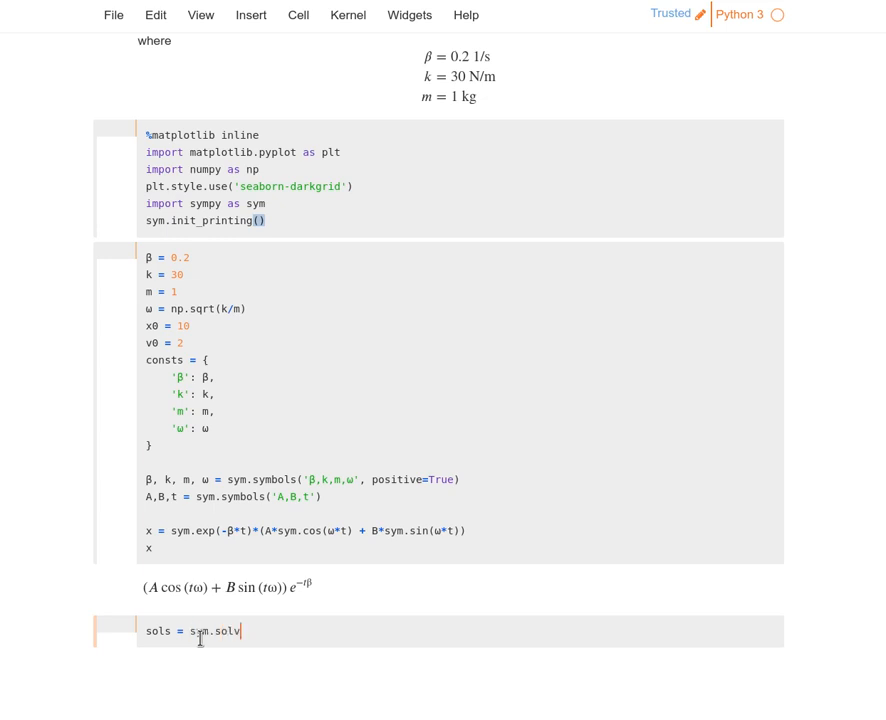
pyautogui.write('e()')
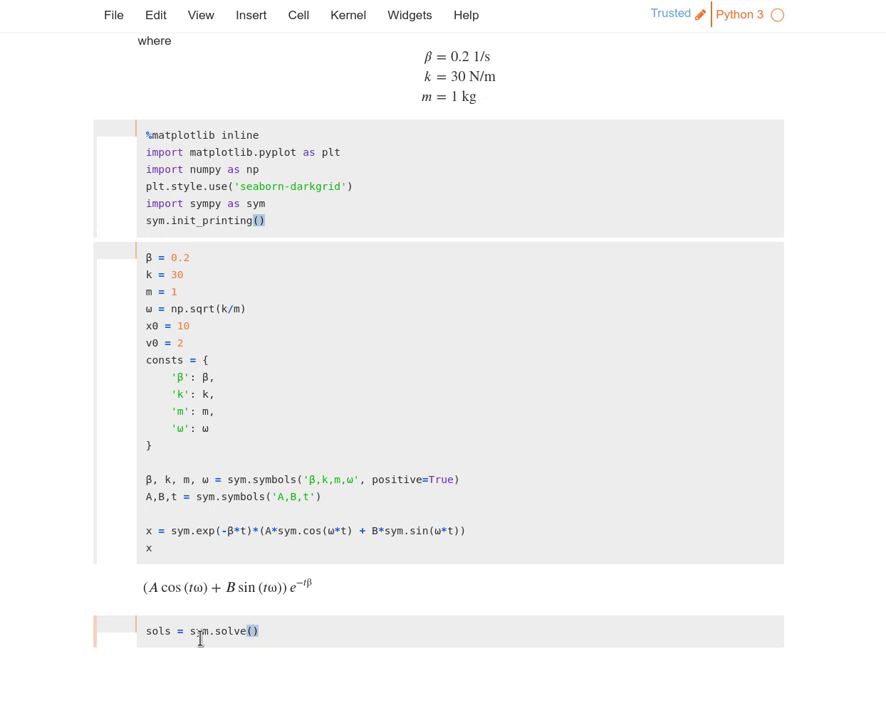
pyautogui.moveTo(314, 596)
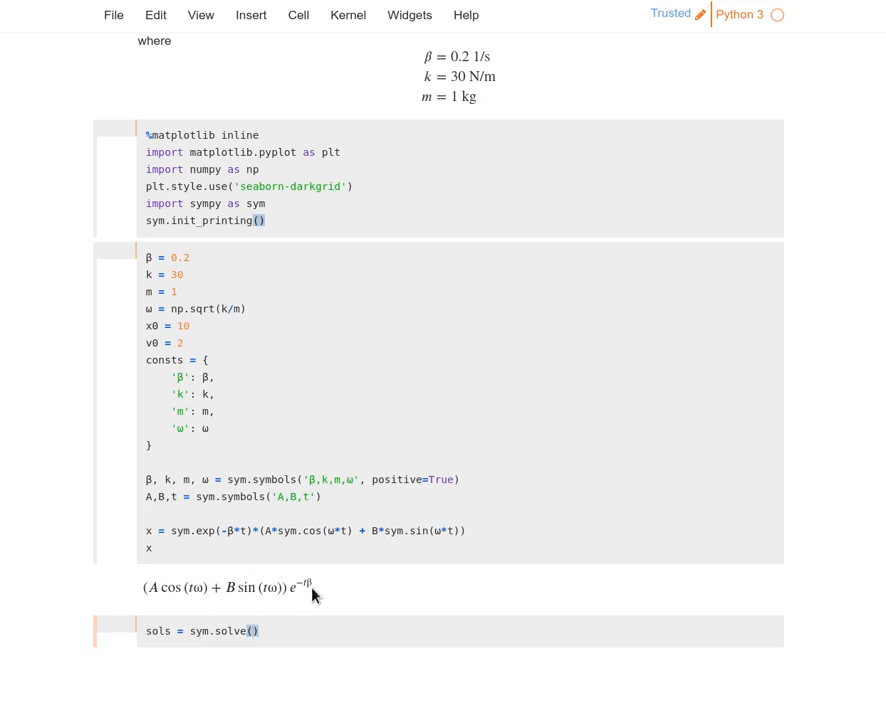
pyautogui.moveTo(304, 608)
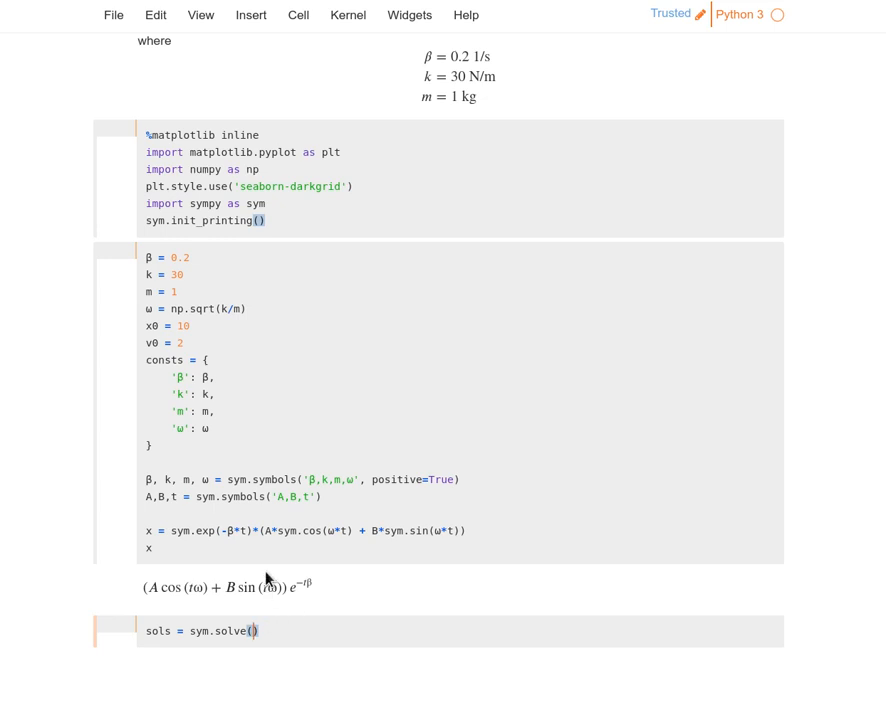
pyautogui.moveTo(276, 584)
pyautogui.write('[')
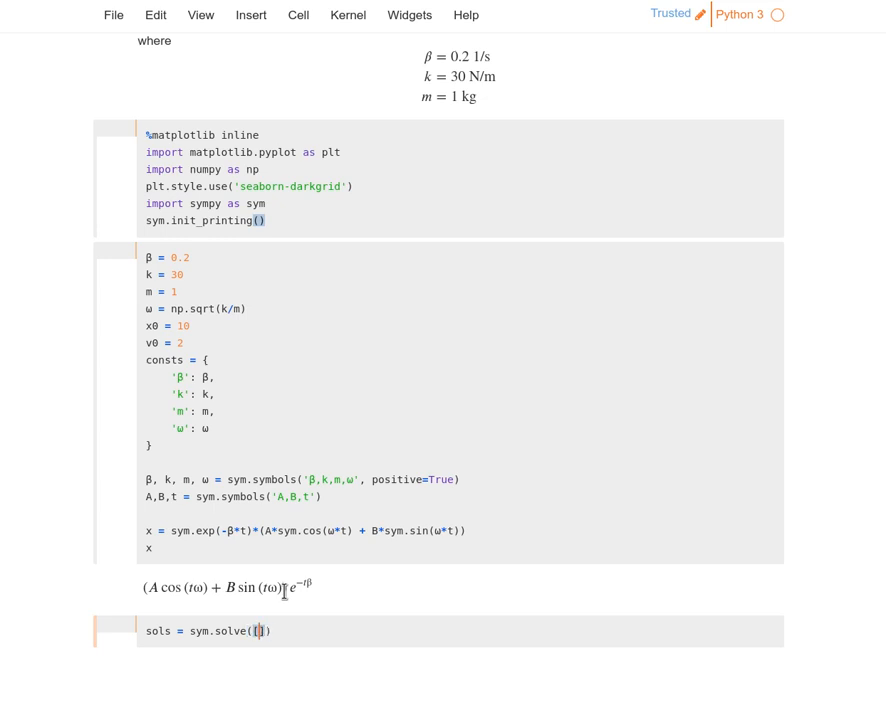
# Step: Supply the conditions x.subs(t,0) - x0 and x.diff(t).subs(t,0) - v0 to solve
pyautogui.write('x')
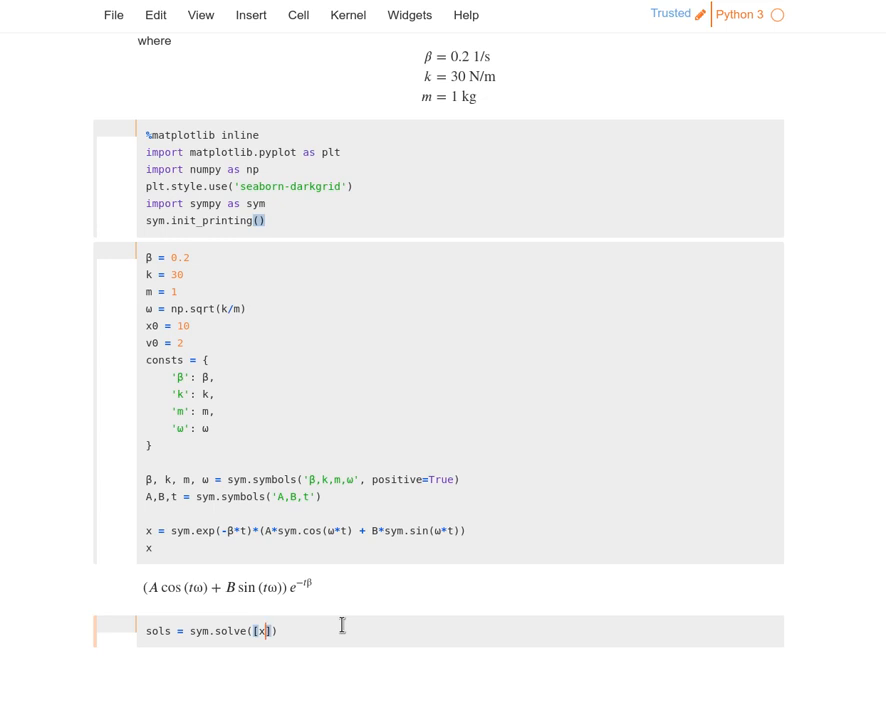
pyautogui.write('-x0')
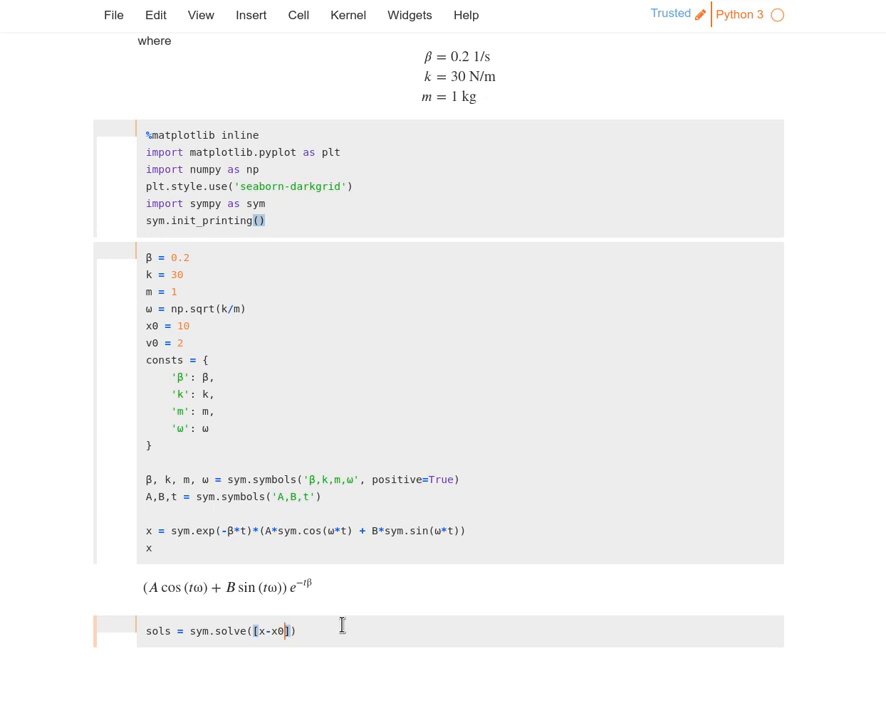
pyautogui.write(', x.diff(t')
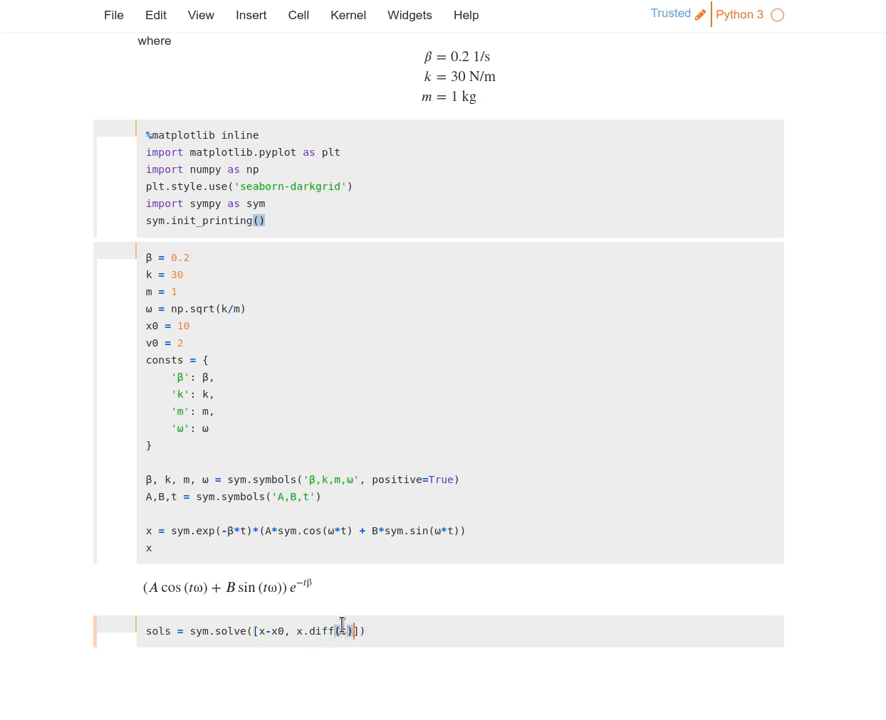
pyautogui.write('-v0')
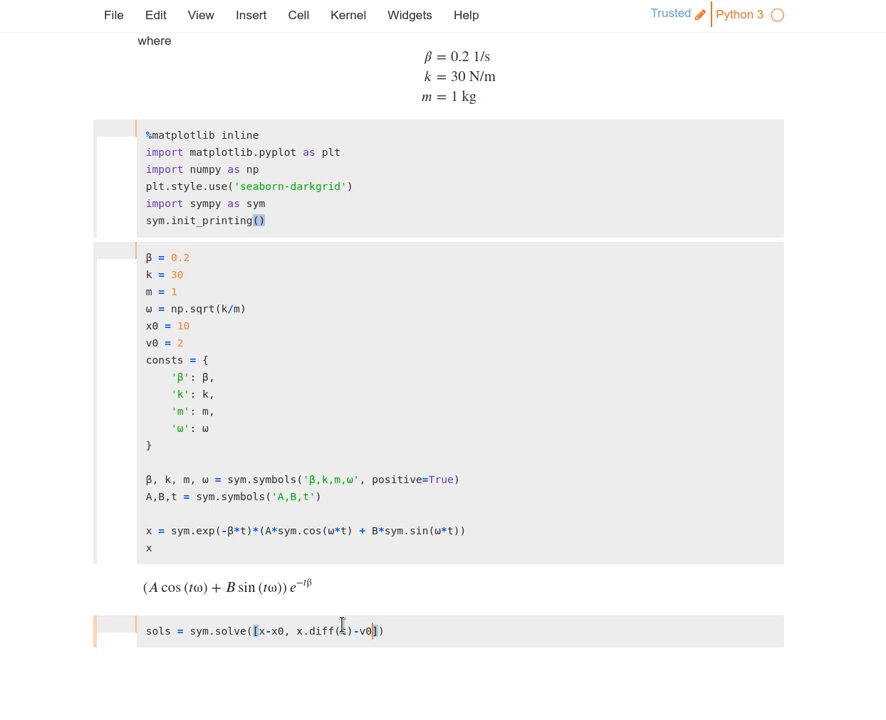
pyautogui.scroll(3)
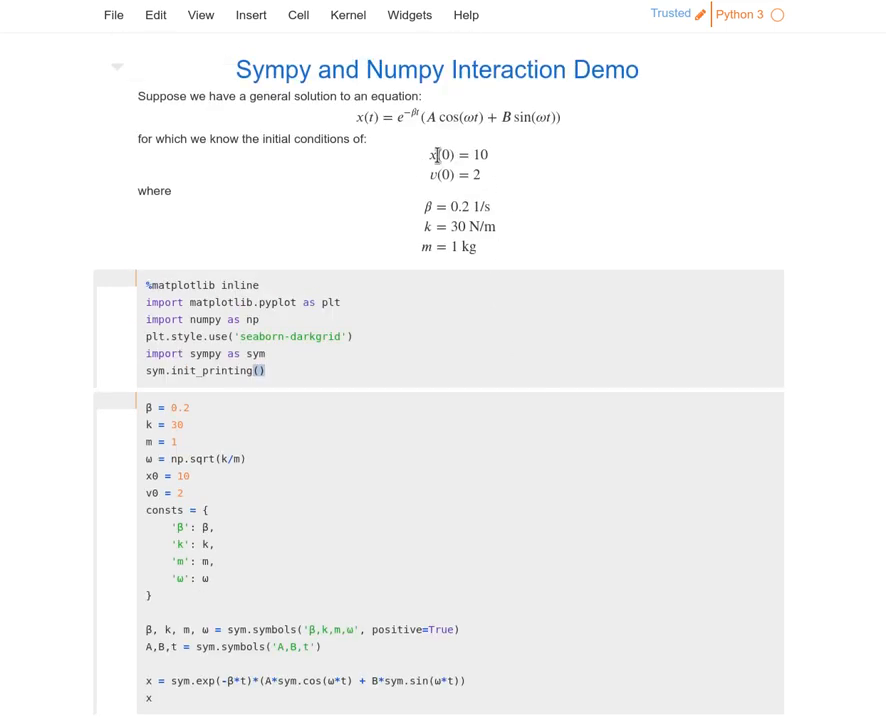
pyautogui.scroll(-3)
pyautogui.write('sols = sym.solve([x.subs(')
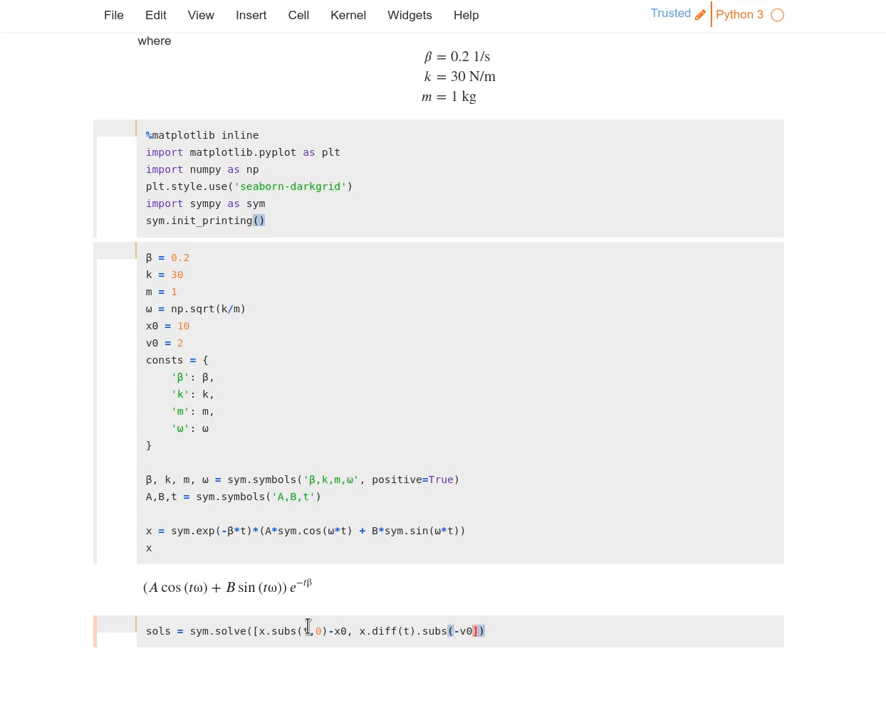
pyautogui.write('t,0)')
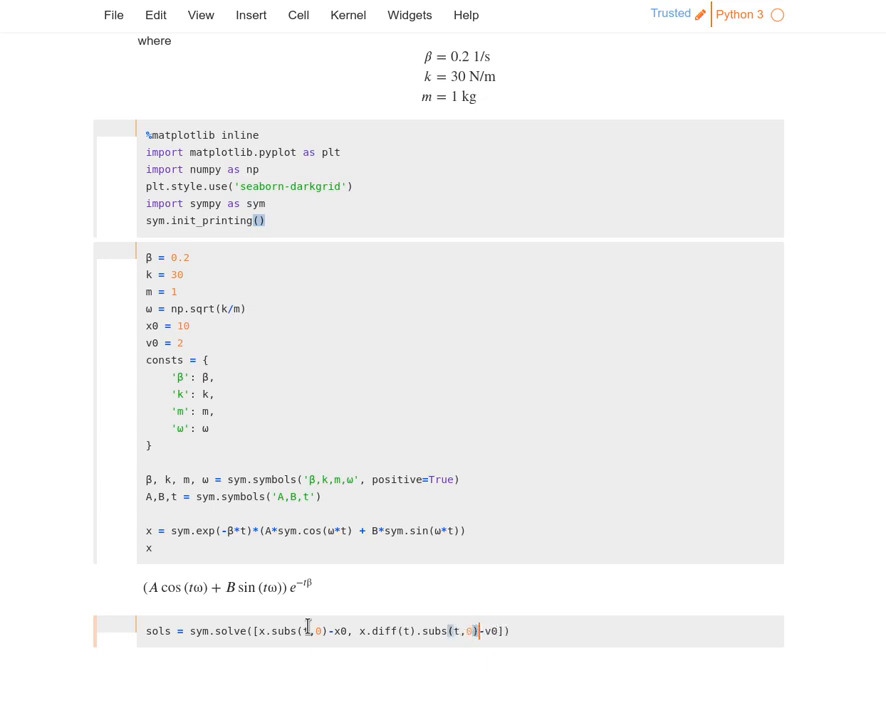
pyautogui.press('ctrl+s')
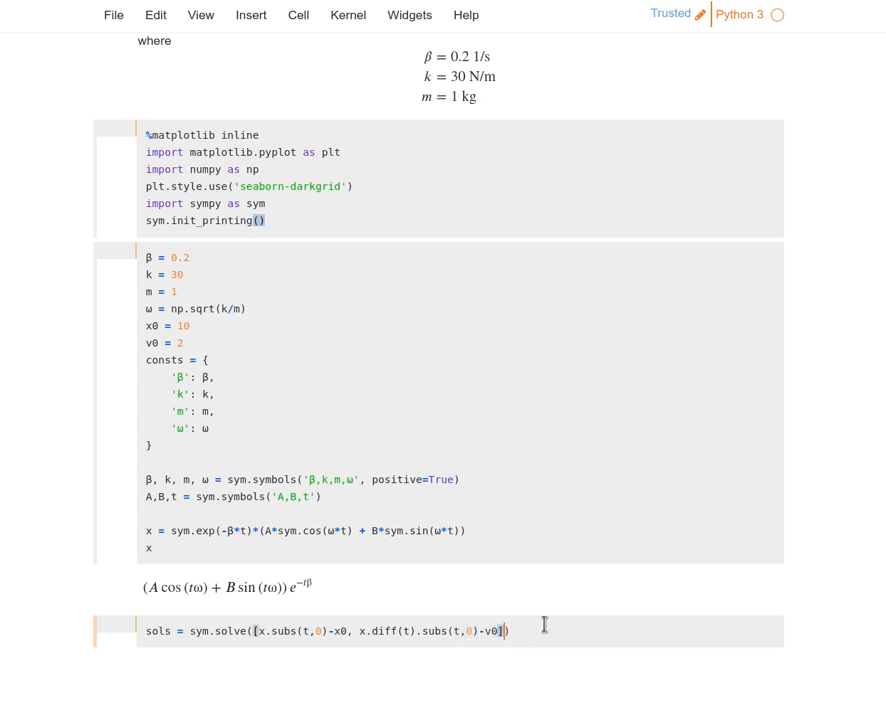
# Step: Solve for (A, B) with dict=True and display sols
pyautogui.write(', ()')
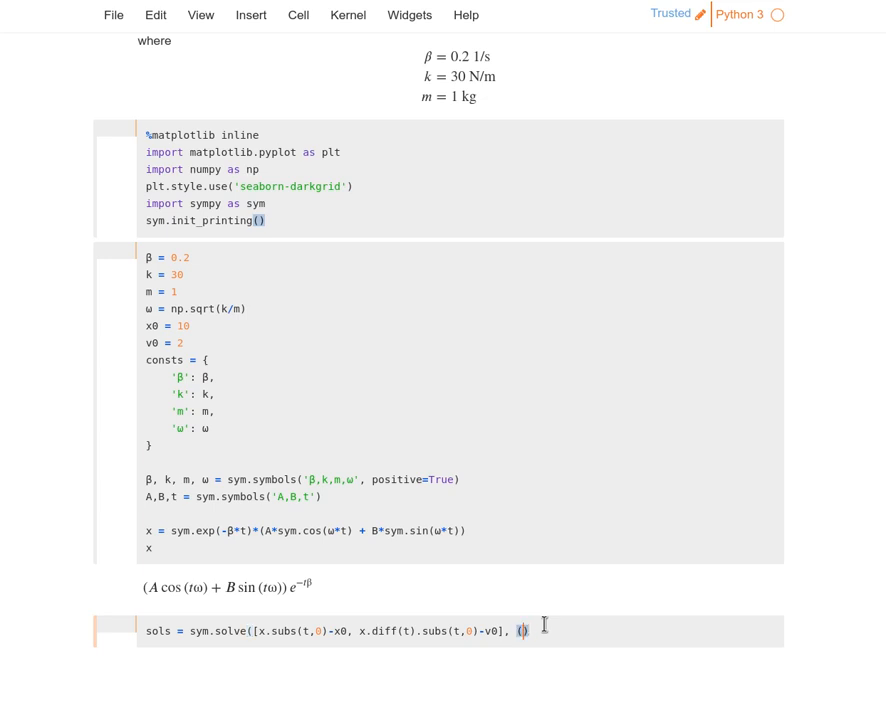
pyautogui.write('A,B')
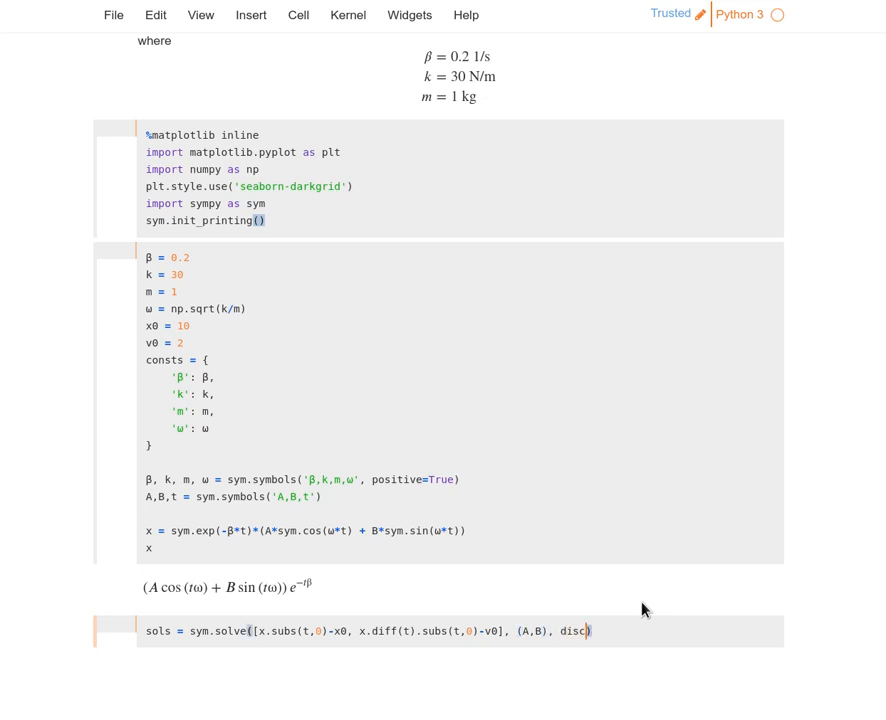
pyautogui.write('dict=True')
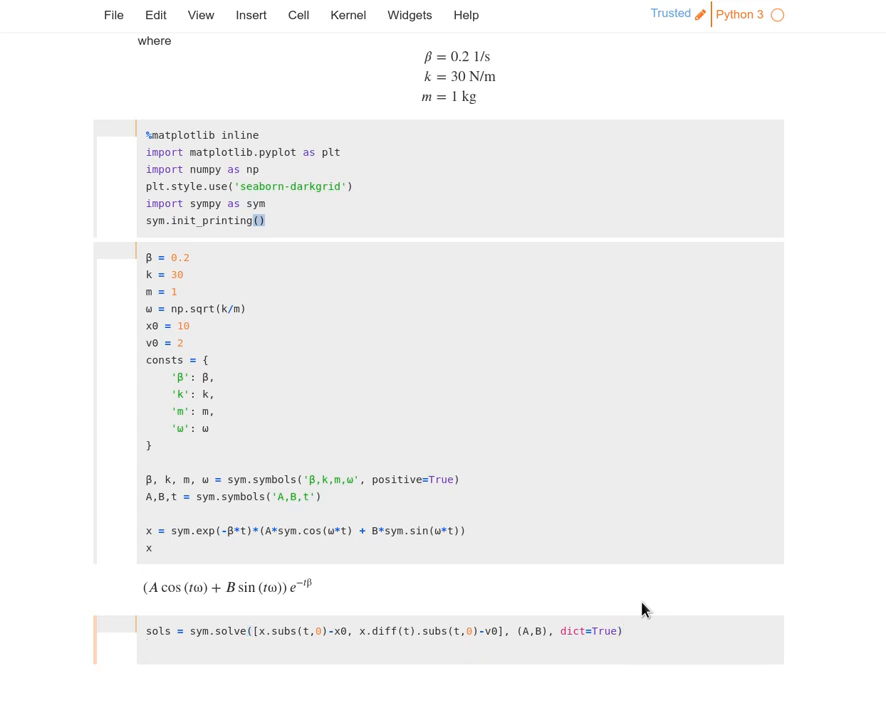
pyautogui.write('sols')
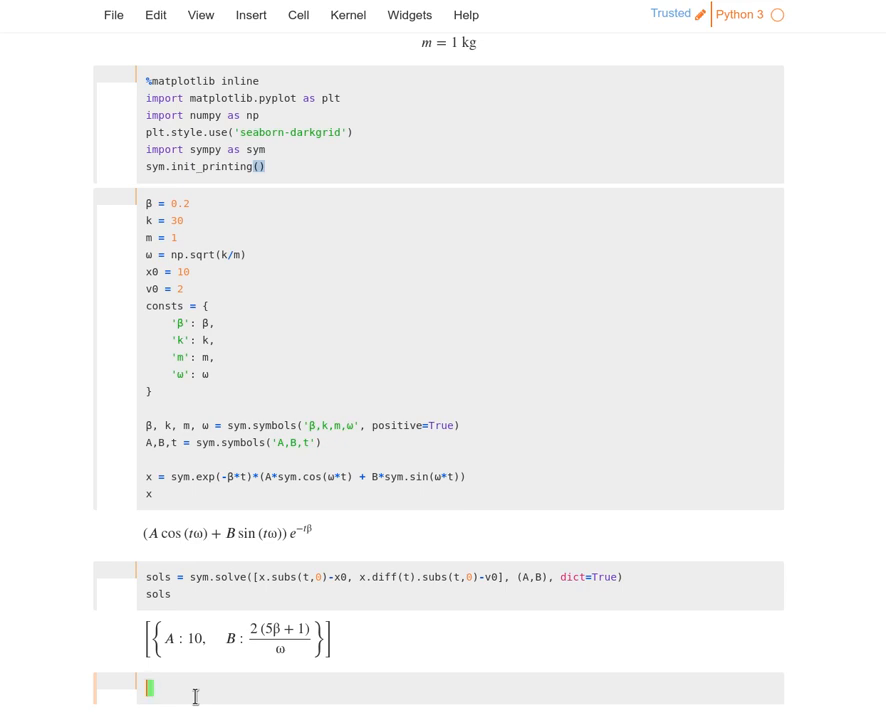
# Step: Substitute the first solution into x with x.subs(sols[0]) and run it
pyautogui.write('x.subs(sols')
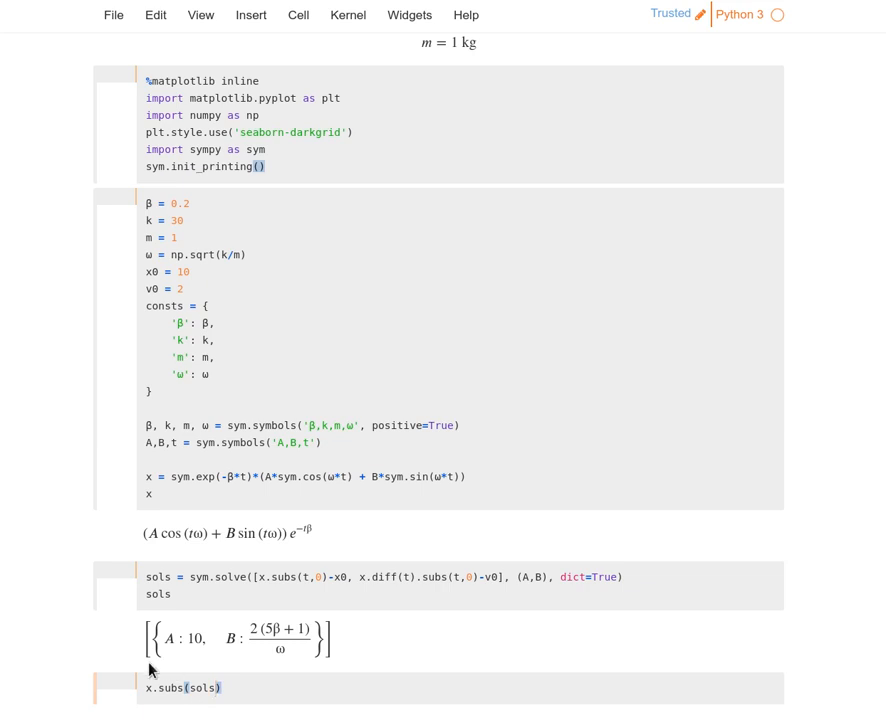
pyautogui.moveTo(172, 634)
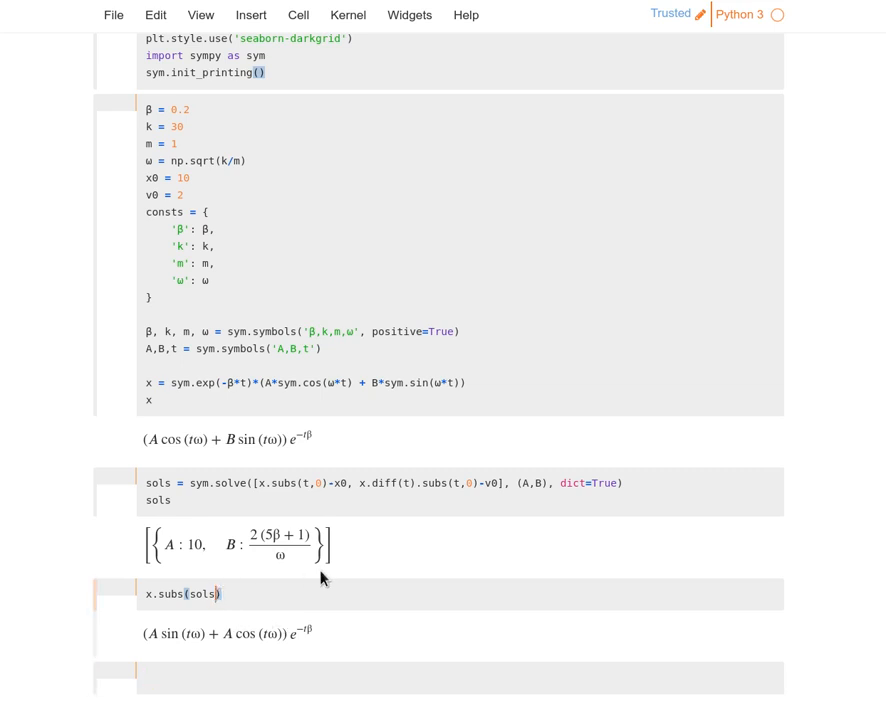
pyautogui.write('[')
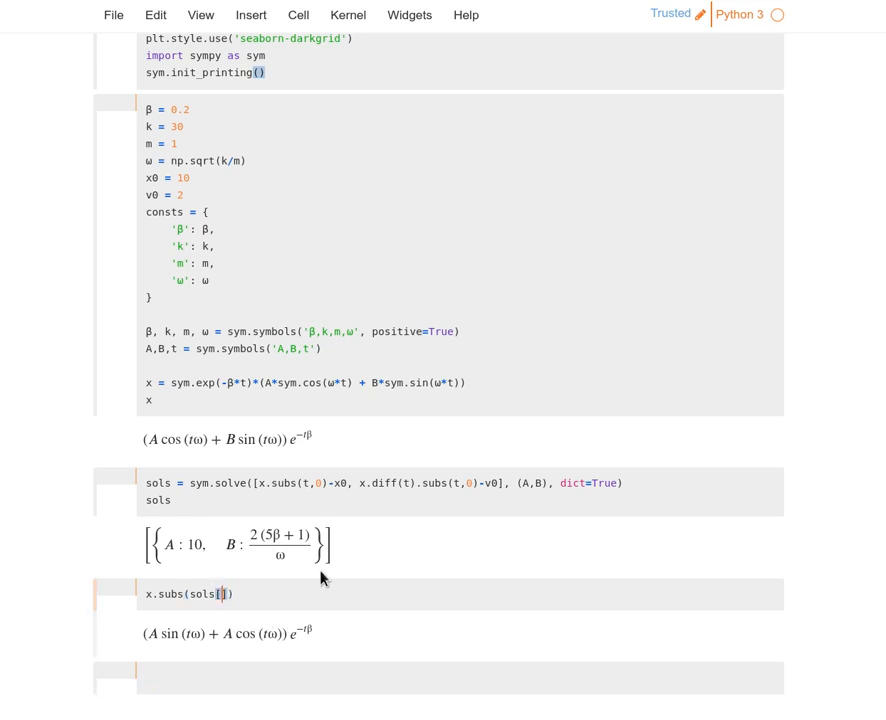
pyautogui.write('0')
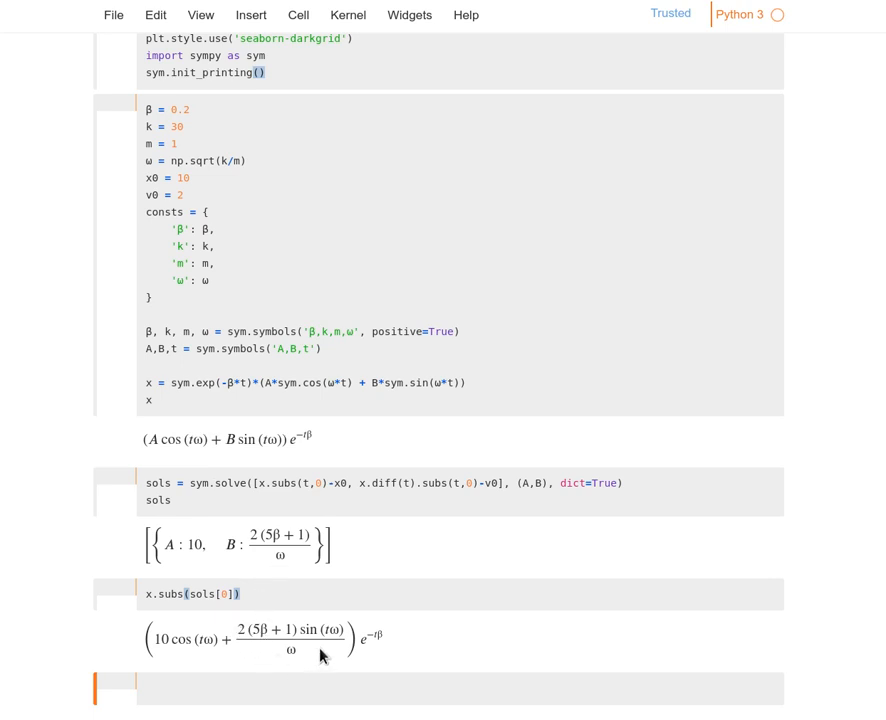
pyautogui.moveTo(288, 662)
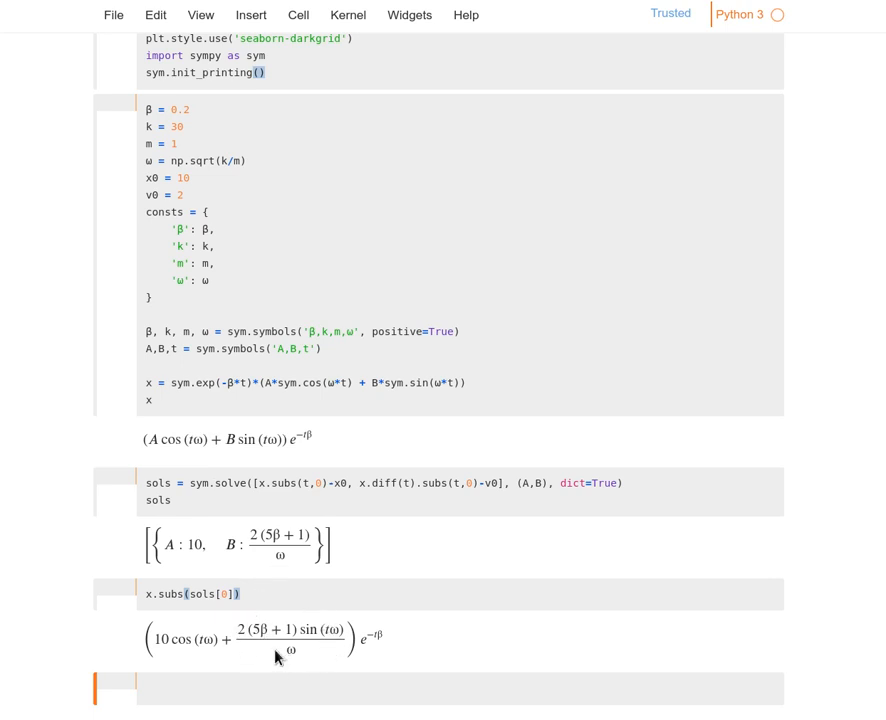
pyautogui.moveTo(268, 664)
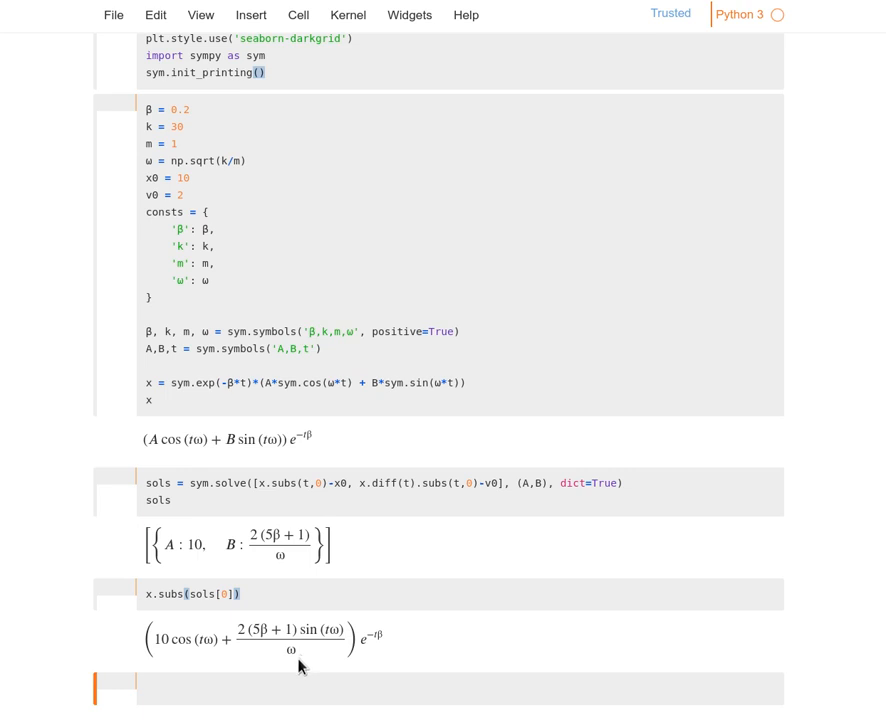
pyautogui.moveTo(260, 648)
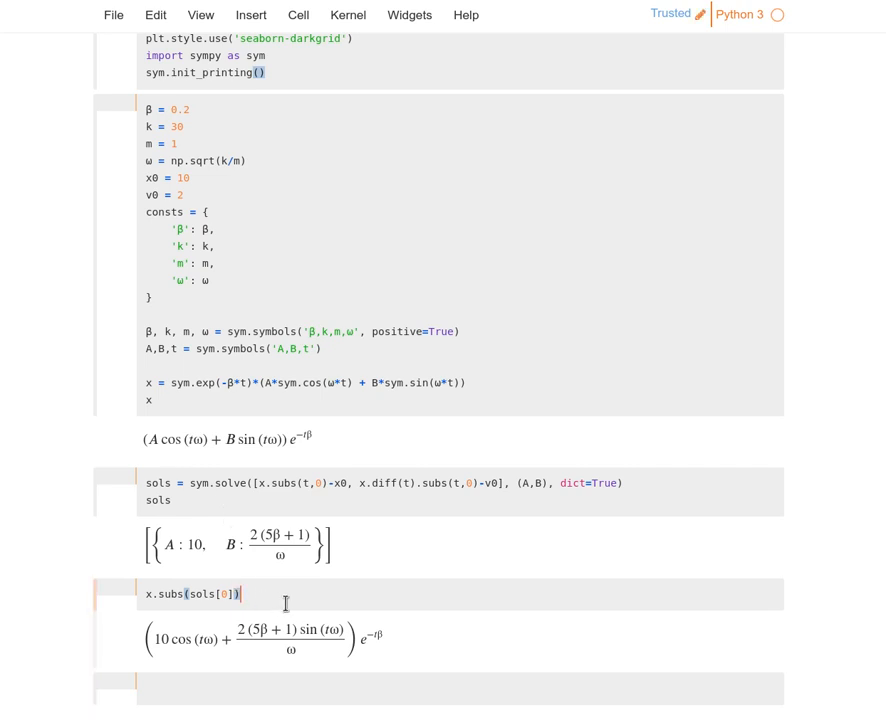
# Step: Display consts, revealing its keys map to numeric values 0.2, 1, 5.477 and 30
pyautogui.write('.subs(consts')
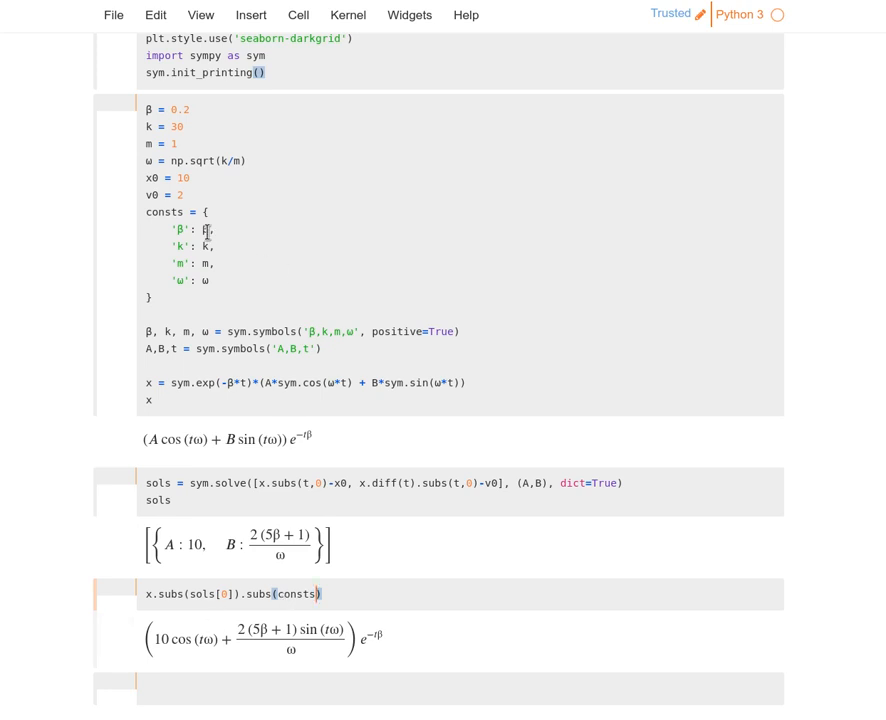
pyautogui.moveTo(186, 280)
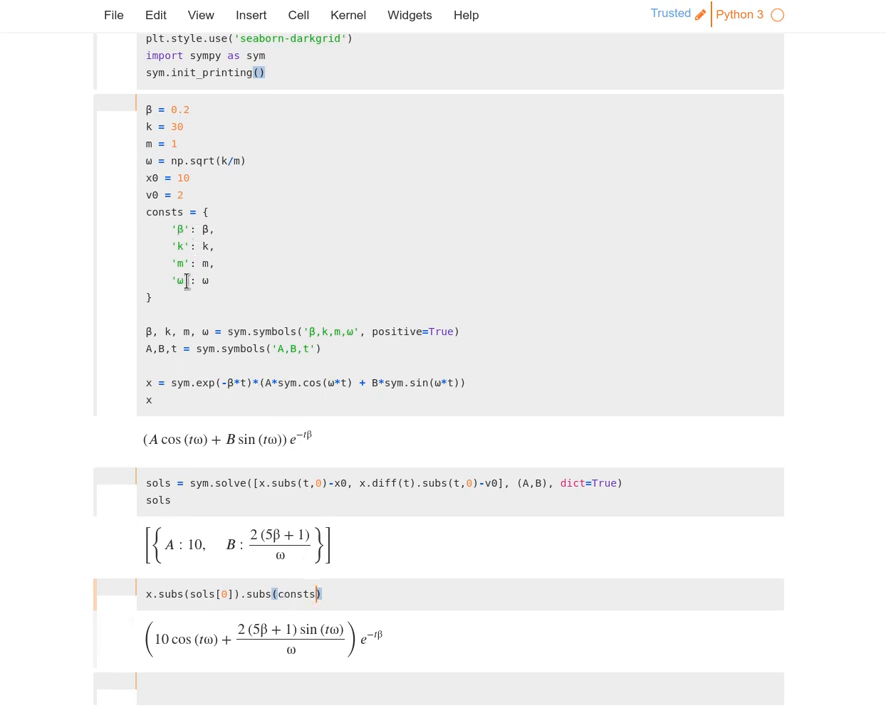
pyautogui.moveTo(284, 446)
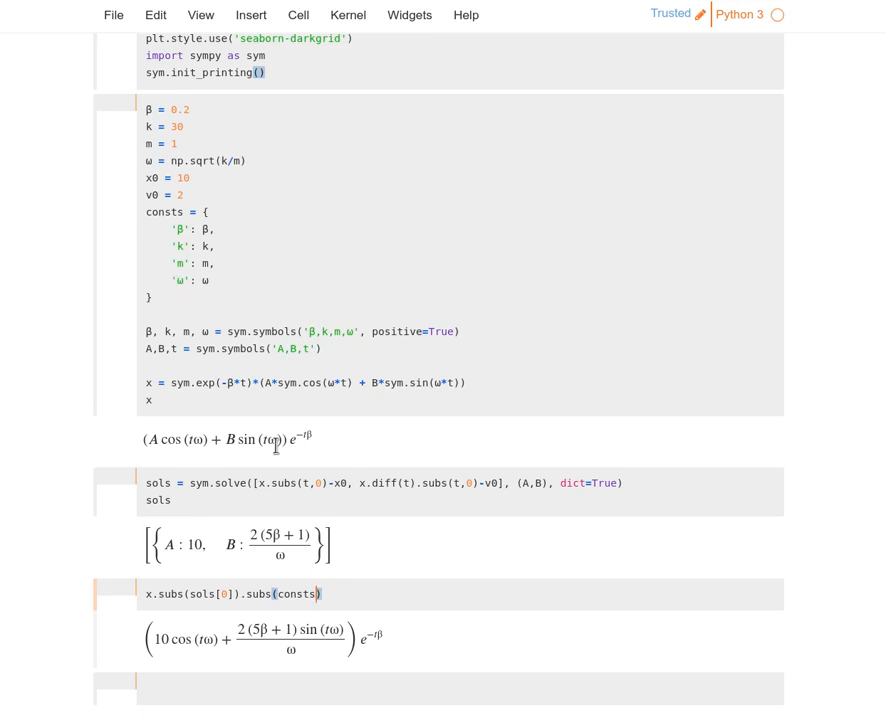
pyautogui.moveTo(352, 600)
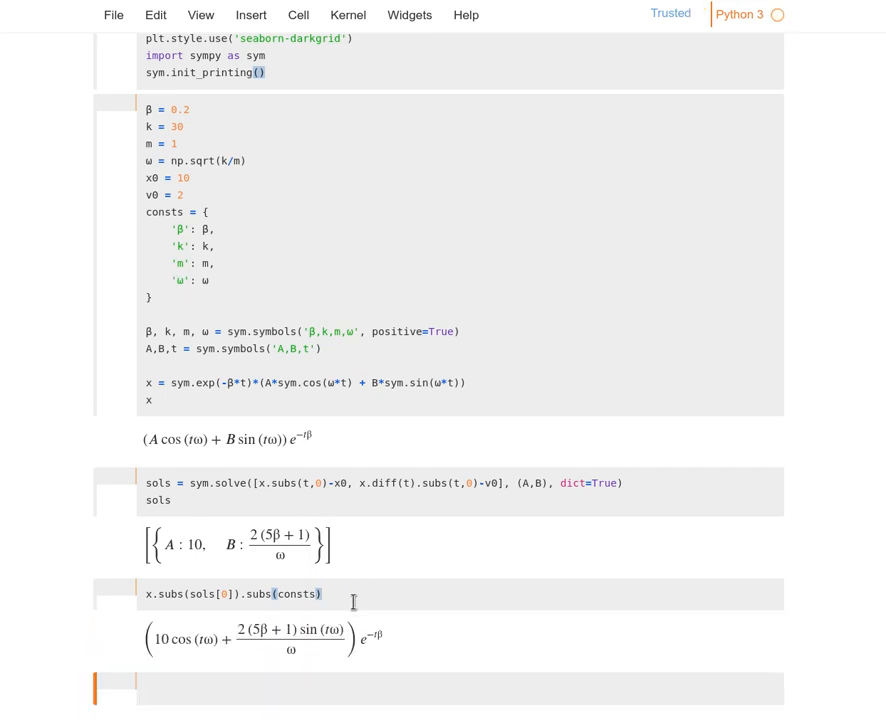
pyautogui.moveTo(264, 564)
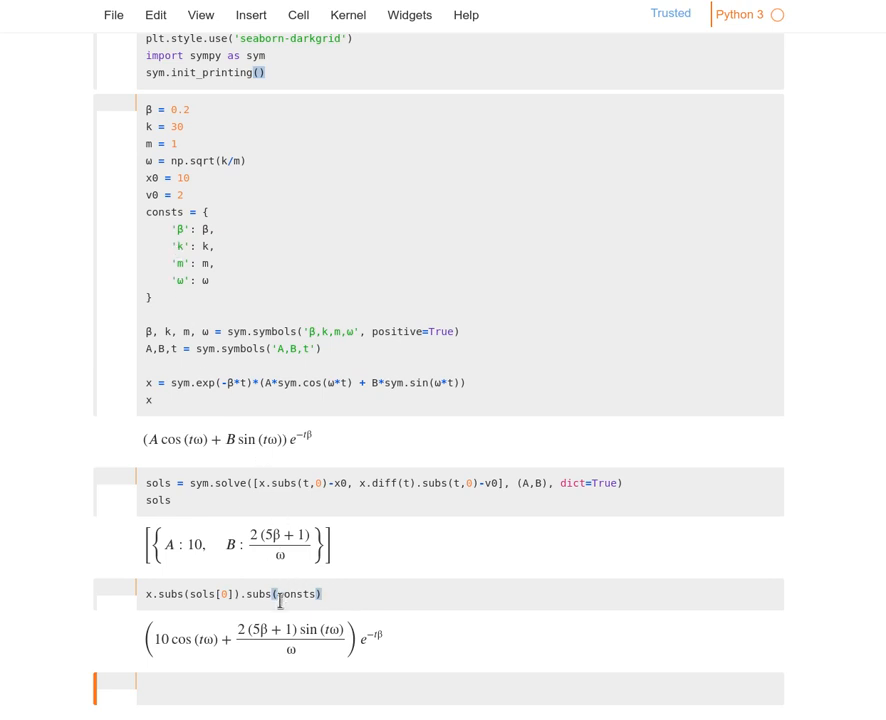
pyautogui.moveTo(304, 586)
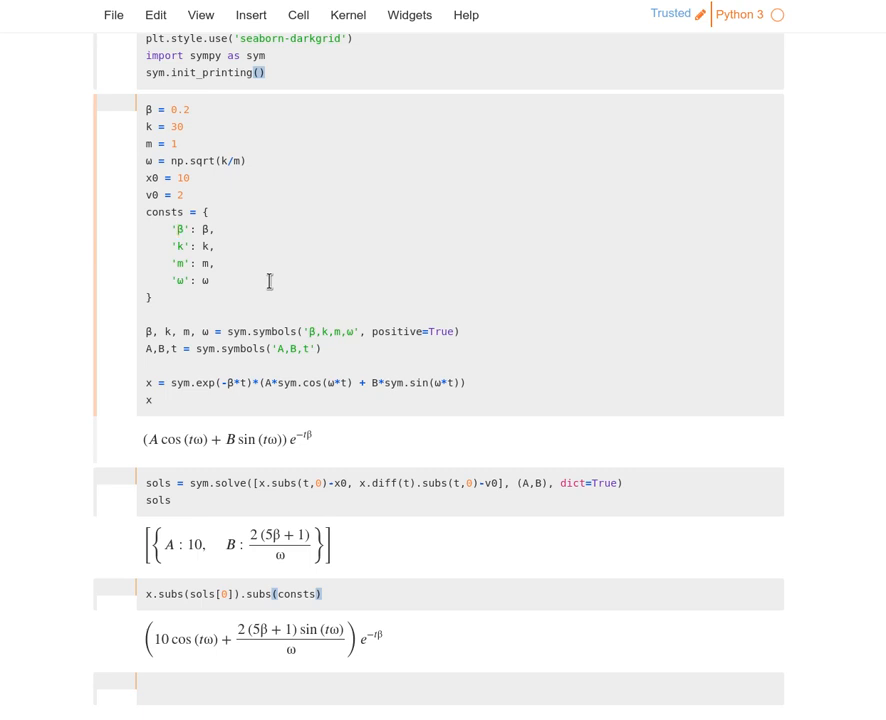
pyautogui.moveTo(260, 304)
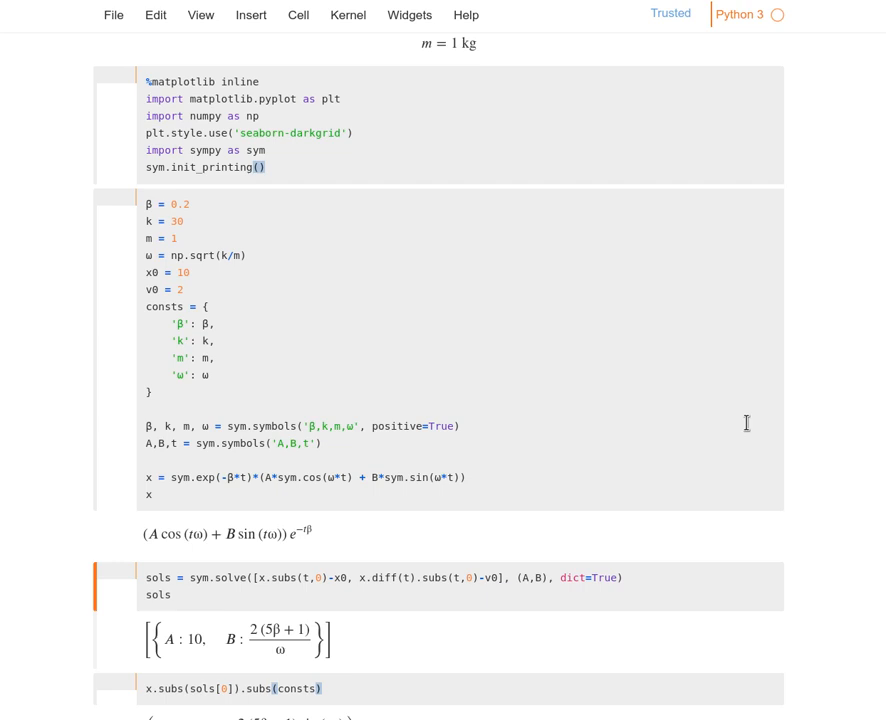
pyautogui.moveTo(162, 316)
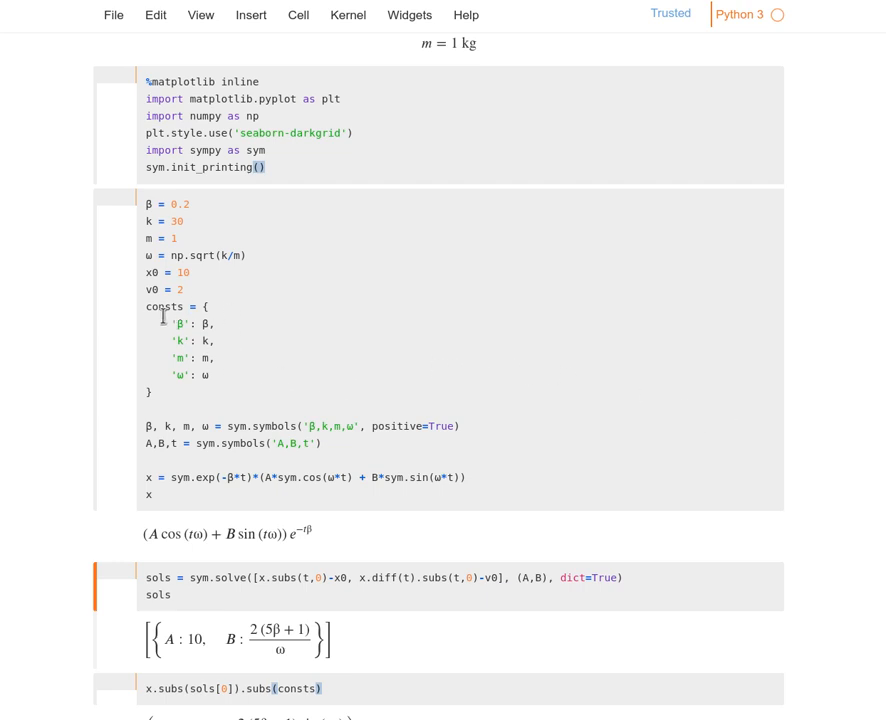
pyautogui.moveTo(150, 318)
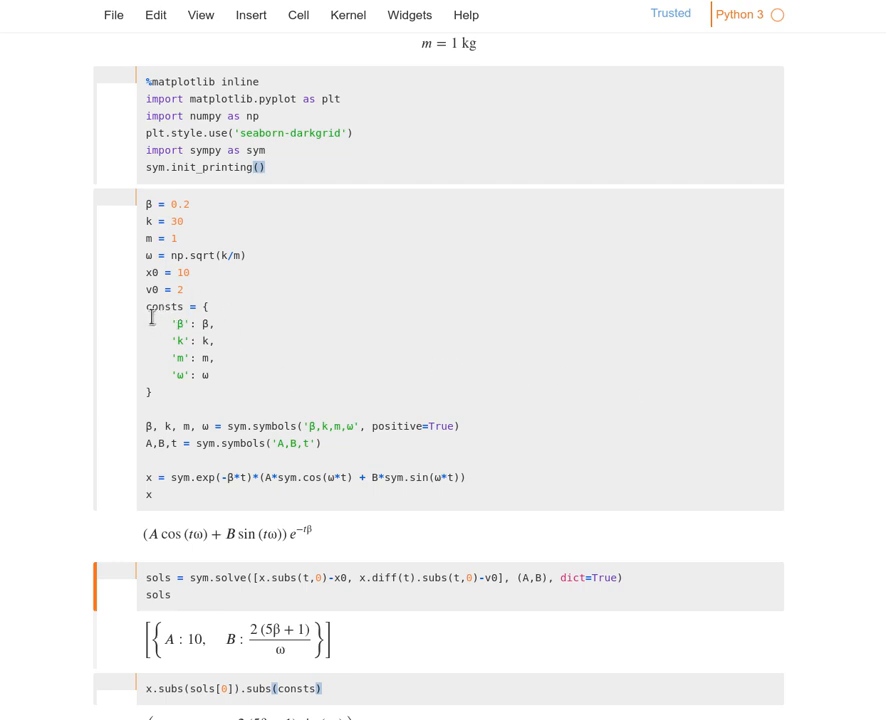
pyautogui.moveTo(180, 324)
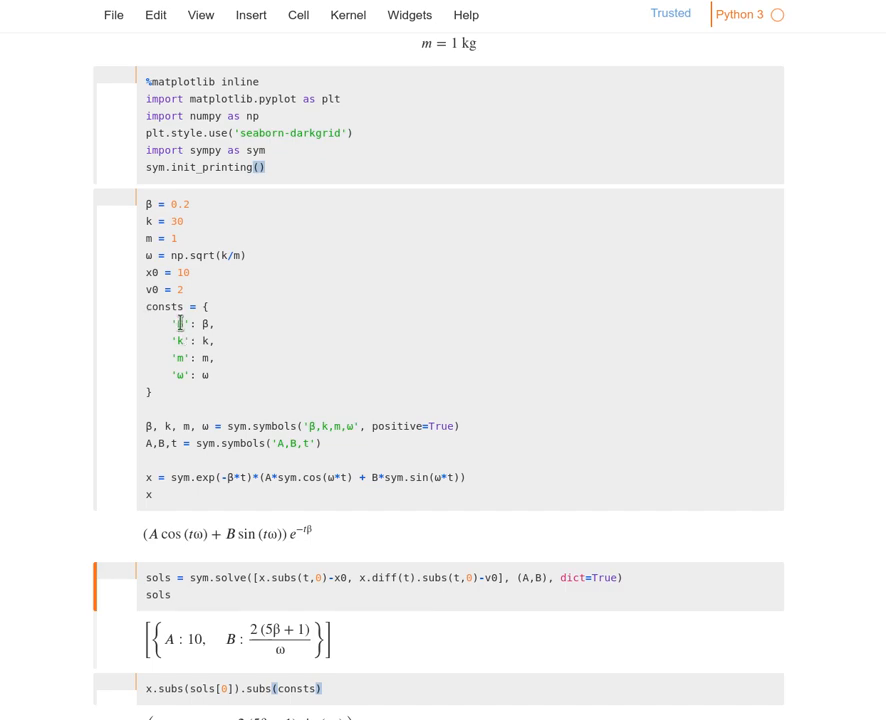
pyautogui.scroll(-3)
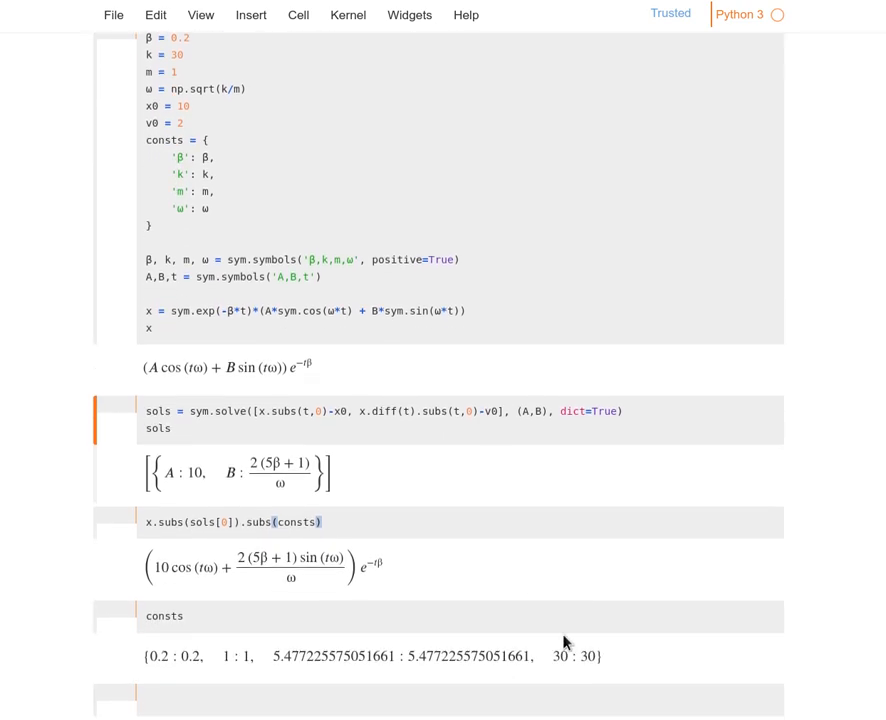
# Step: Rename the numeric values to βval, kval, mval, ωval in the parameters and consts dictionary
pyautogui.scroll(3)
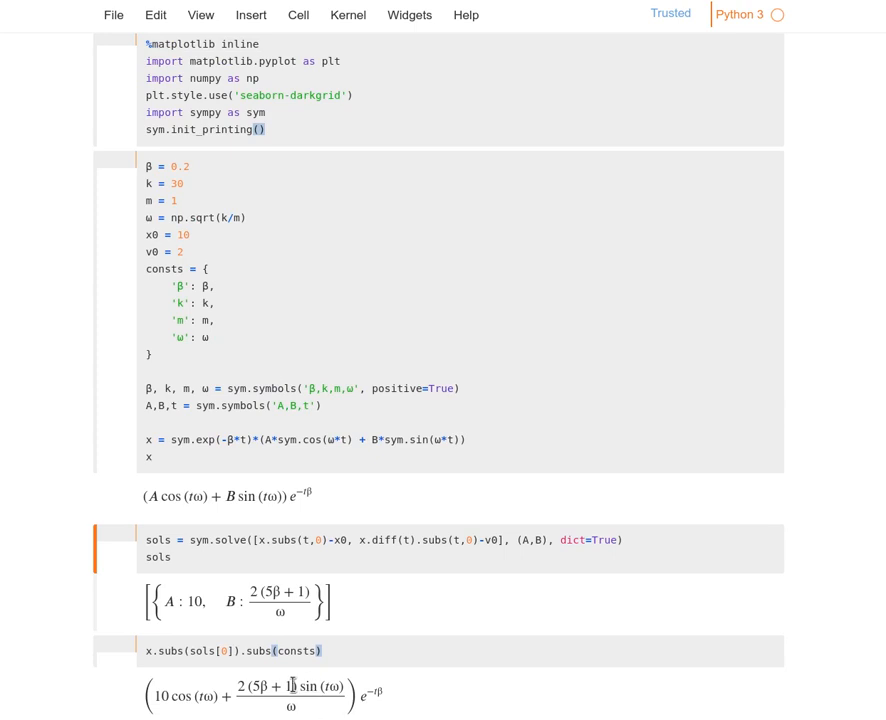
pyautogui.moveTo(260, 336)
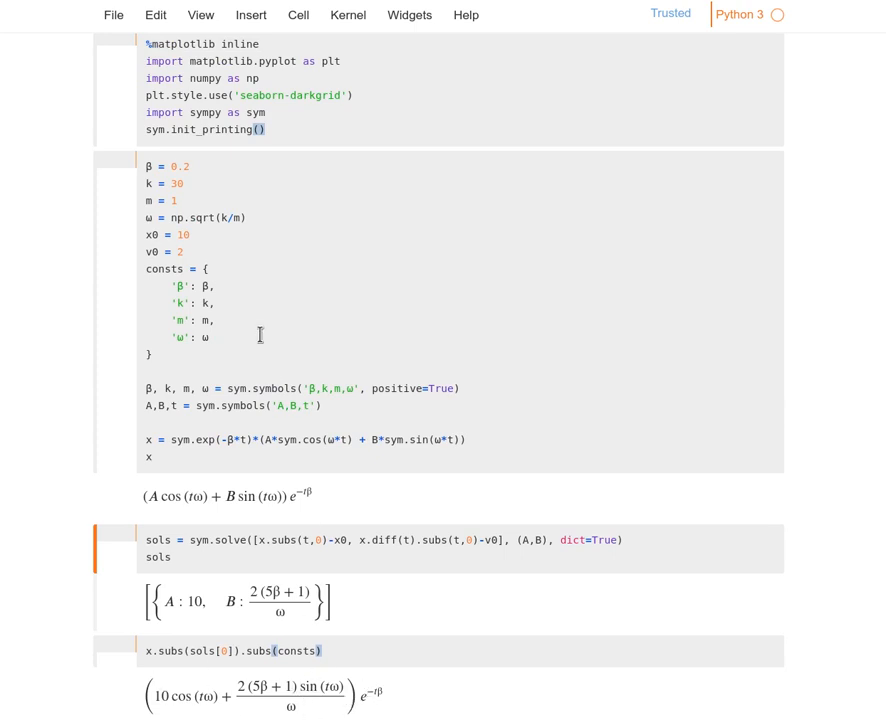
pyautogui.moveTo(168, 332)
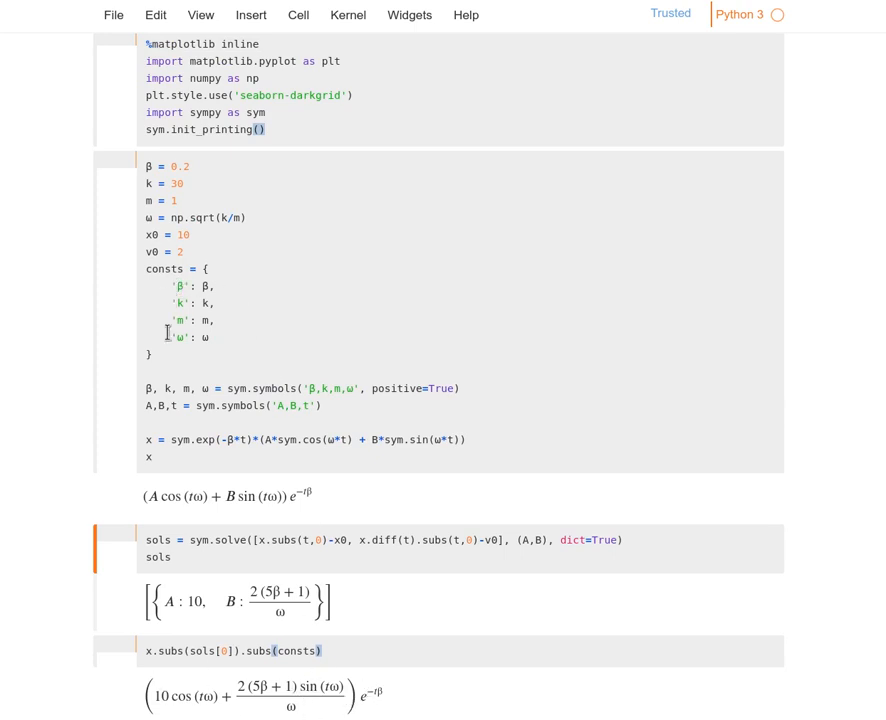
pyautogui.moveTo(184, 338)
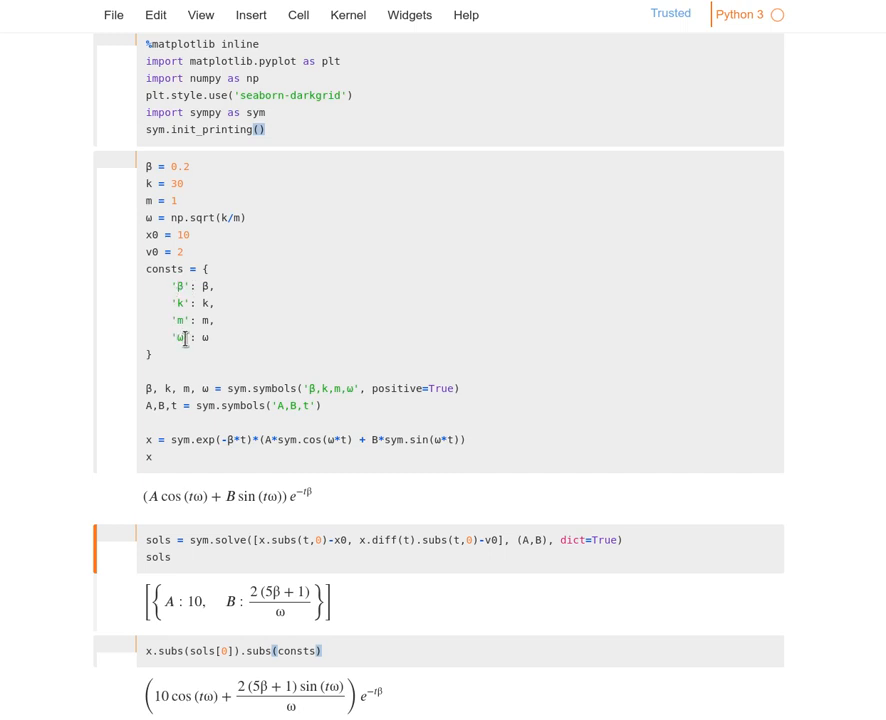
pyautogui.moveTo(204, 304)
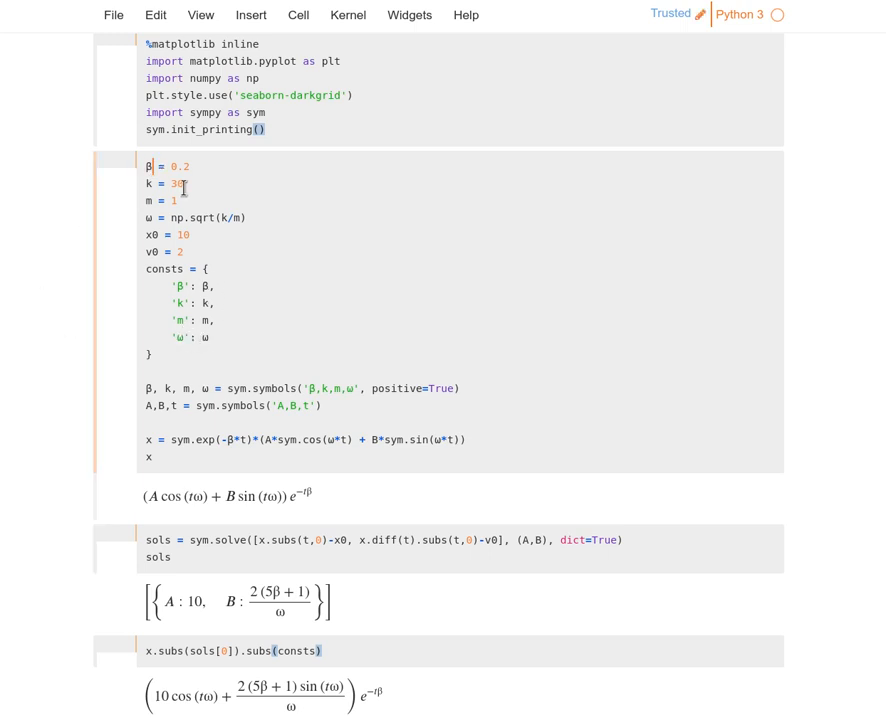
pyautogui.write('val')
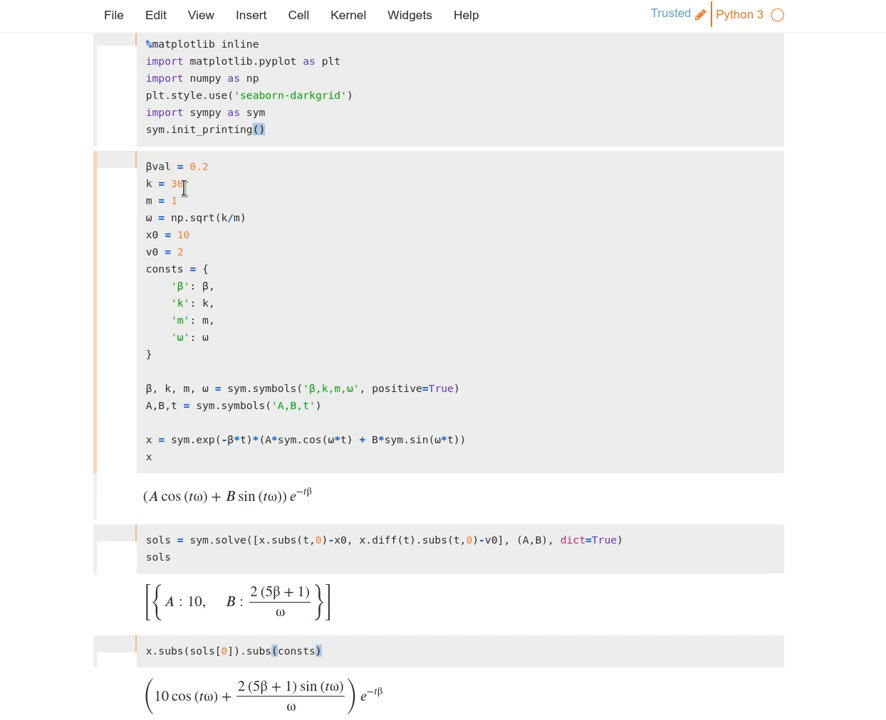
pyautogui.write('val')
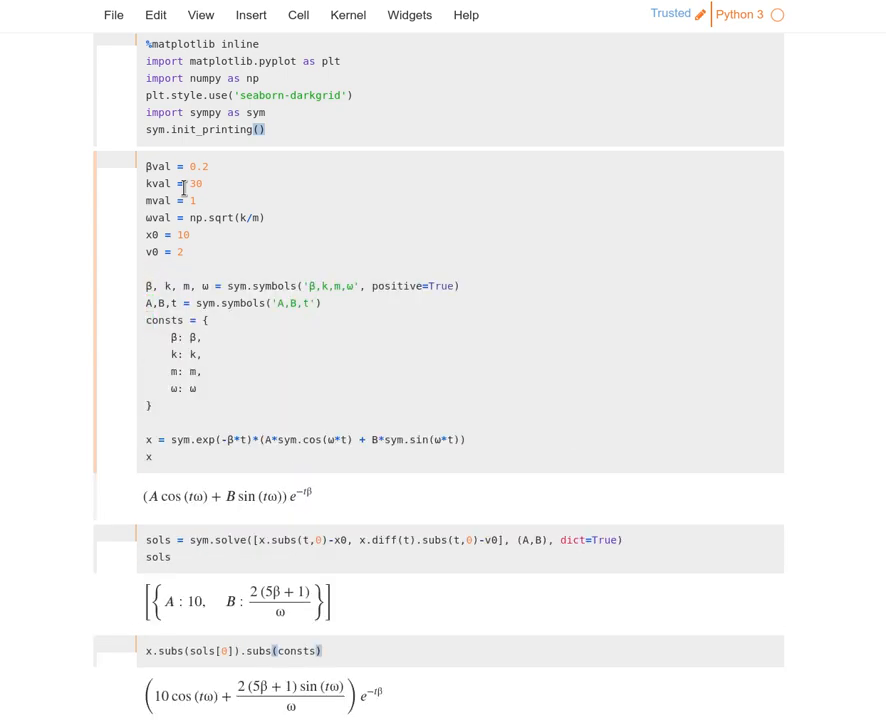
pyautogui.doubleClick(194, 336)
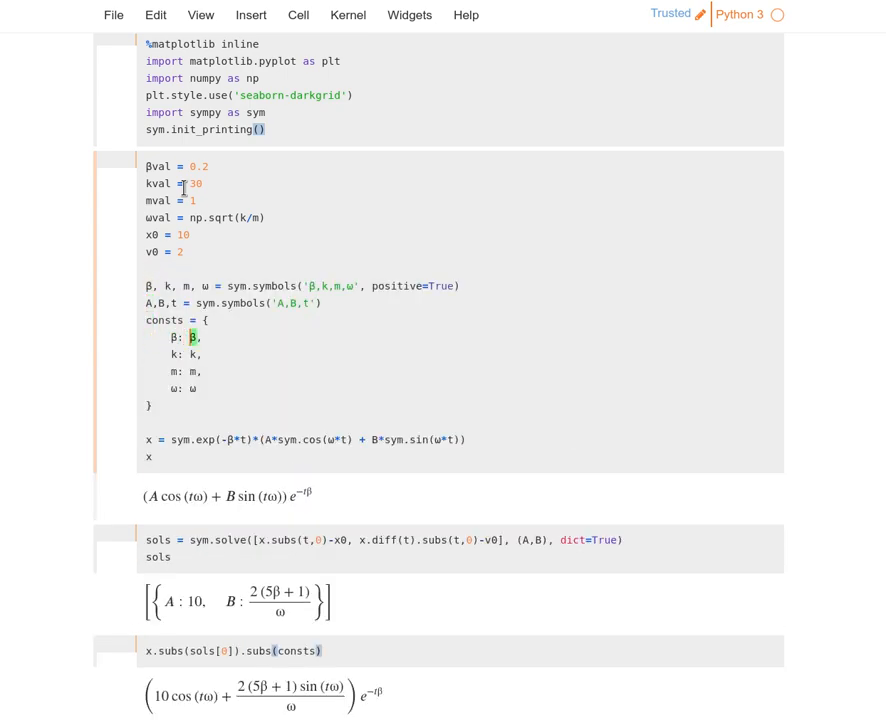
pyautogui.write('val')
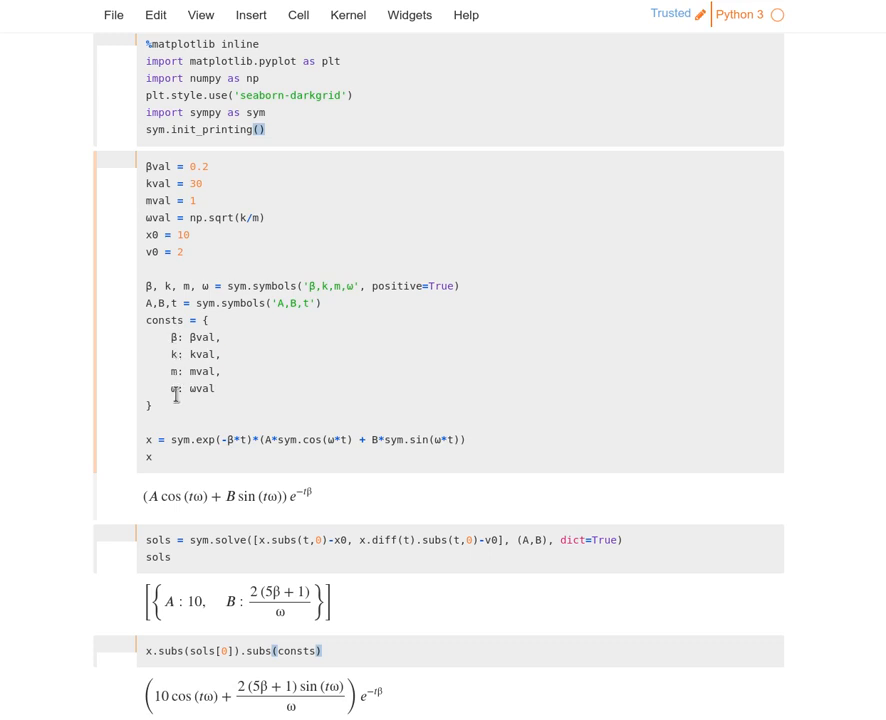
pyautogui.moveTo(208, 390)
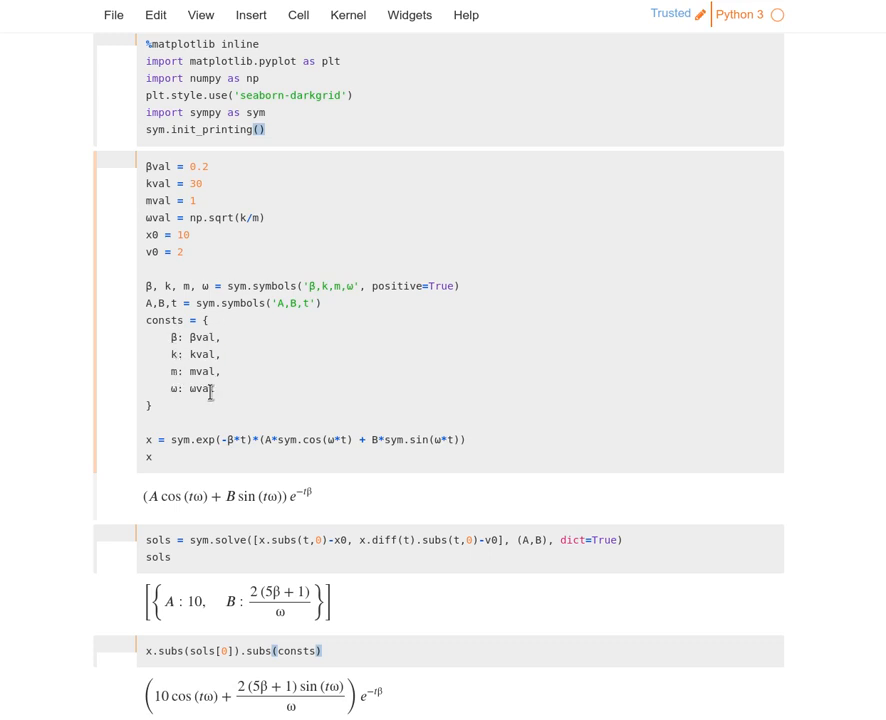
pyautogui.moveTo(240, 244)
pyautogui.write('val')
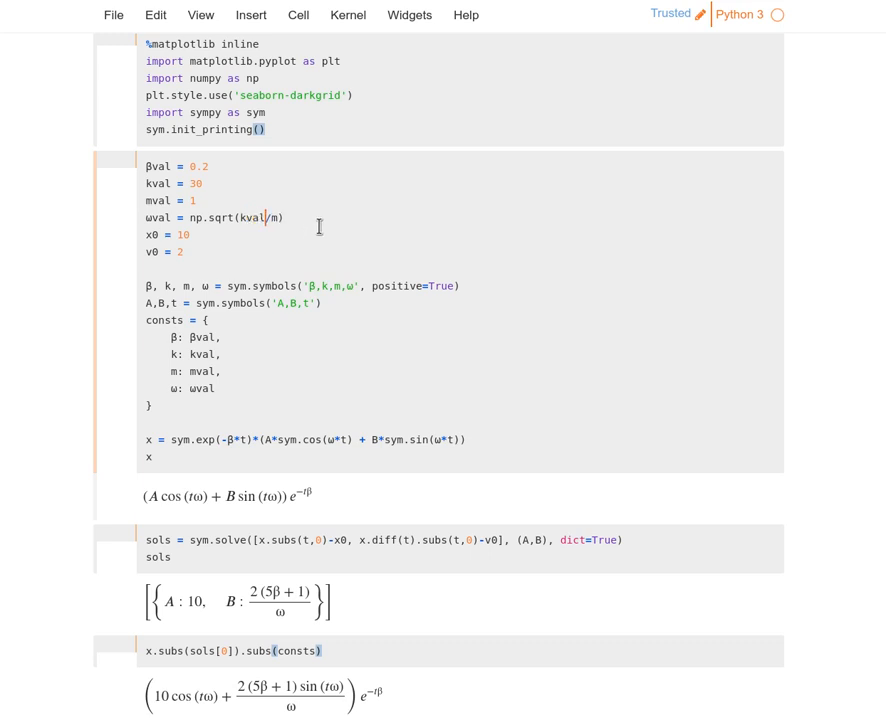
pyautogui.write('mval')
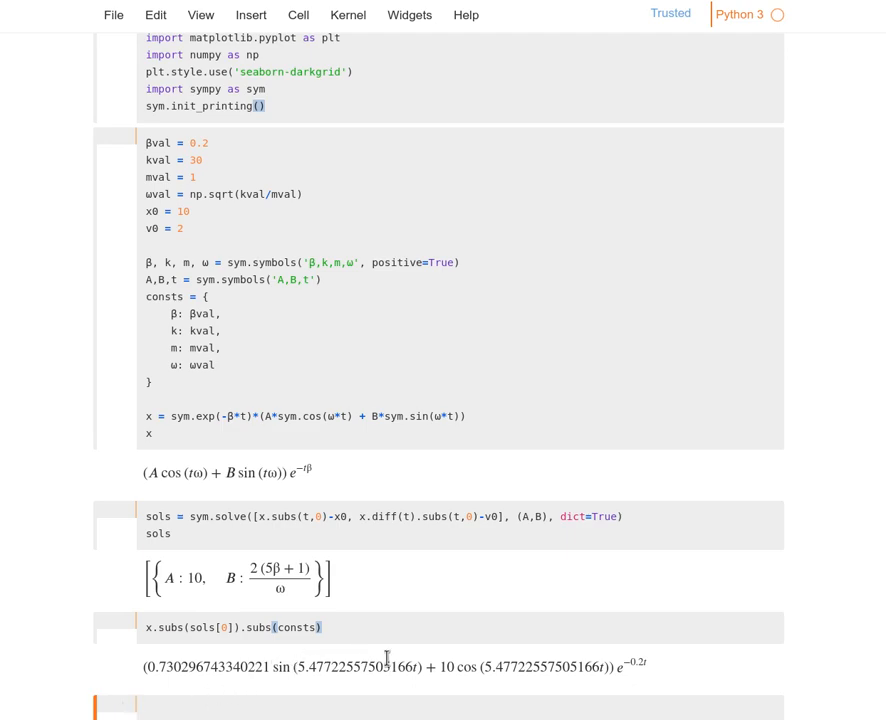
pyautogui.scroll(-3)
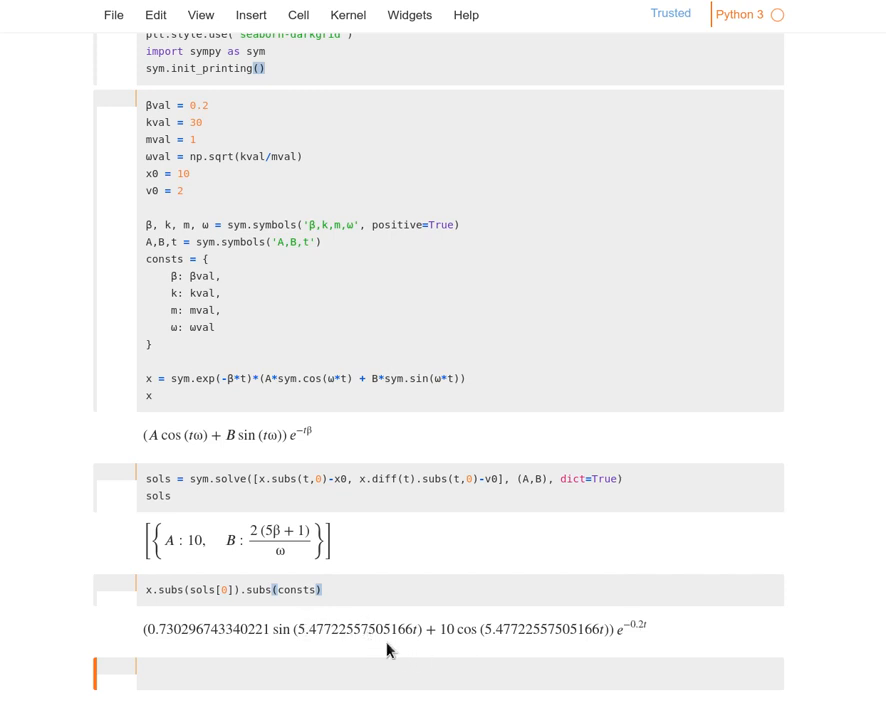
pyautogui.moveTo(362, 658)
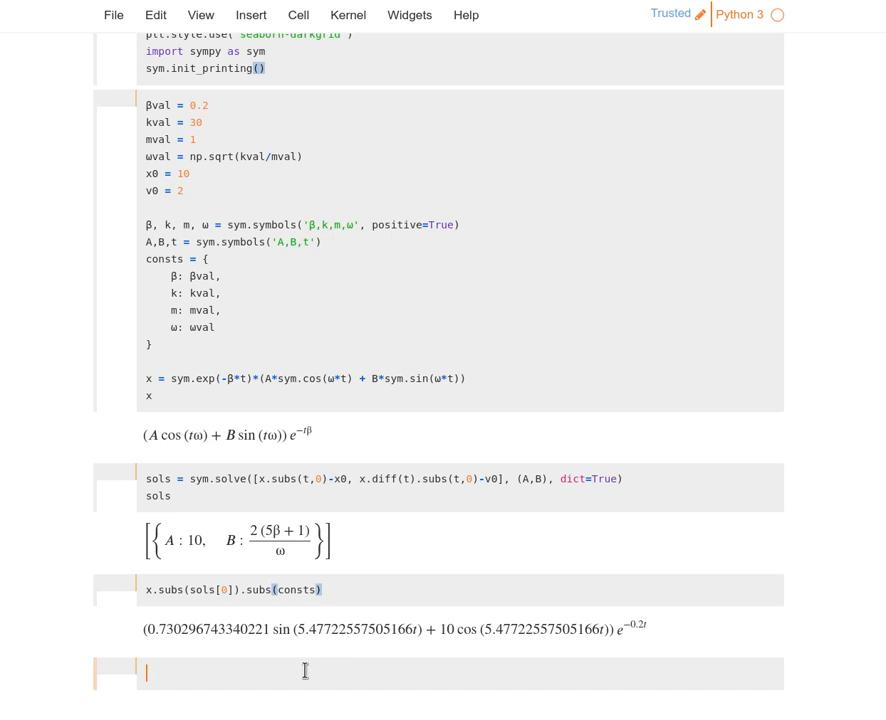
# Step: Write x_np = sym.lambdify(t, x.subs(sols[0]).subs(consts), 'numpy') to get a NumPy function of t
pyautogui.write('x_np')
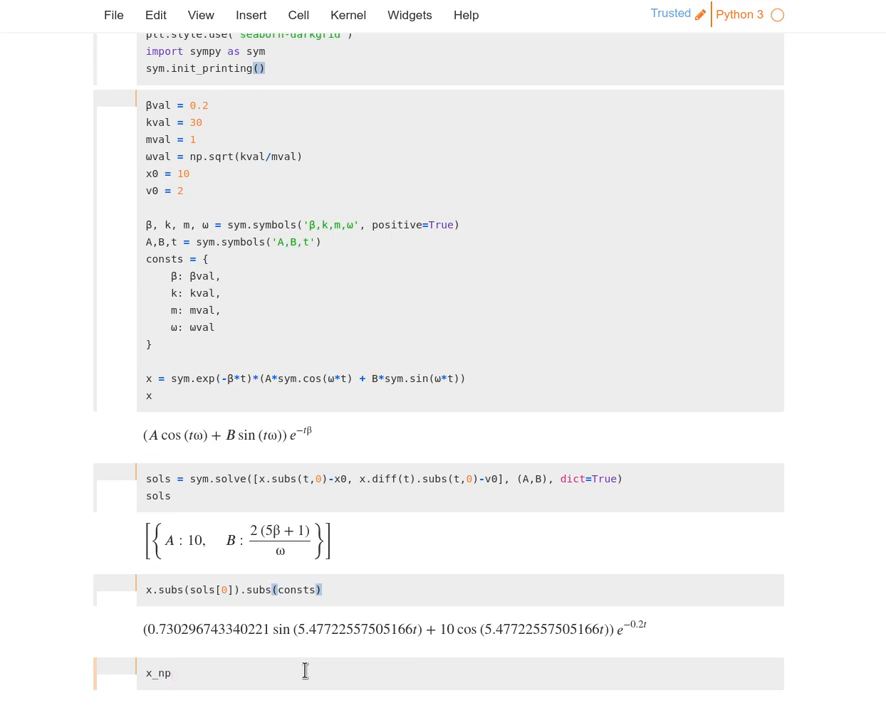
pyautogui.write('= sym.')
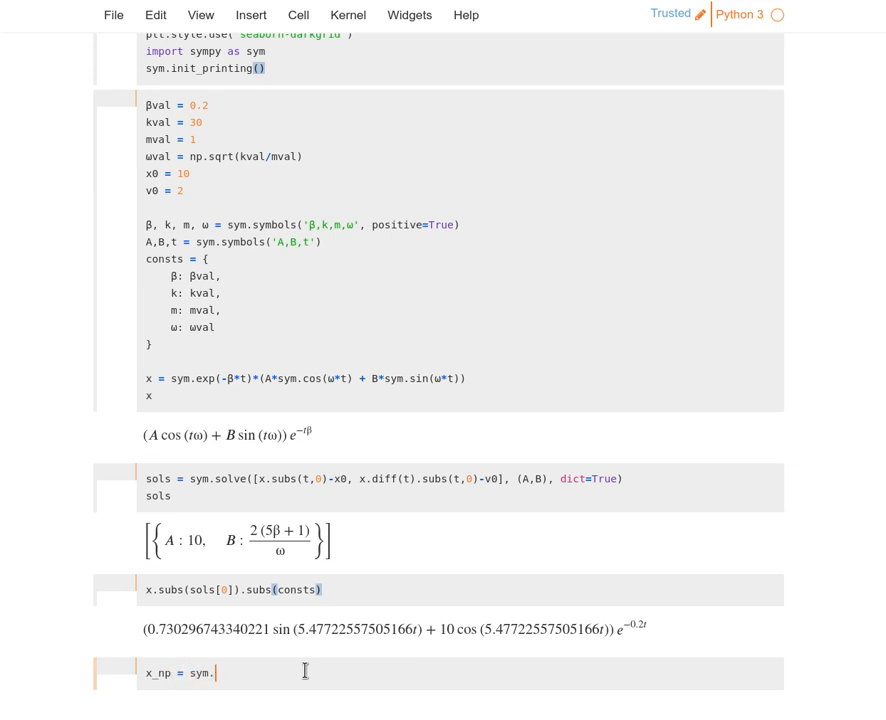
pyautogui.write('lambdify')
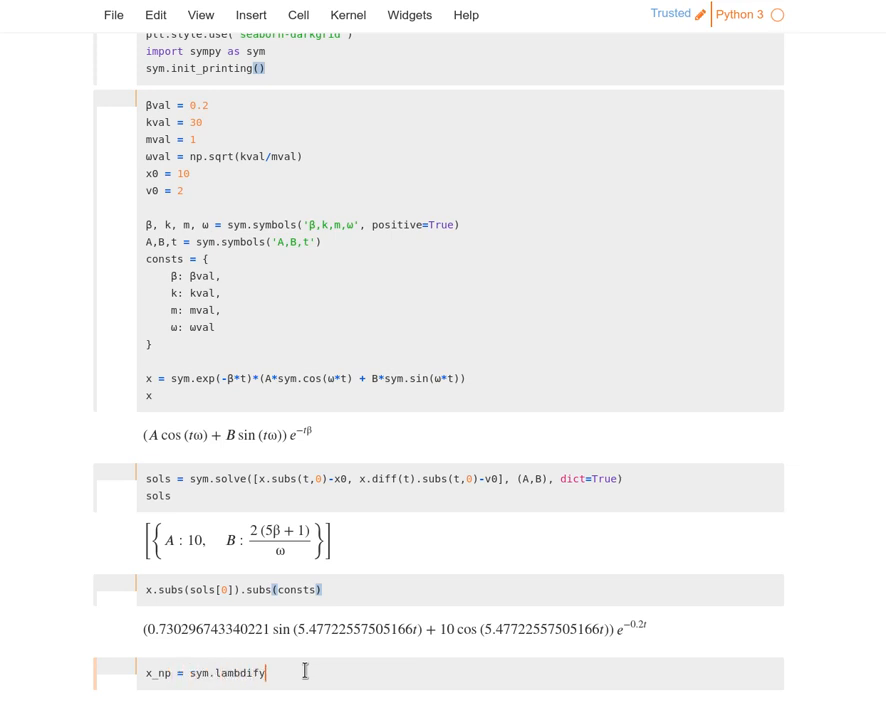
pyautogui.write('()')
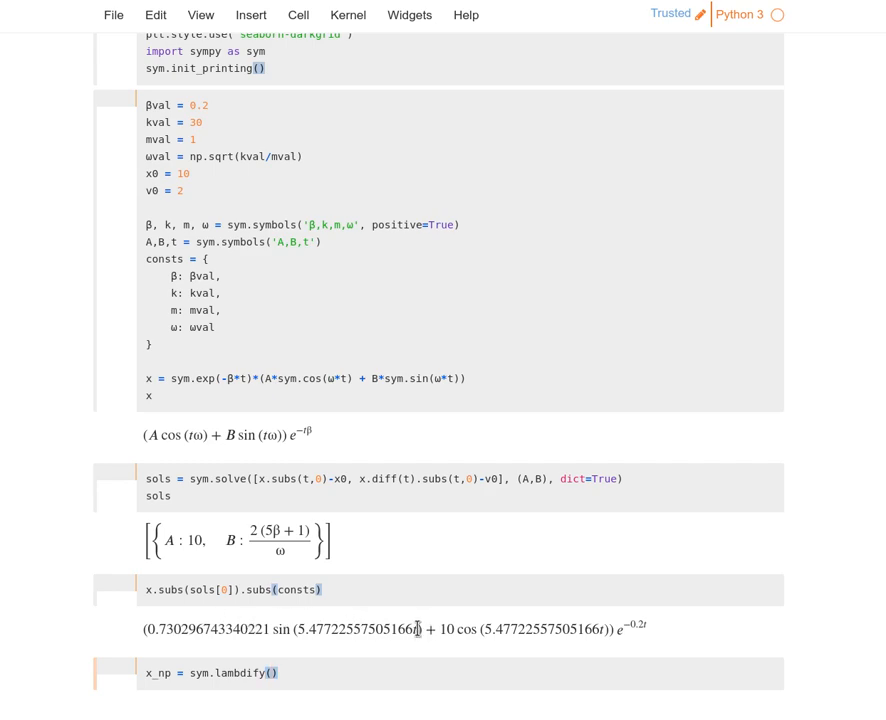
pyautogui.moveTo(440, 676)
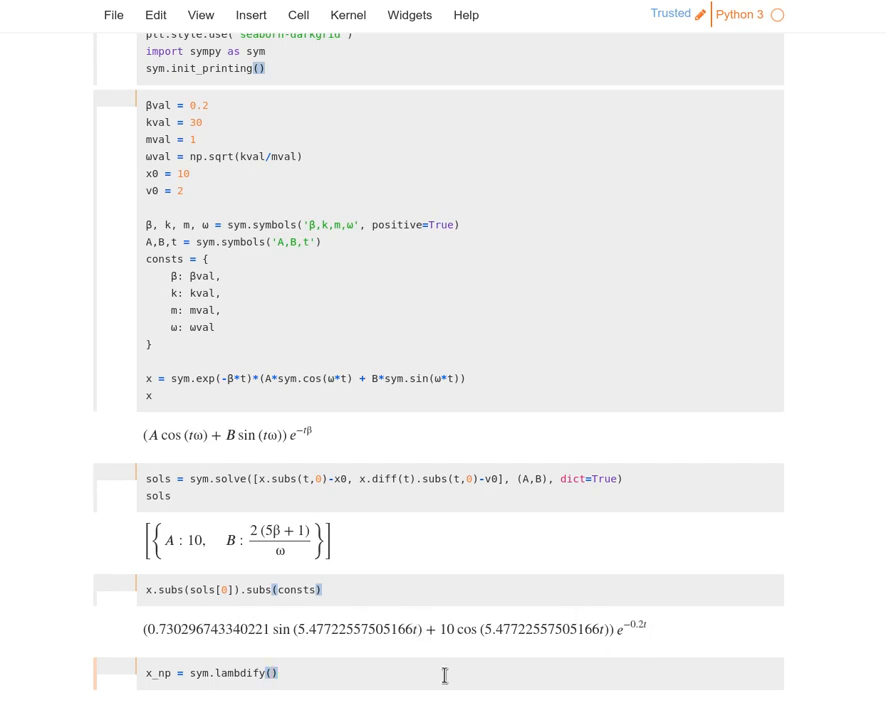
pyautogui.write('t')
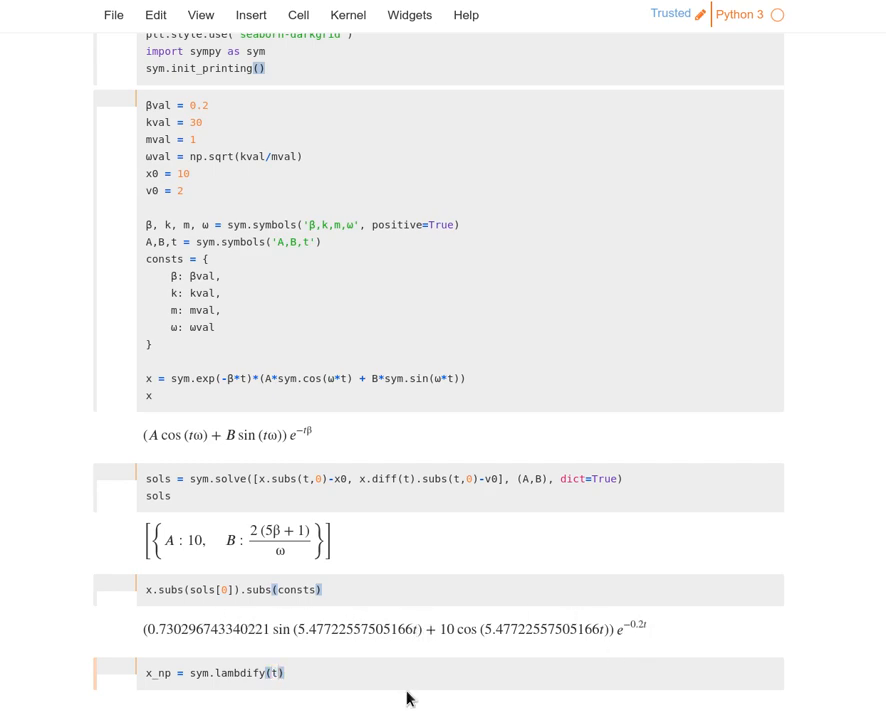
pyautogui.write(',')
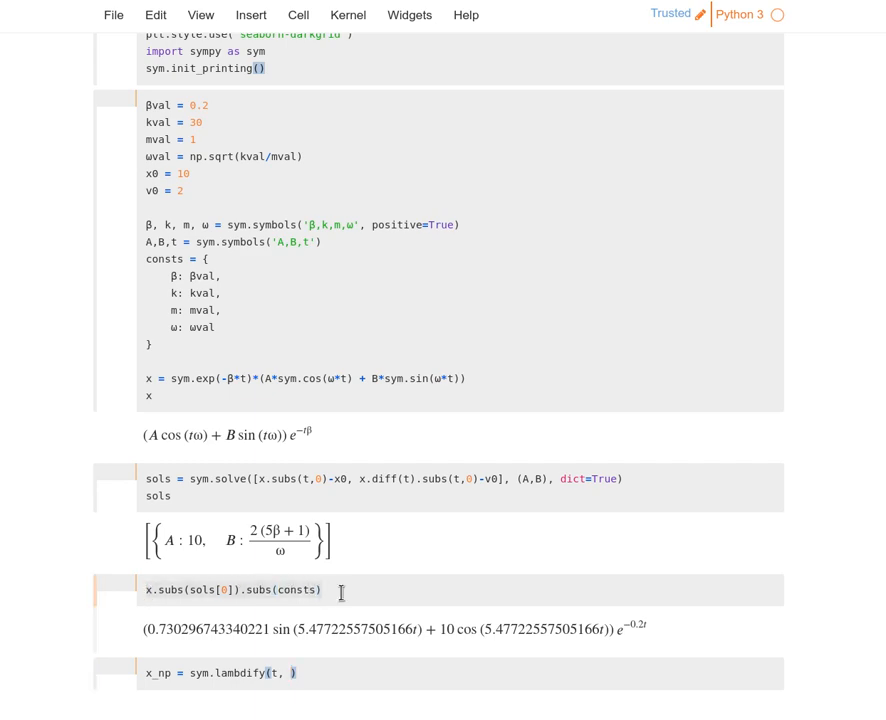
pyautogui.write("x.subs(sols[0]).subs(consts), 'numpy')")
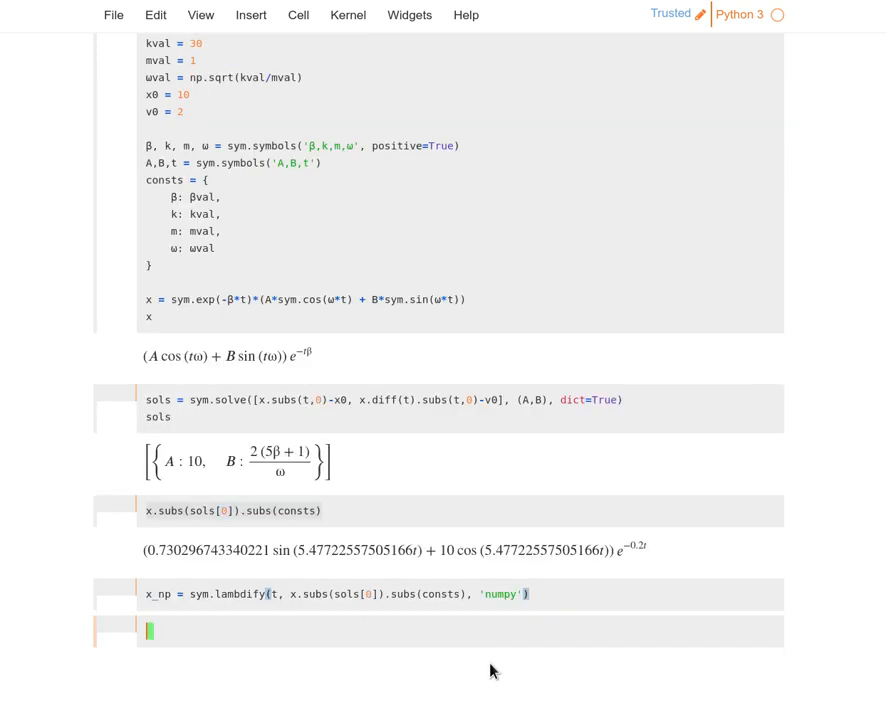
# Step: Test x_np at a single time, getting -4.451142728116858, then clear that test cell
pyautogui.write('x_np')
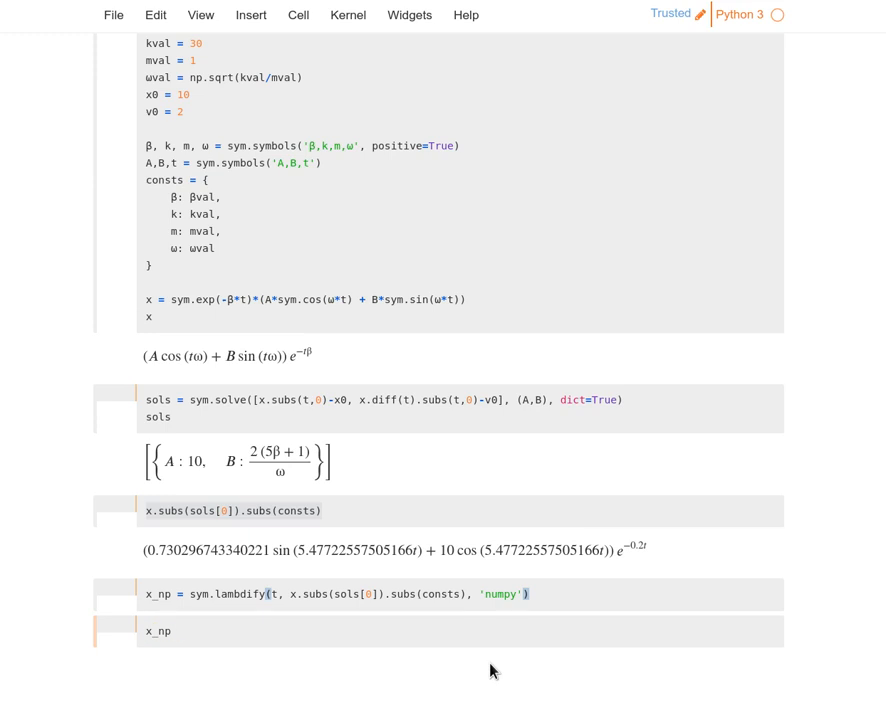
pyautogui.write('(1)')
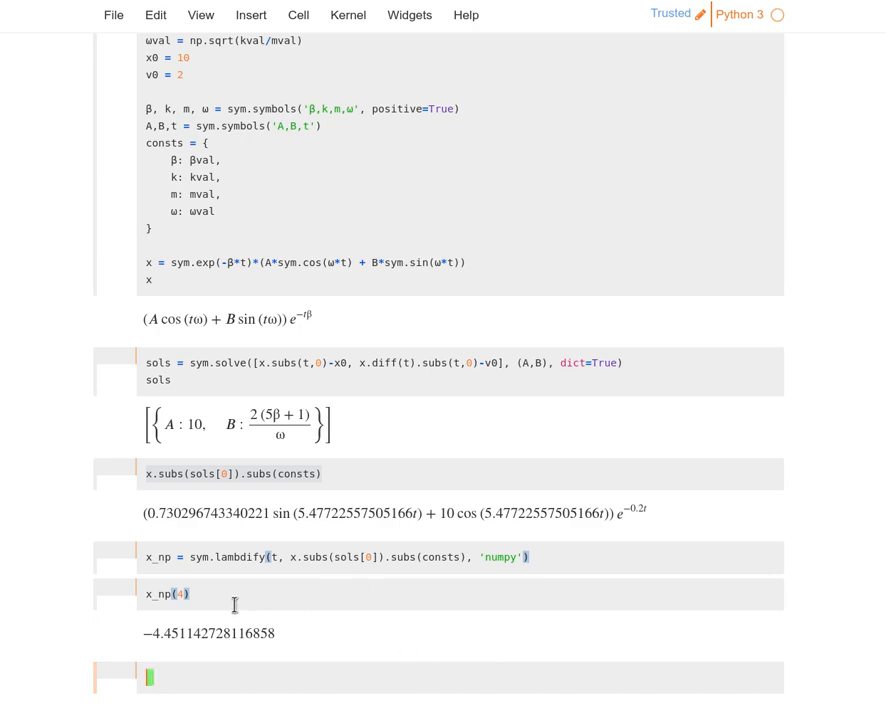
pyautogui.click(196, 604)
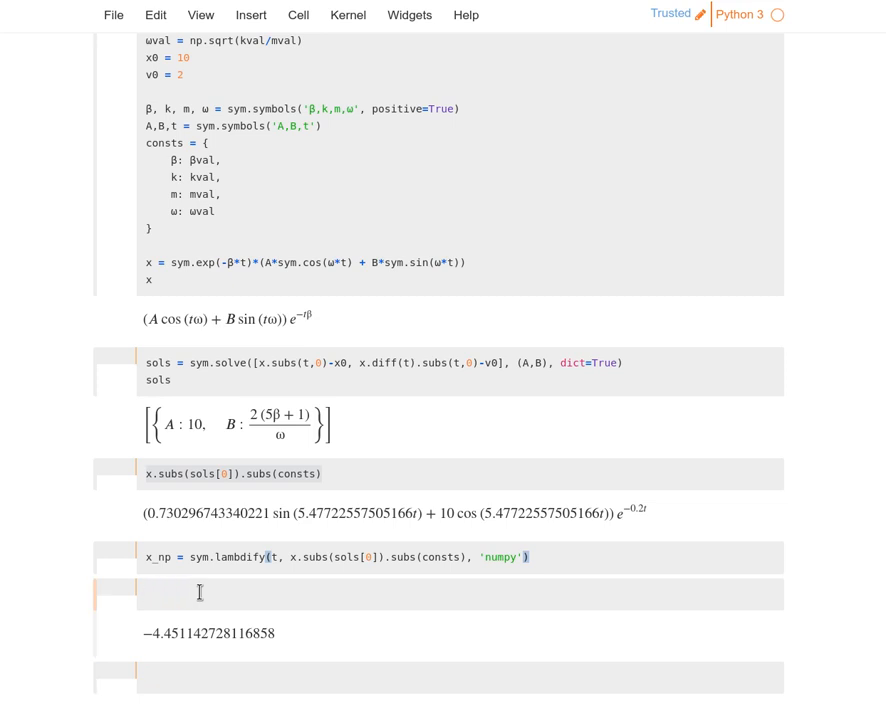
# Step: Define ts = np.arange(0,10,0.01) and start an 8x8 figure with plt.figure(figsize=(8,8))
pyautogui.write('ts =')
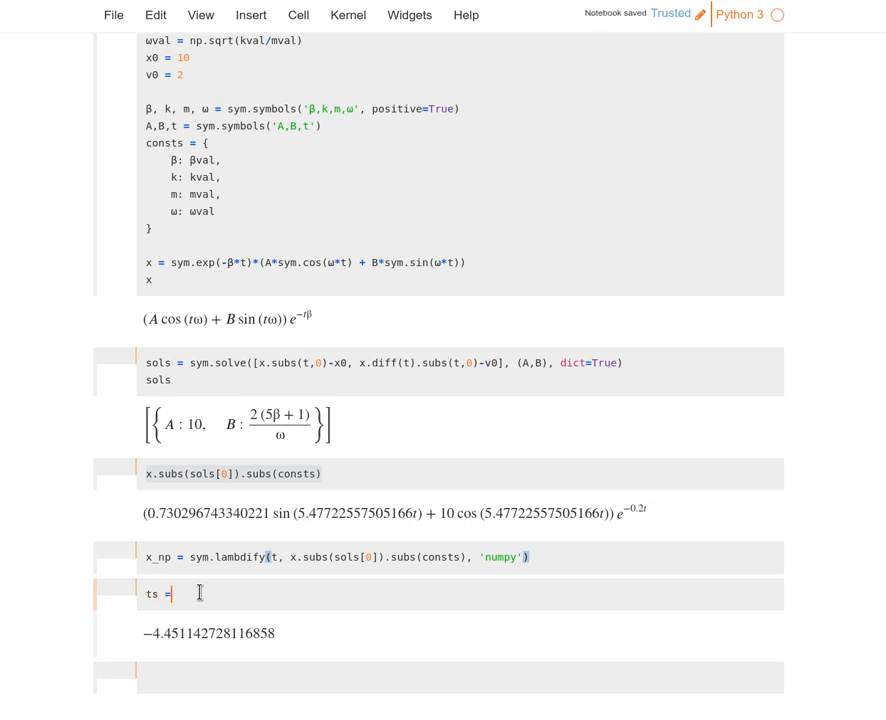
pyautogui.write('np.arange()')
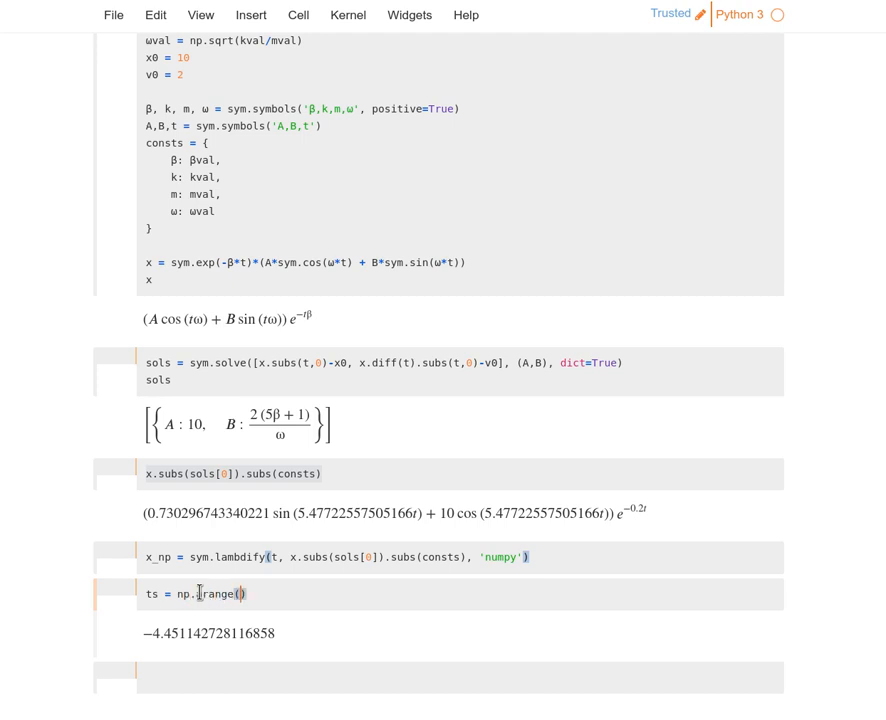
pyautogui.write('0,10')
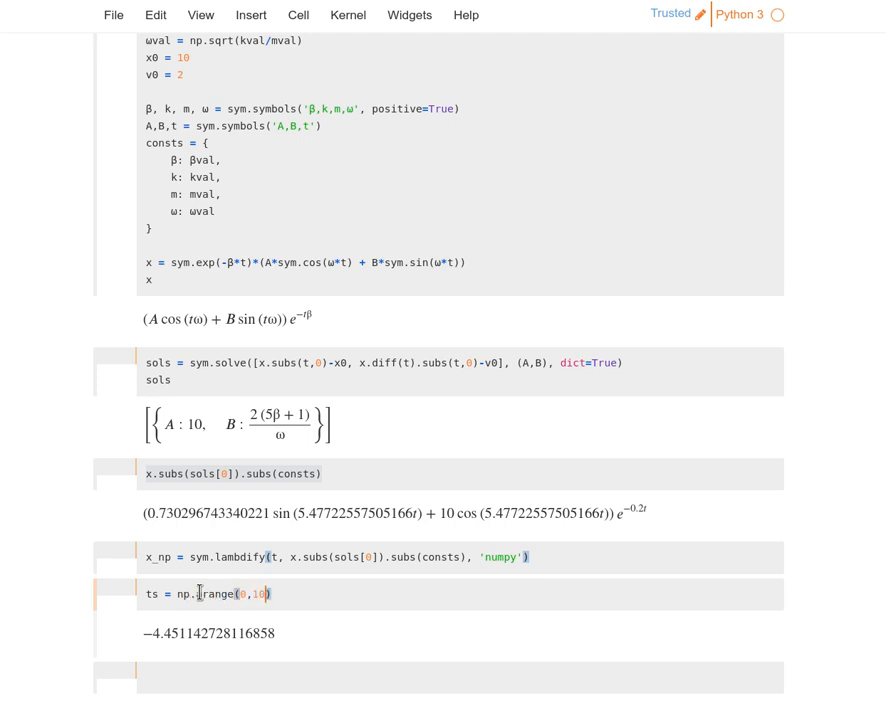
pyautogui.write(',0.01')
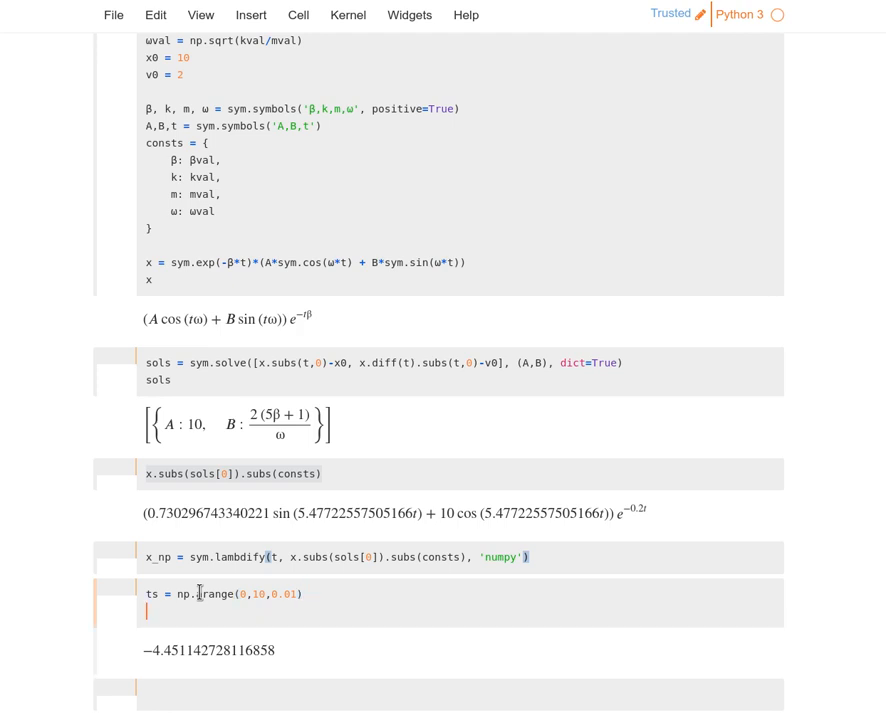
pyautogui.write('plt.figure(figsize=(')
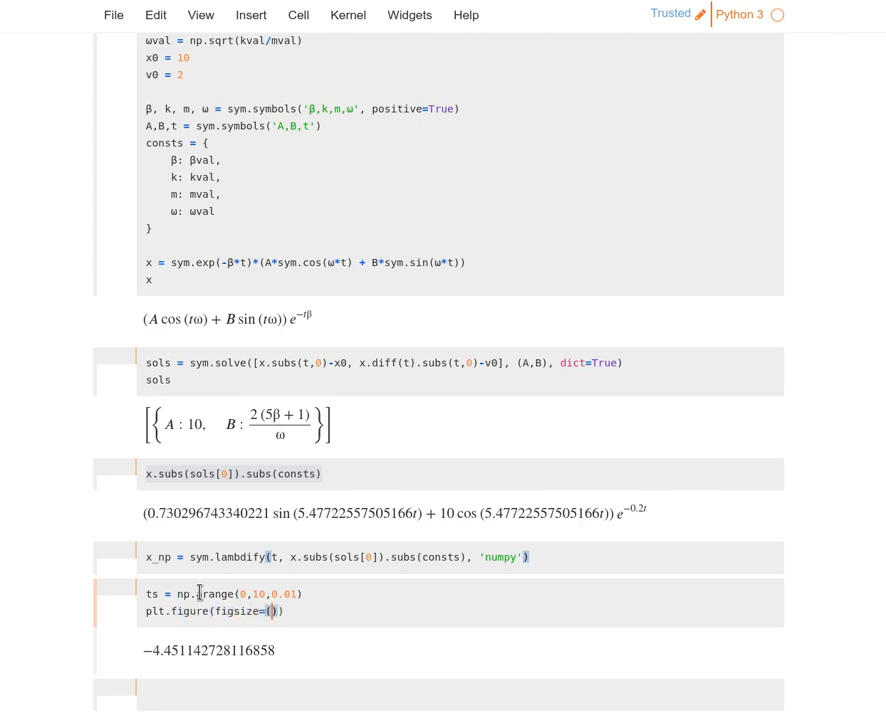
pyautogui.write('8,8')
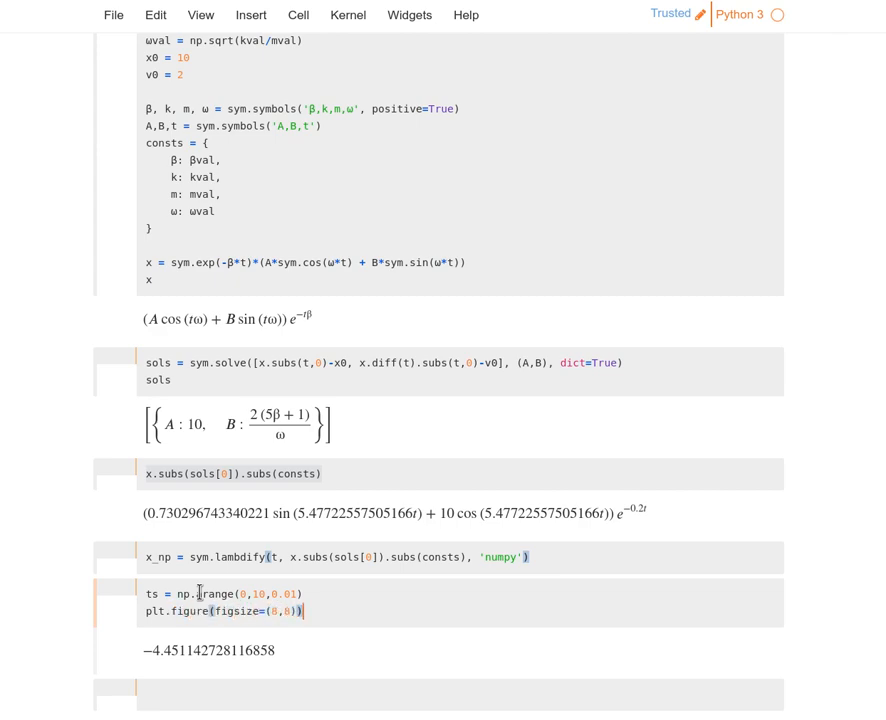
# Step: Plot x_np(ts) against ts with 'Time (s)' and 'Displacement (m)' labels and plt.show()
pyautogui.write('plt.plot(')
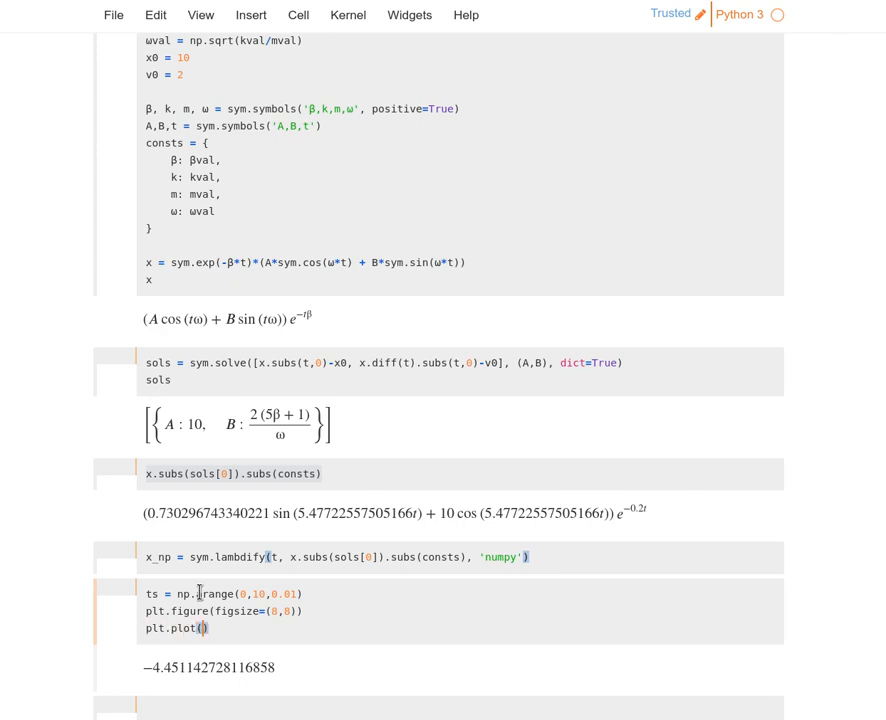
pyautogui.write('ts,')
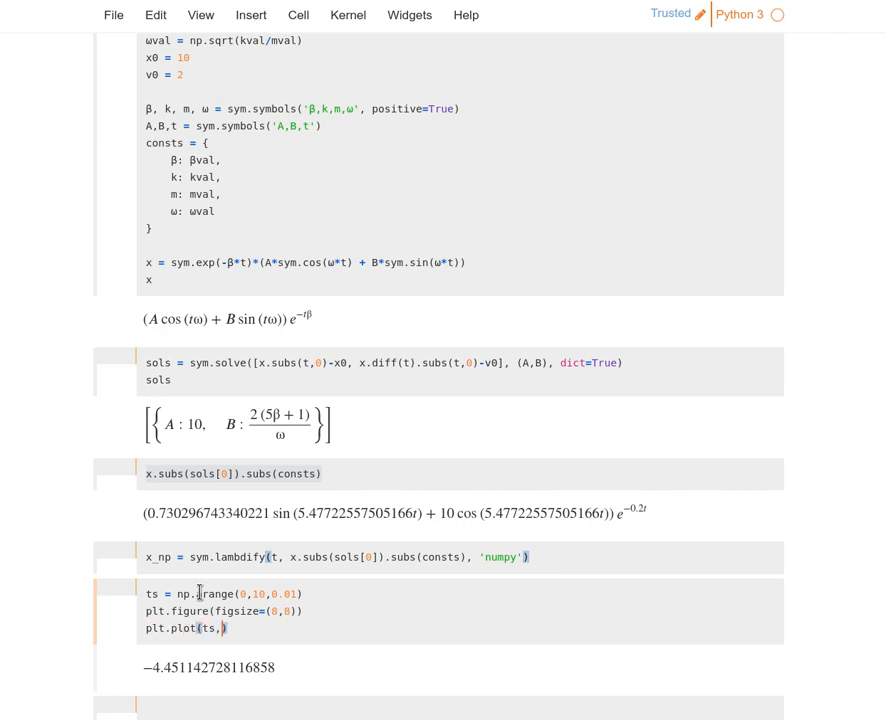
pyautogui.write('x_np(')
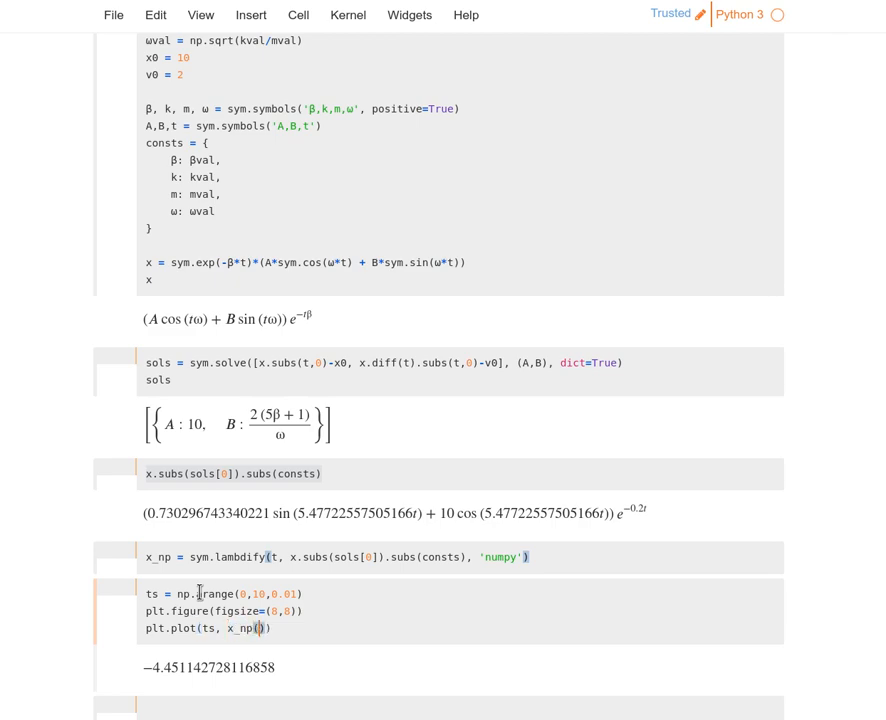
pyautogui.write('ts')
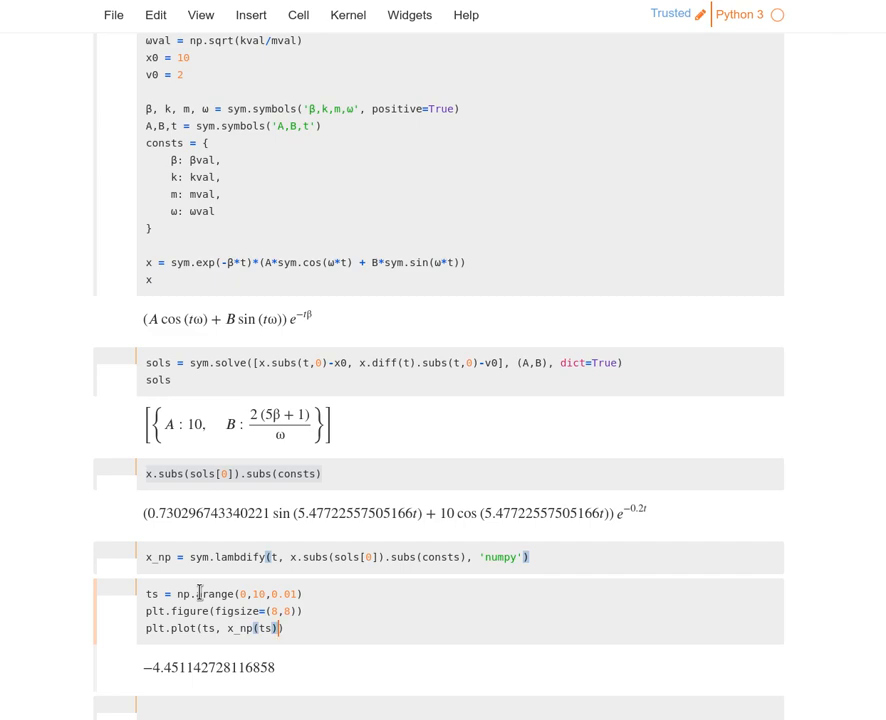
pyautogui.write('plt.')
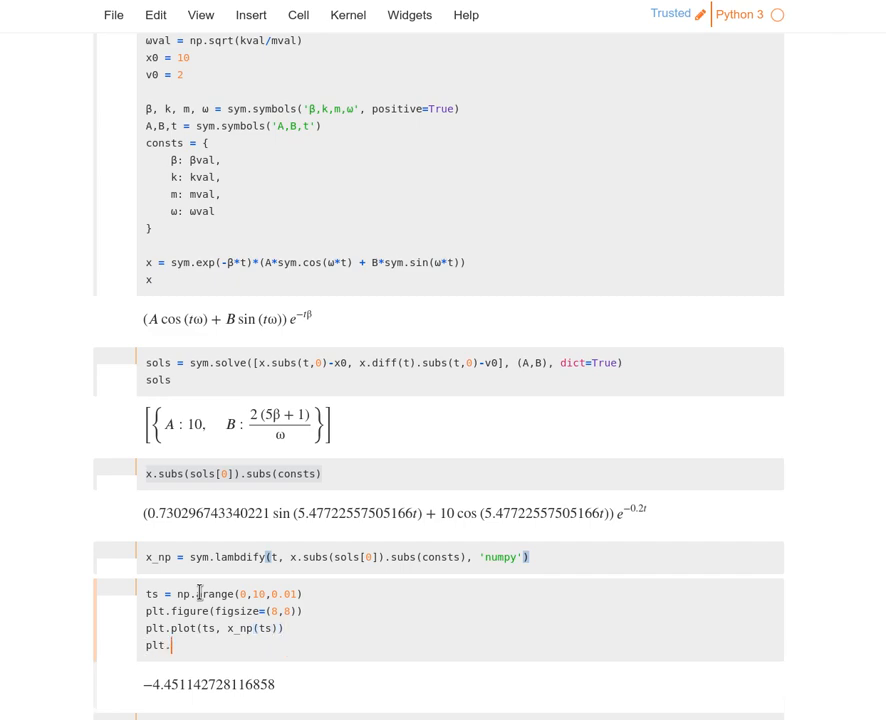
pyautogui.write("xlabel('Time (s")
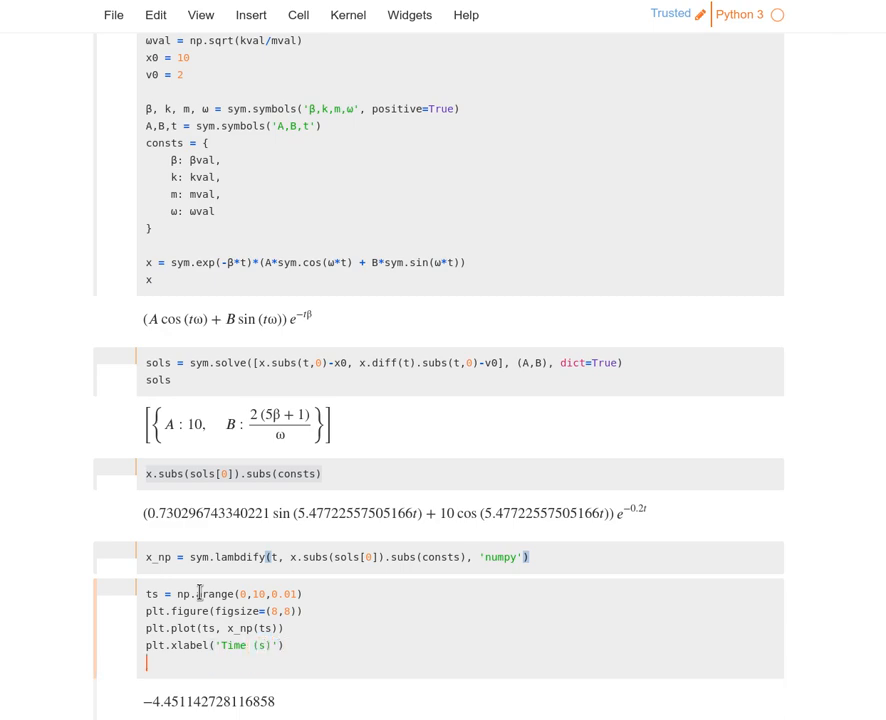
pyautogui.write('plt.ylabel()')
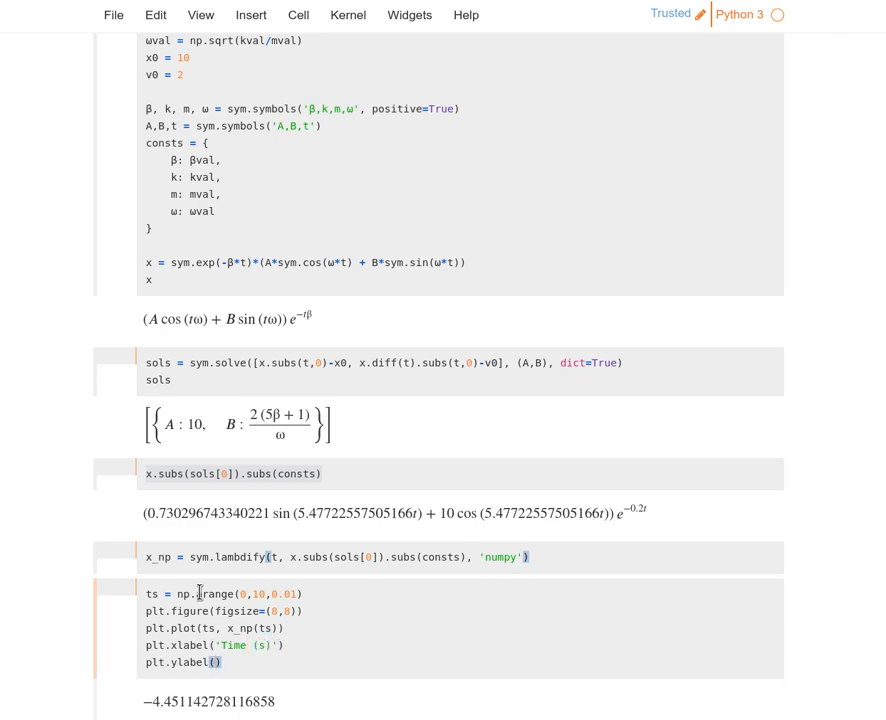
pyautogui.write('Displacement (m')
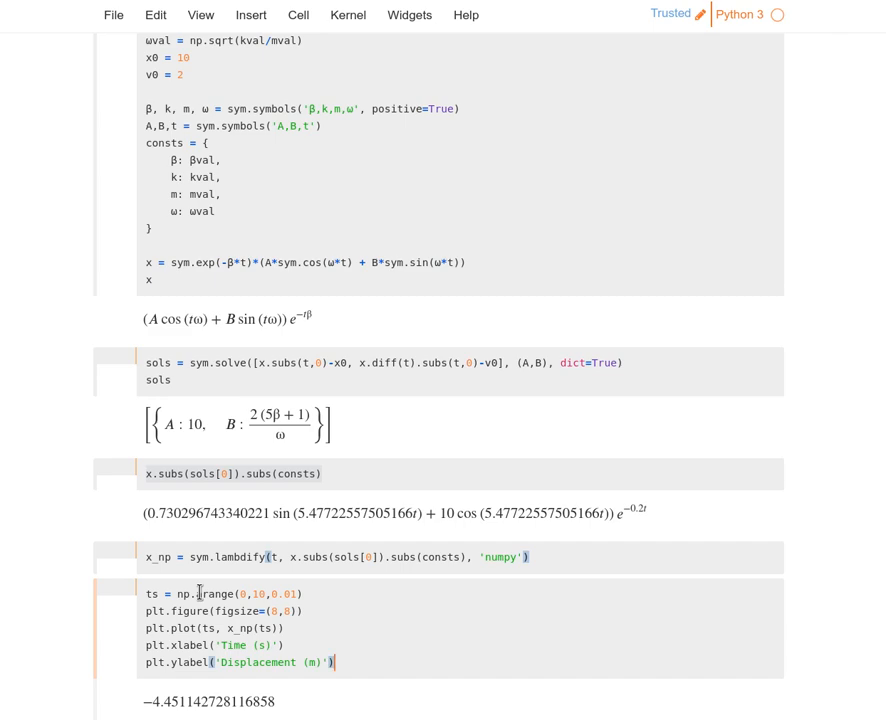
pyautogui.write('plt.show()')
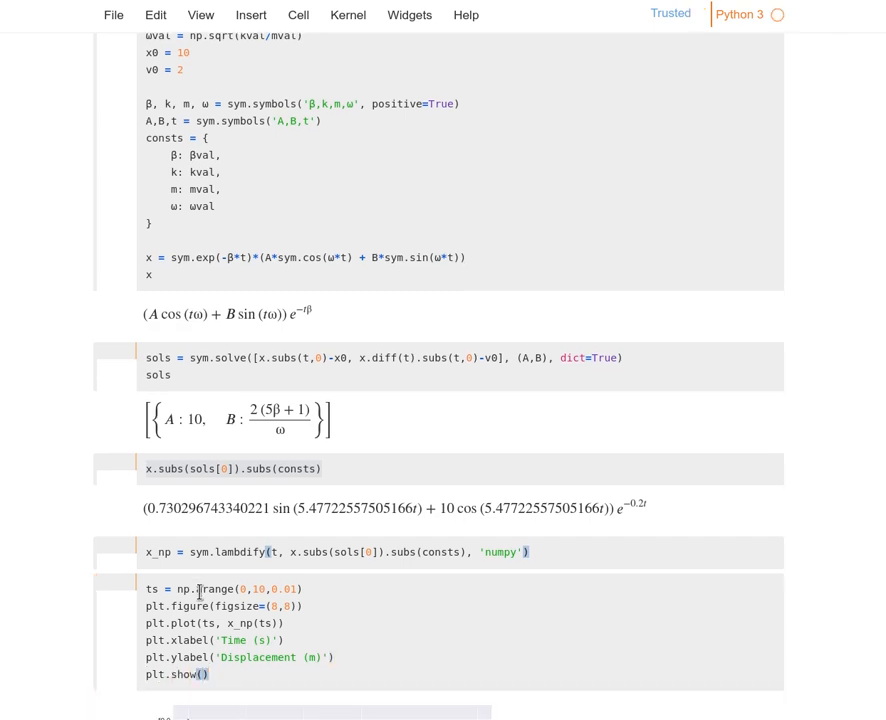
# Step: Run the plotting cell and view the displacement decaying from 10 over ten seconds
pyautogui.scroll(-3)
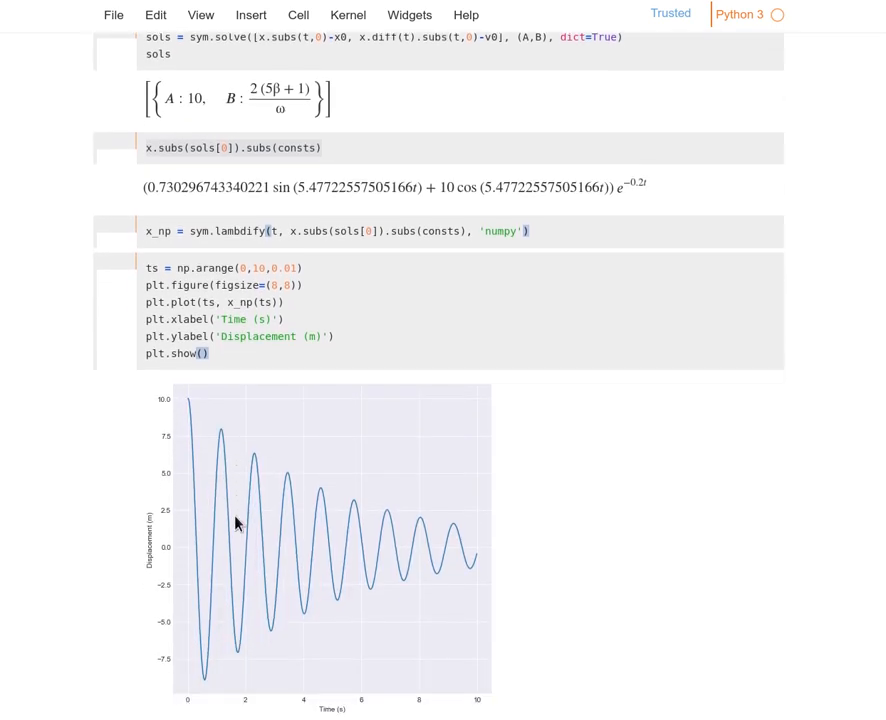
pyautogui.scroll(-3)
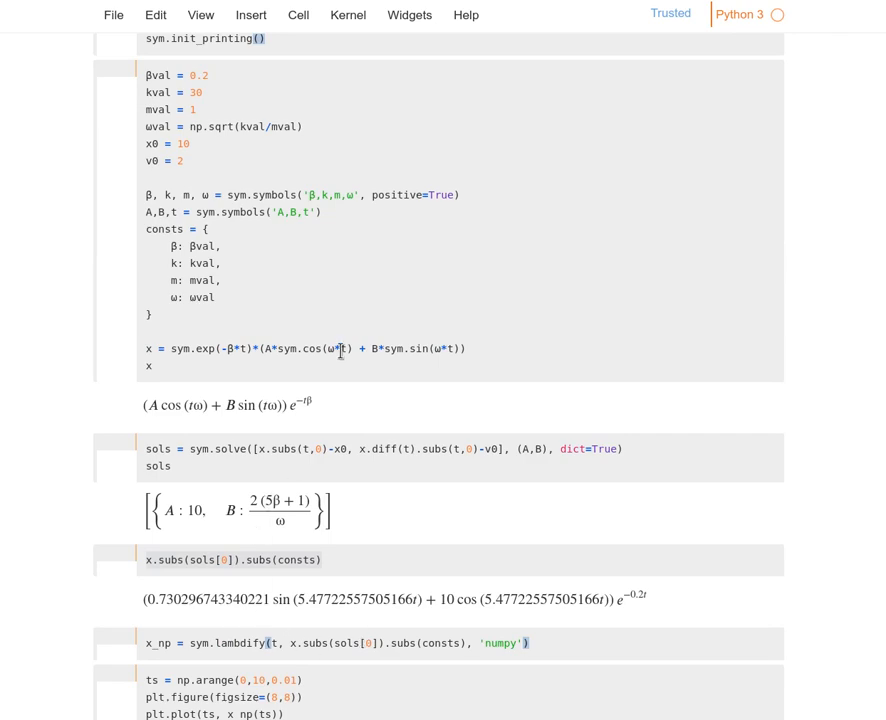
pyautogui.moveTo(144, 420)
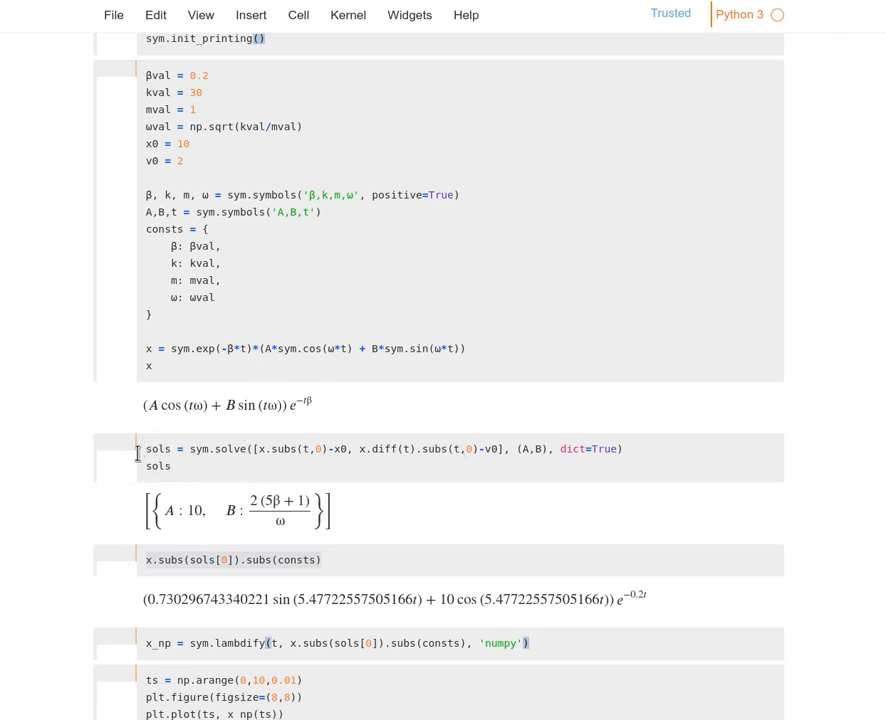
pyautogui.moveTo(140, 496)
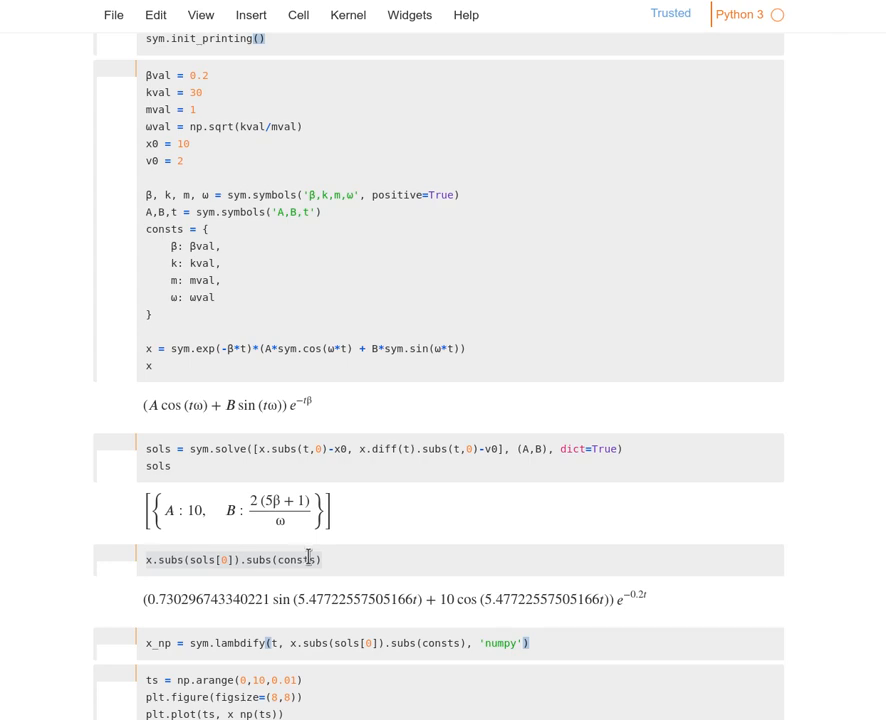
pyautogui.moveTo(490, 616)
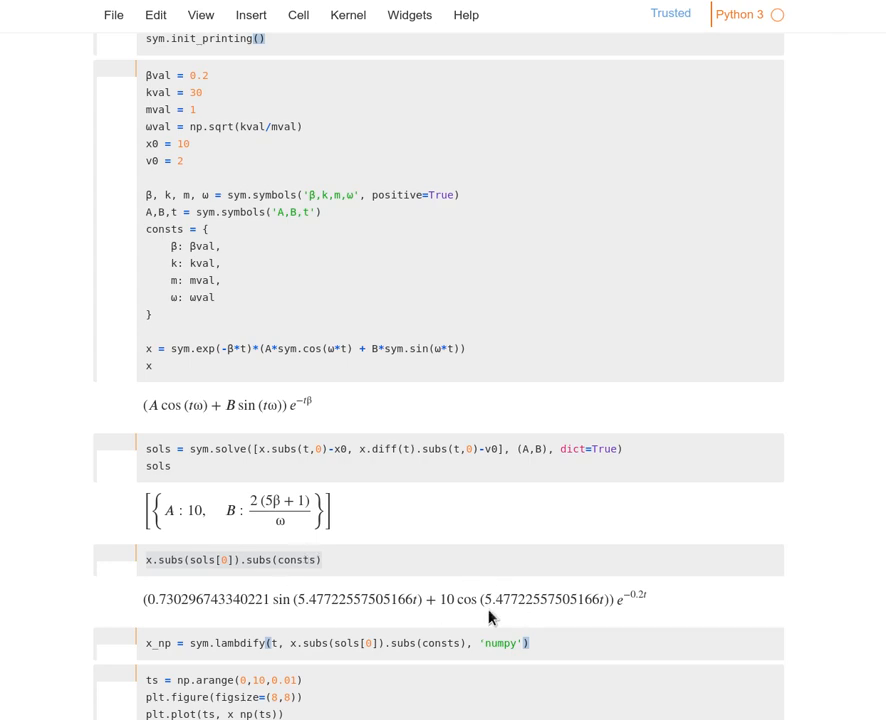
# Step: Retype t, as lambdify's first argument and rerun to redraw the decaying displacement curve
pyautogui.scroll(-3)
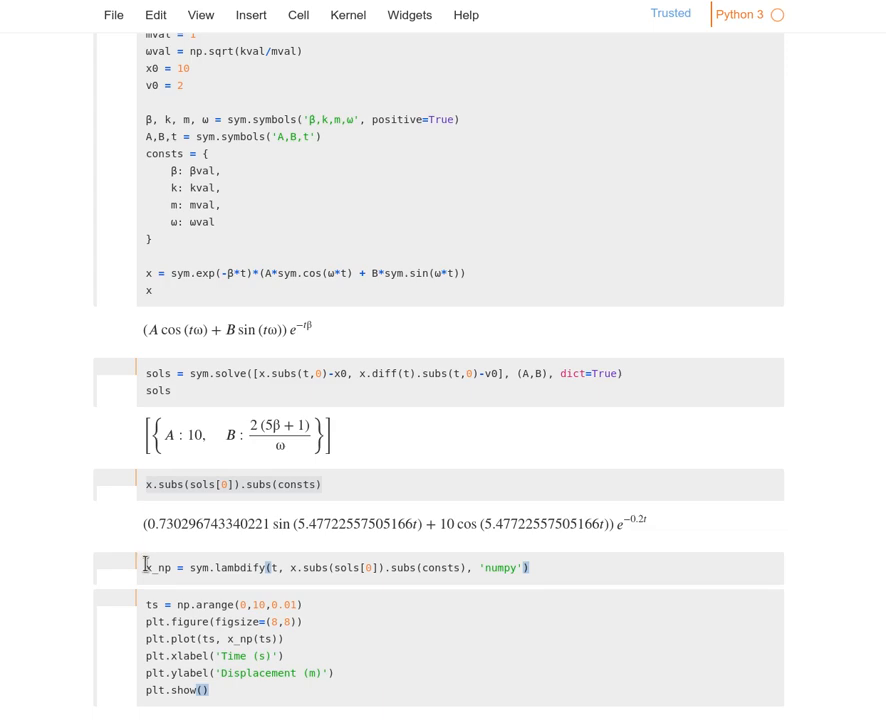
pyautogui.moveTo(204, 568)
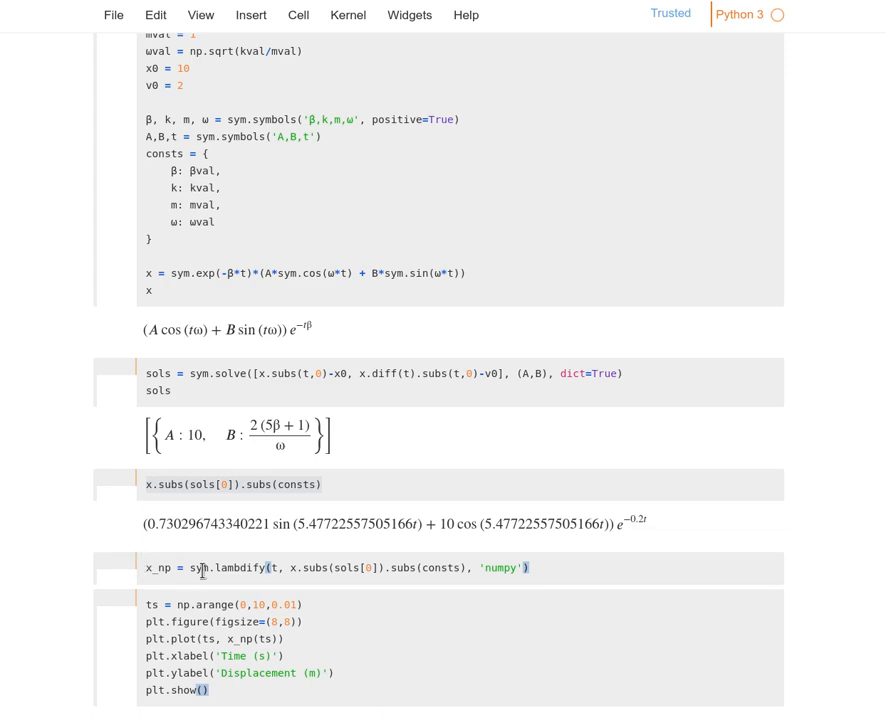
pyautogui.moveTo(264, 580)
pyautogui.write('(,')
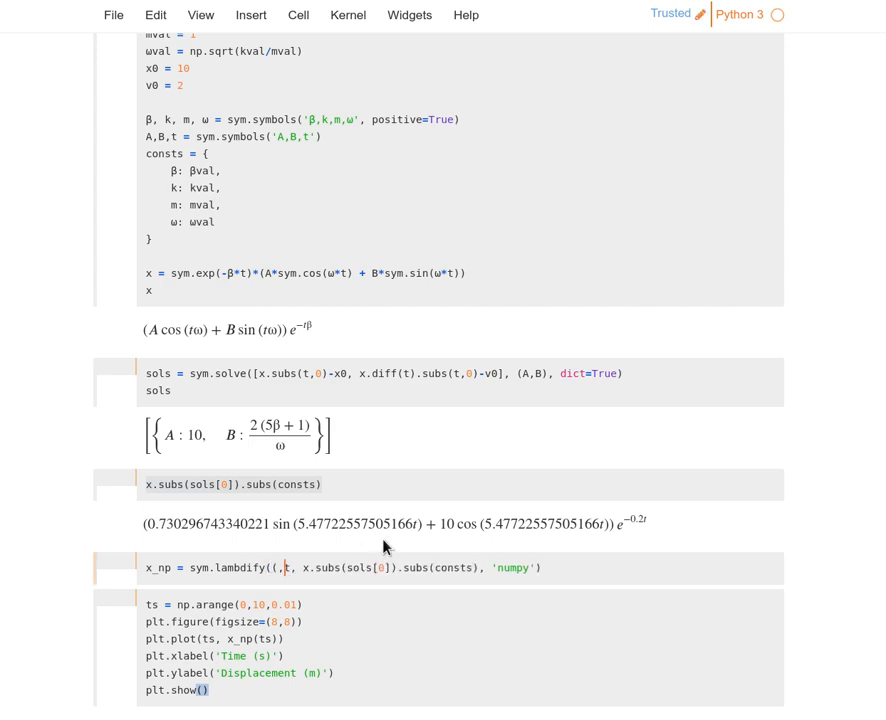
pyautogui.write('t,')
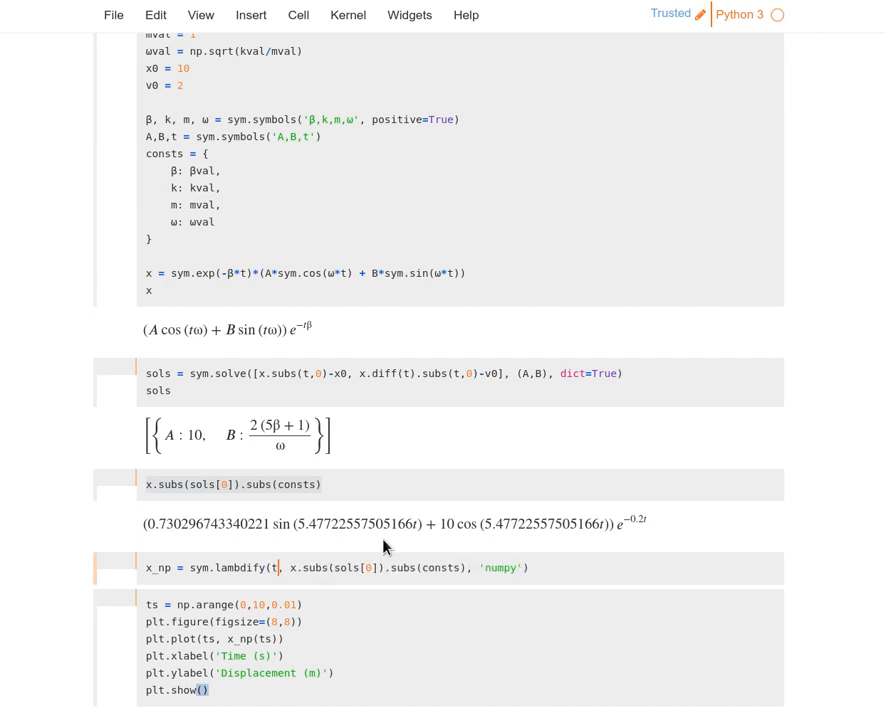
pyautogui.moveTo(548, 552)
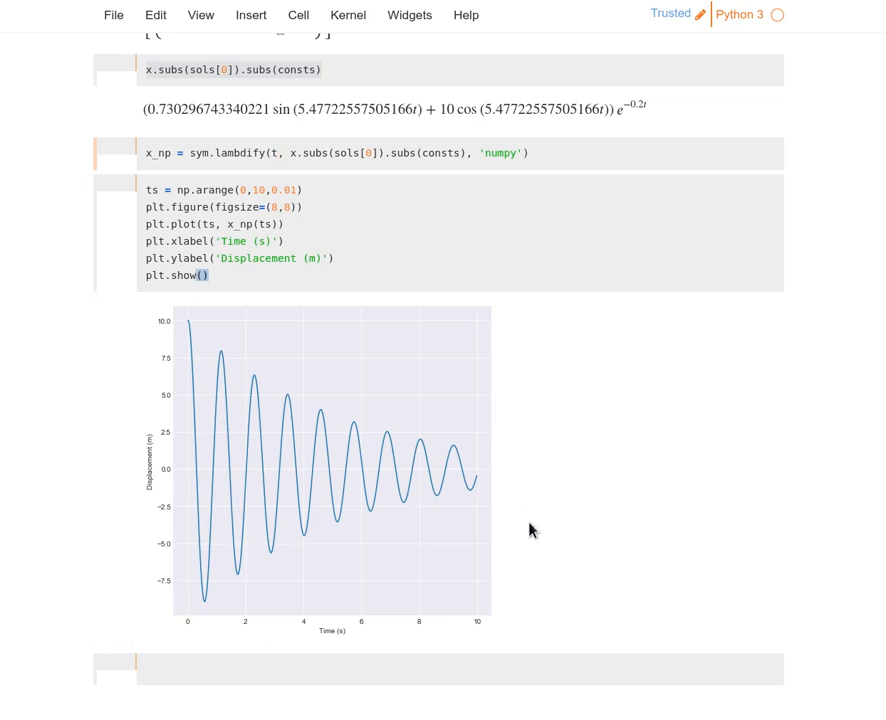
pyautogui.scroll(3)
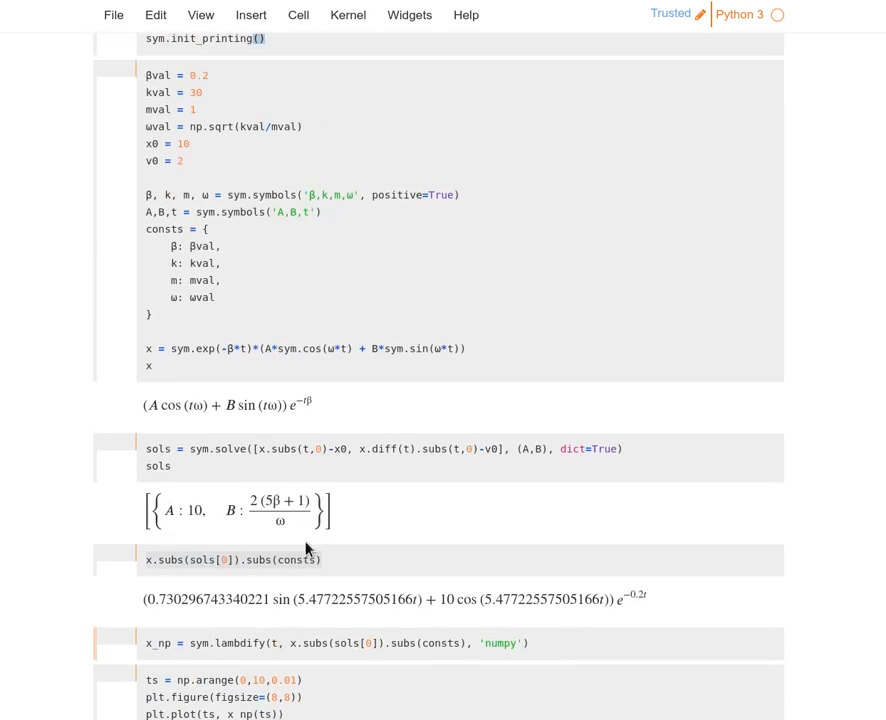